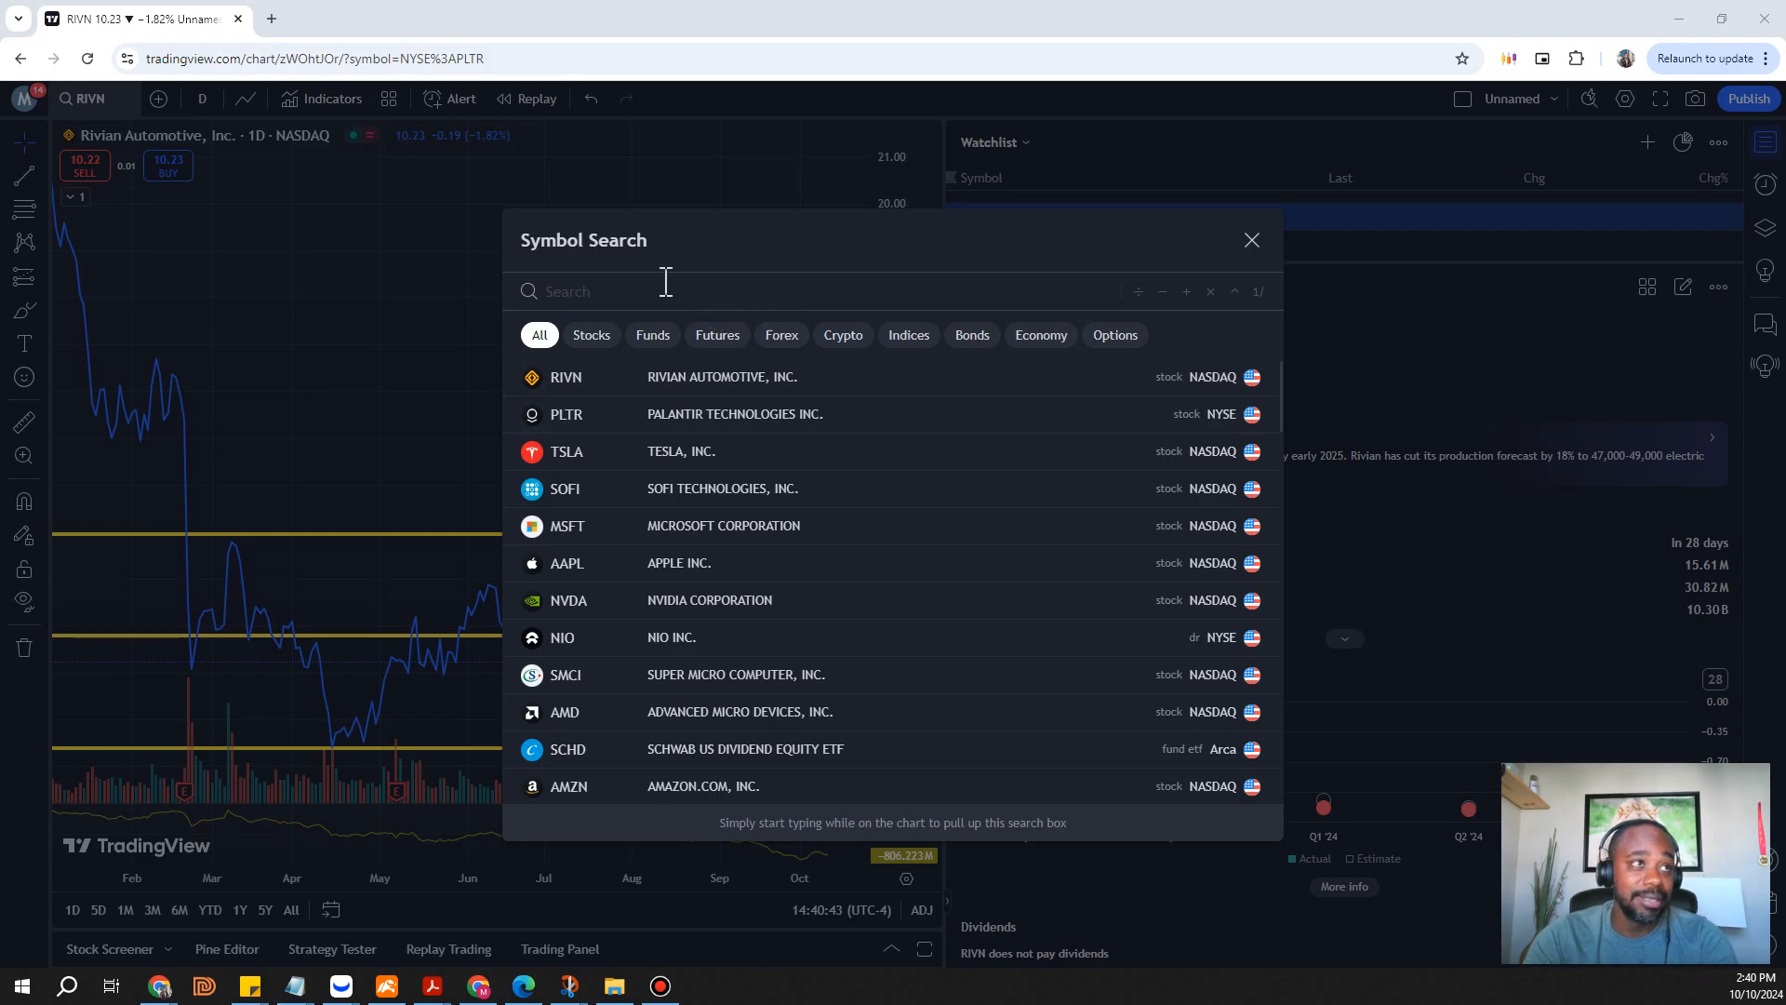
# Search SPIRIT, correct it to the ticker SAVE, and load Spirit Airlines in place of Rivian
pyautogui.write('SP')
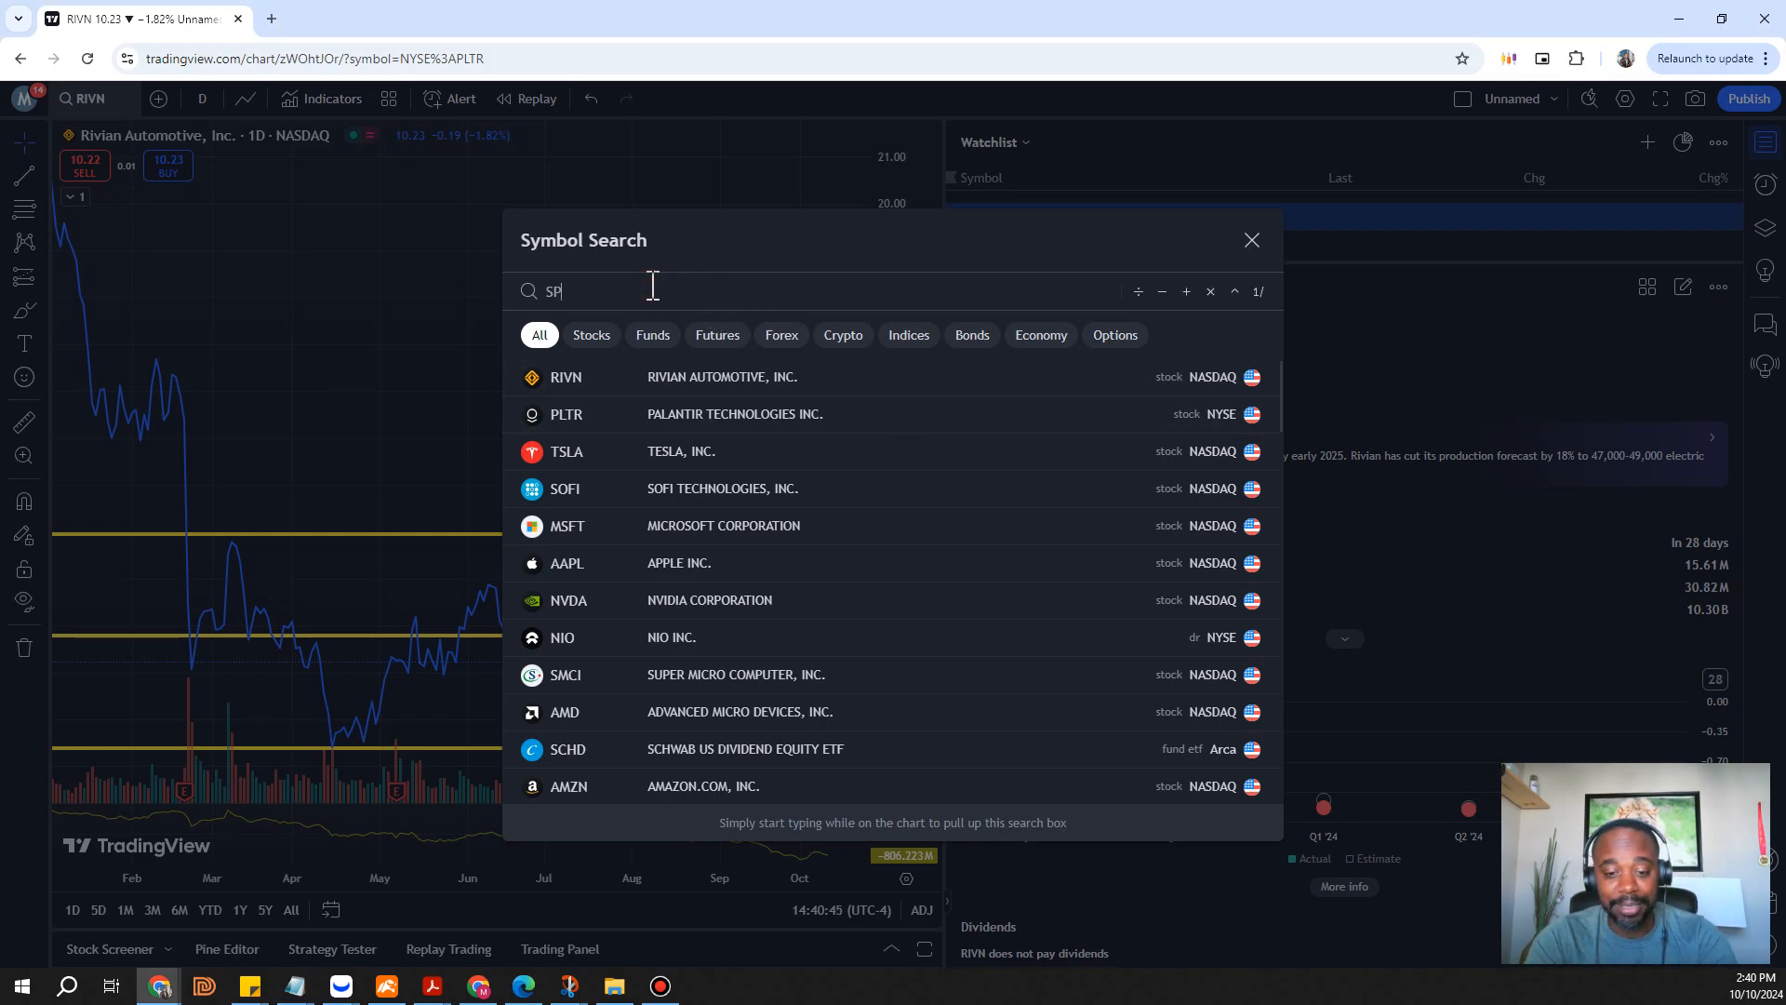
pyautogui.write('IRIT')
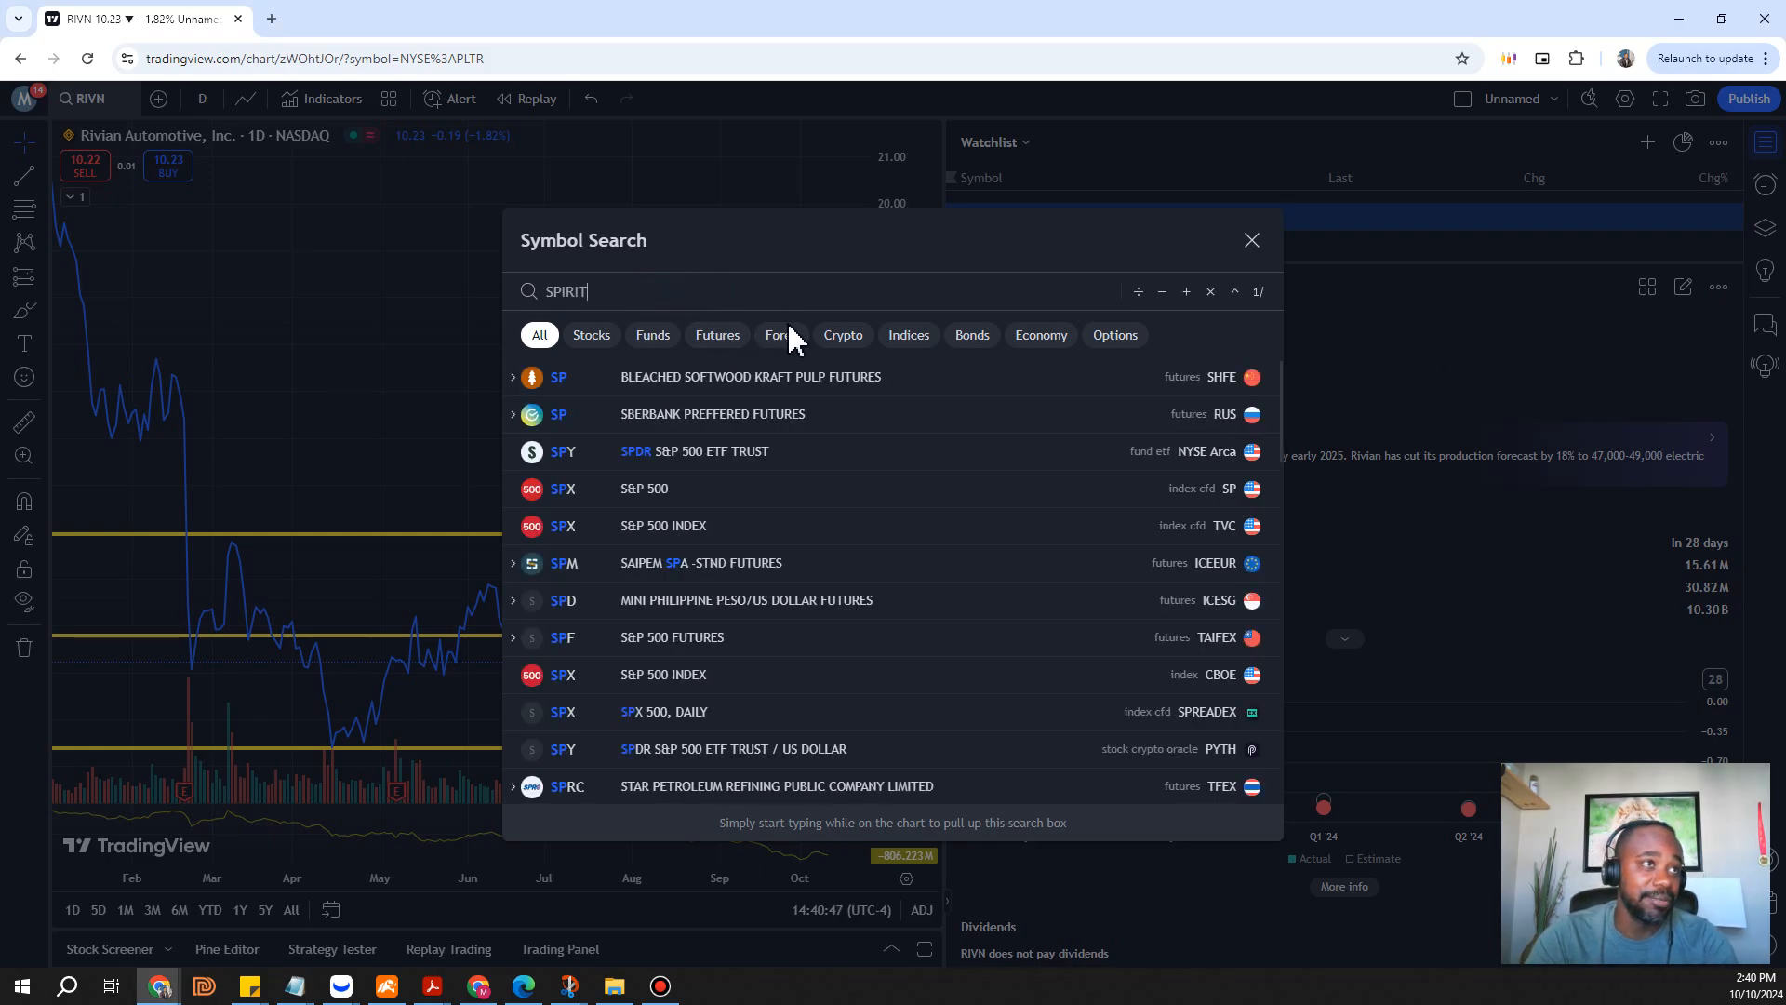
pyautogui.press('Backspace')
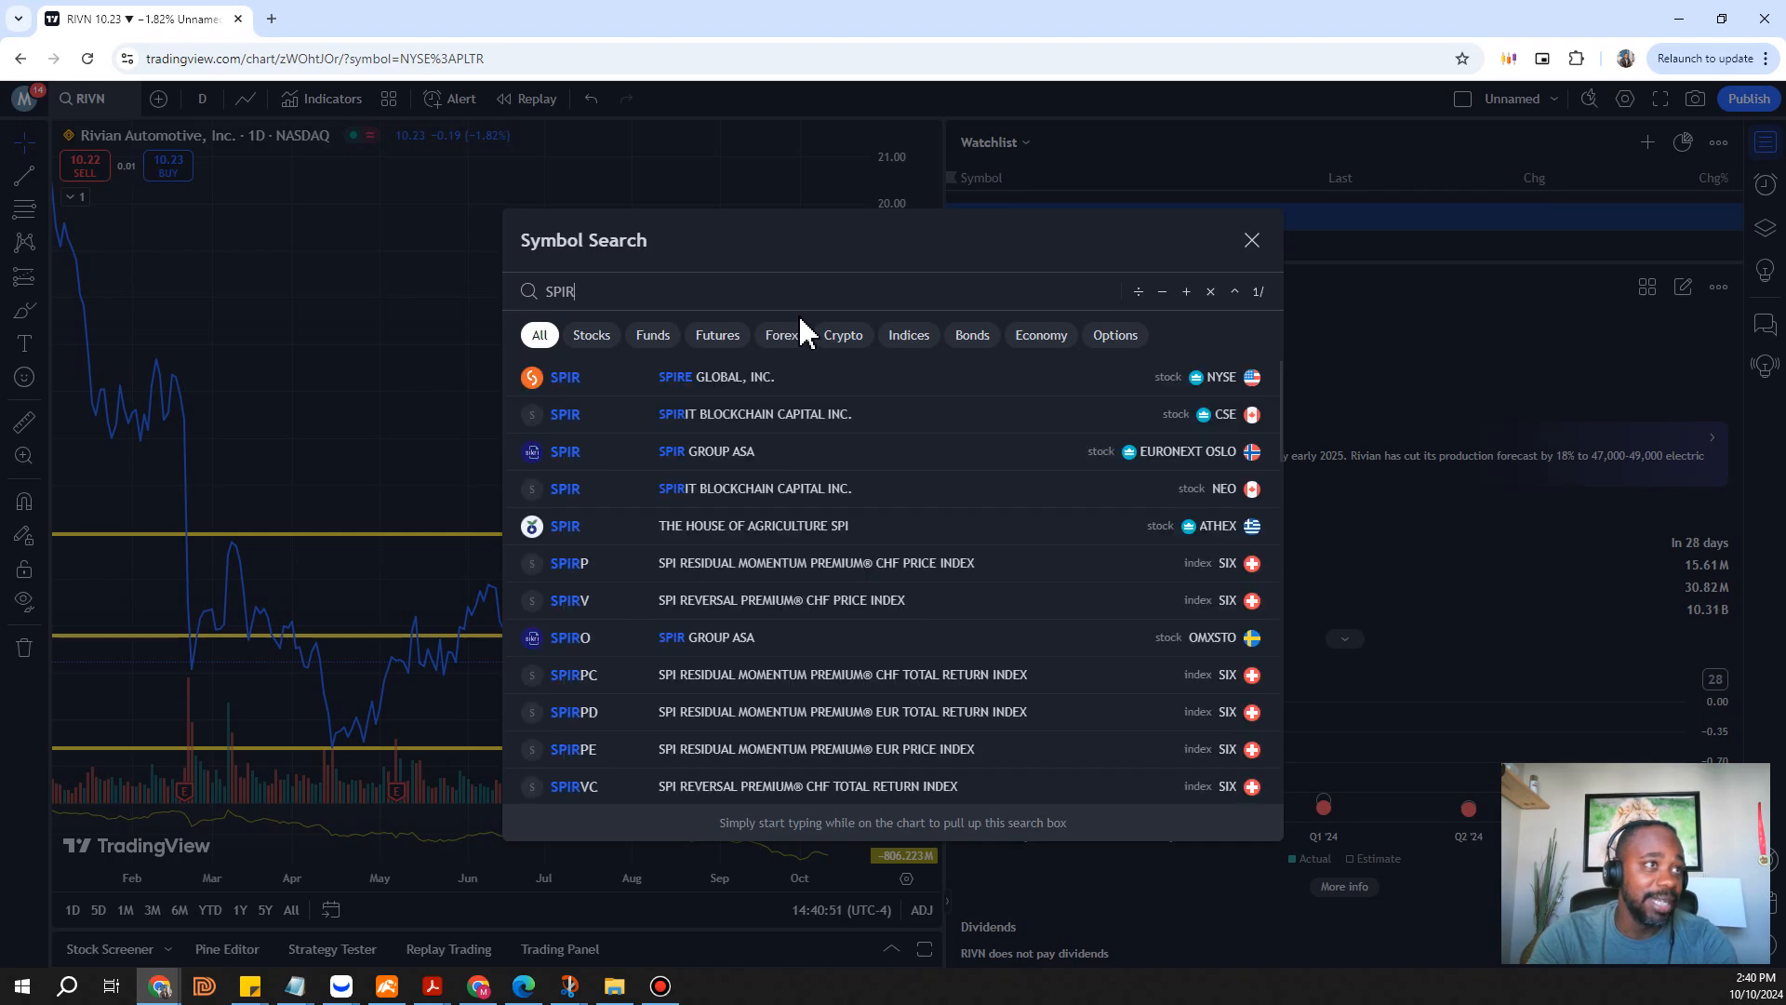
pyautogui.press('Backspace')
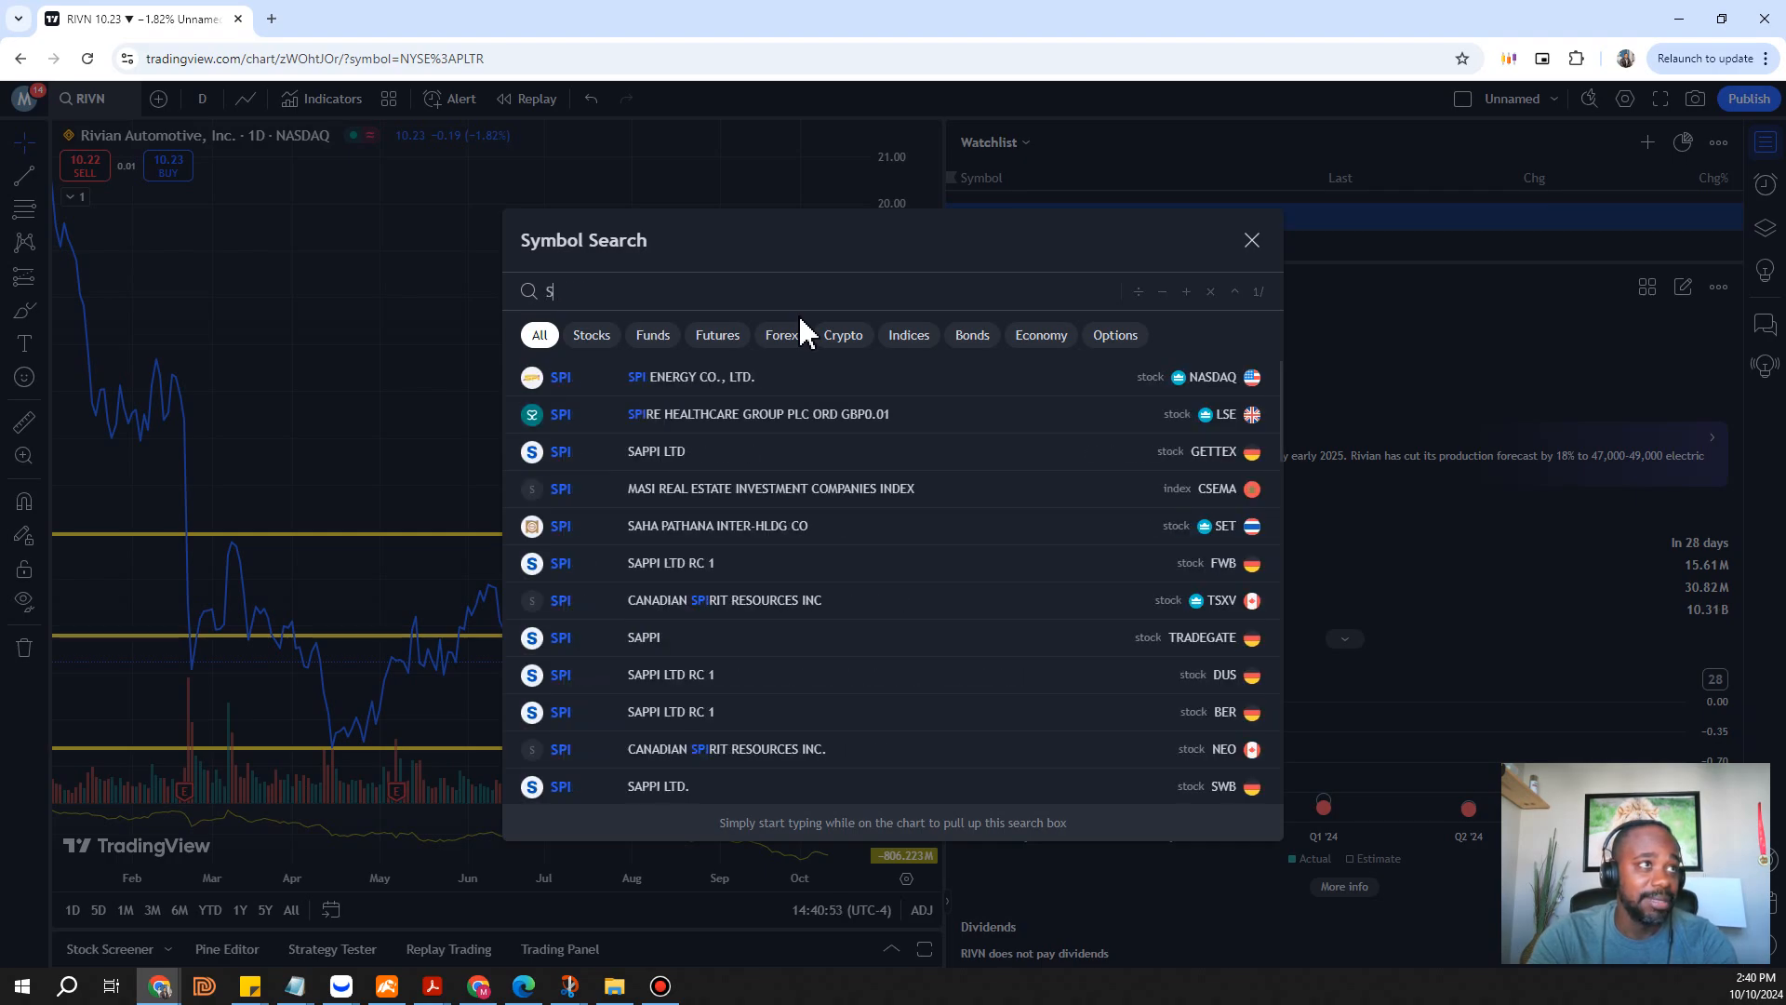
pyautogui.write('AVE')
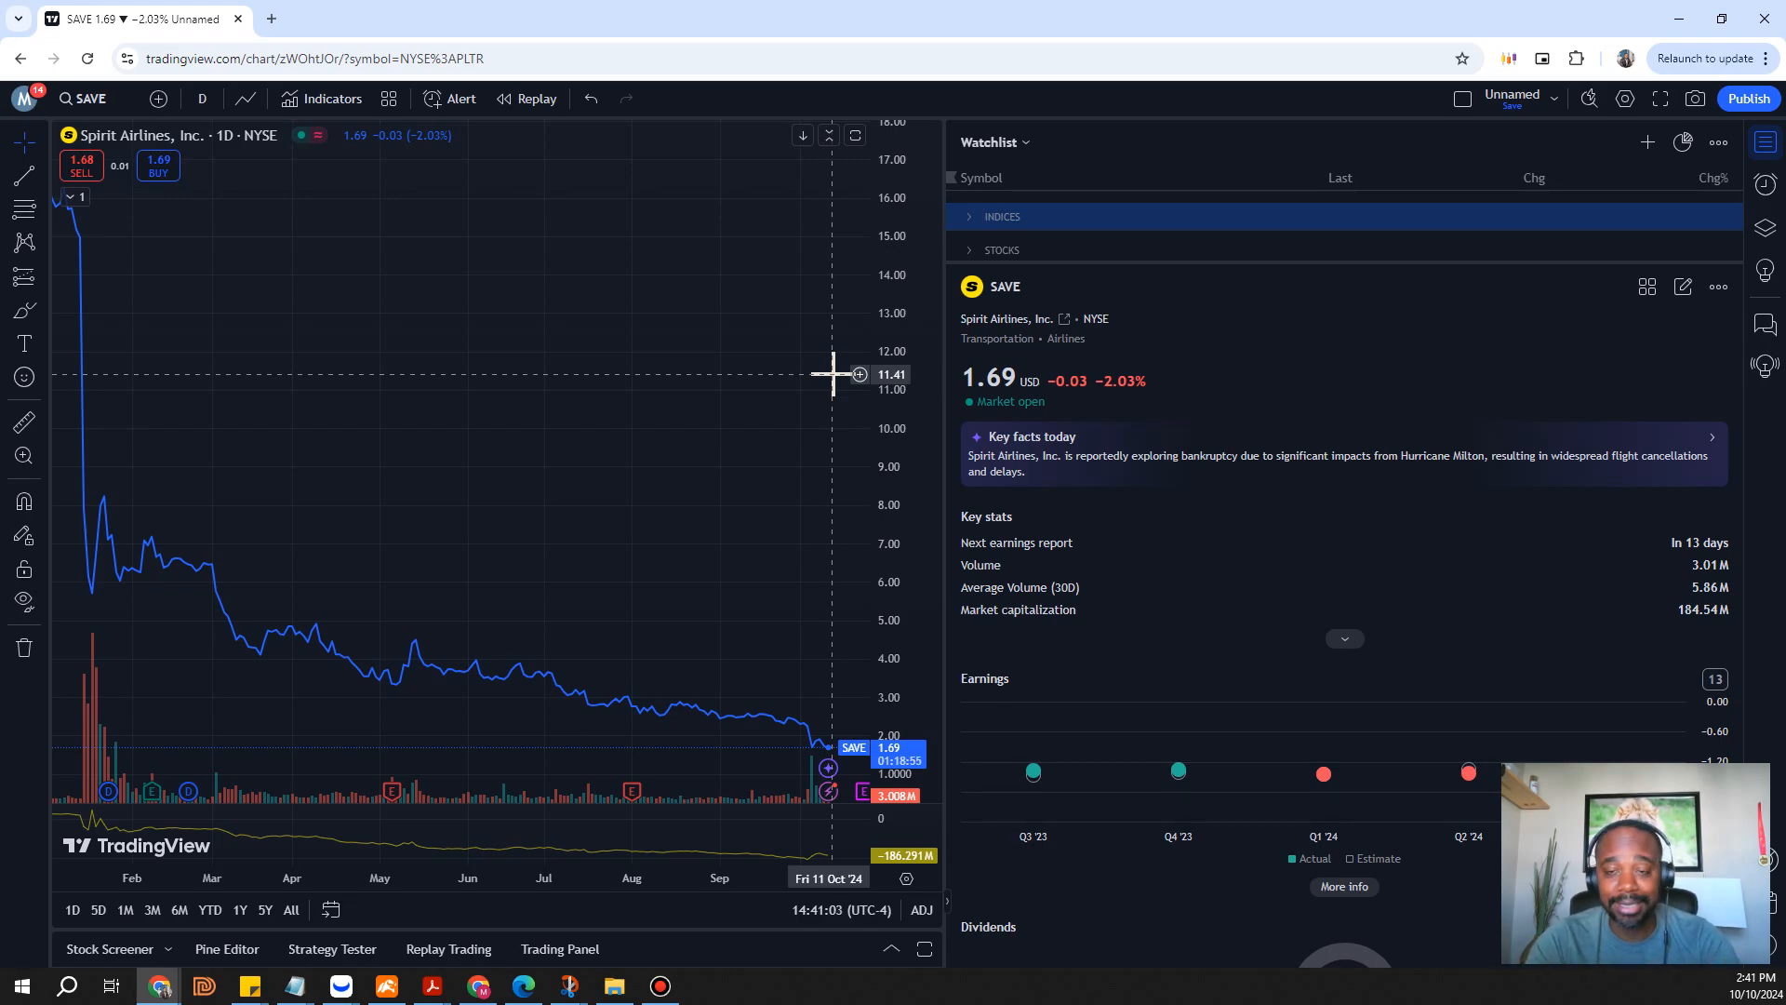
pyautogui.moveTo(410, 442)
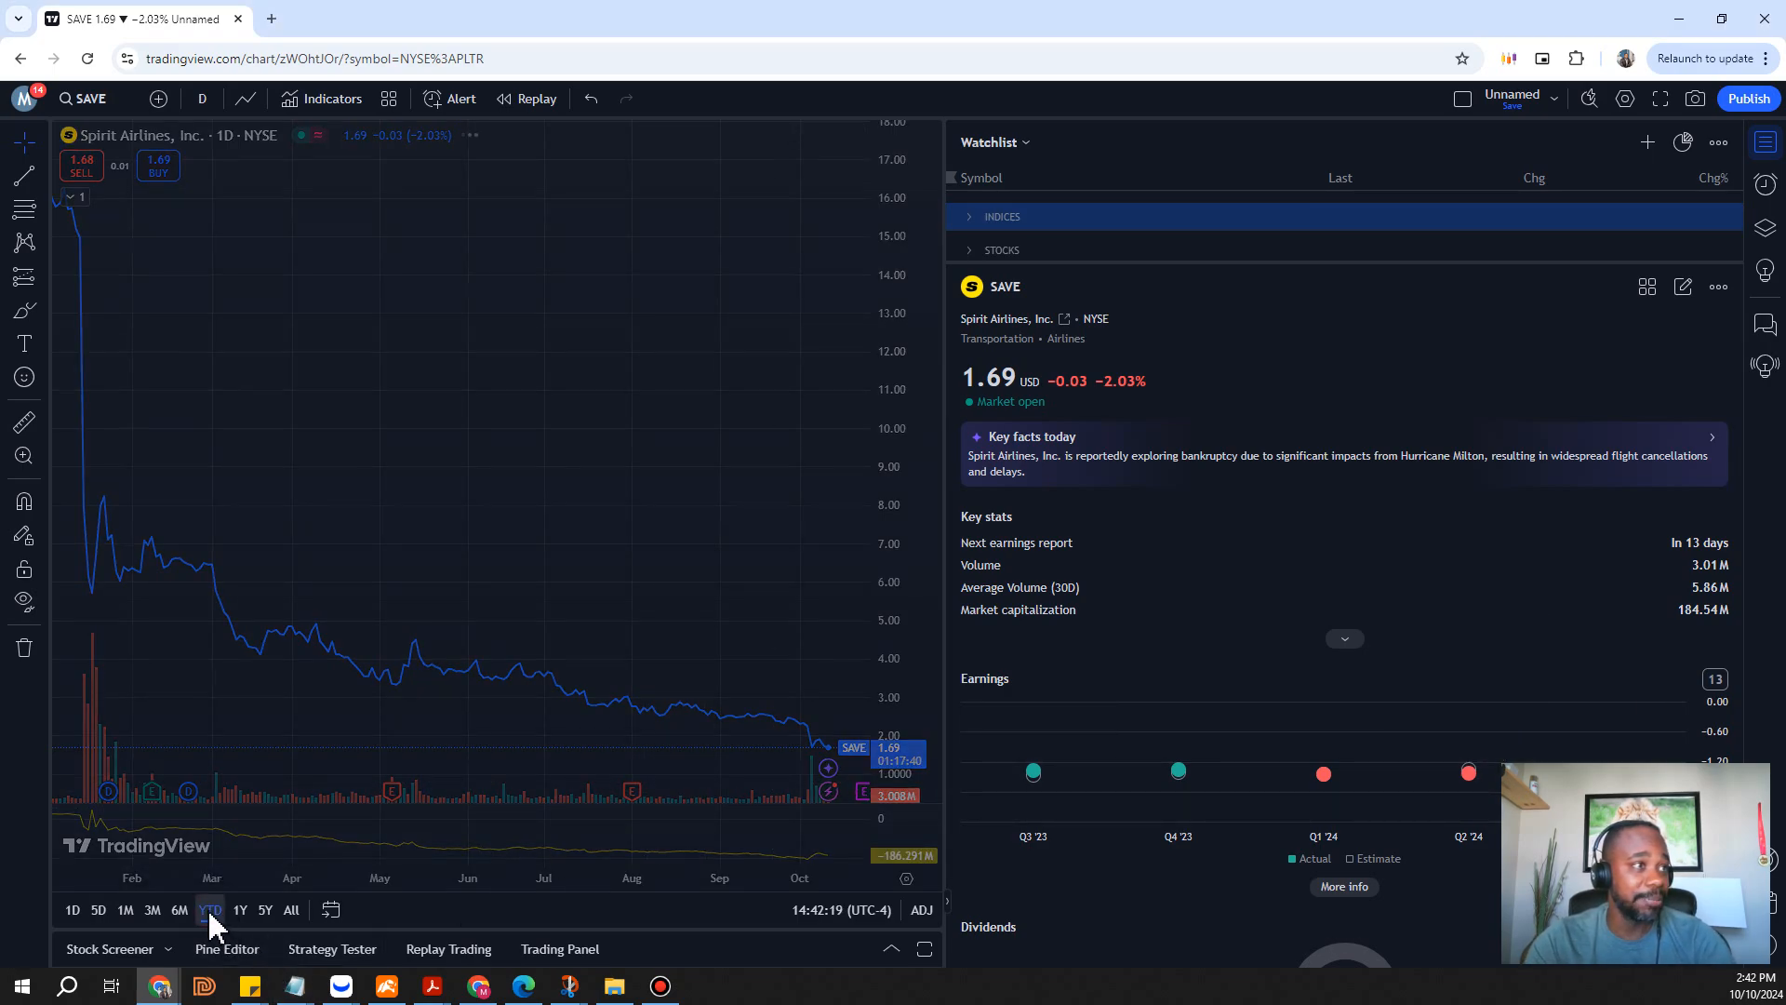
# Show SAVE's year-to-date range and scroll the details panel to Performance and the Sell technicals rating
pyautogui.click(209, 909)
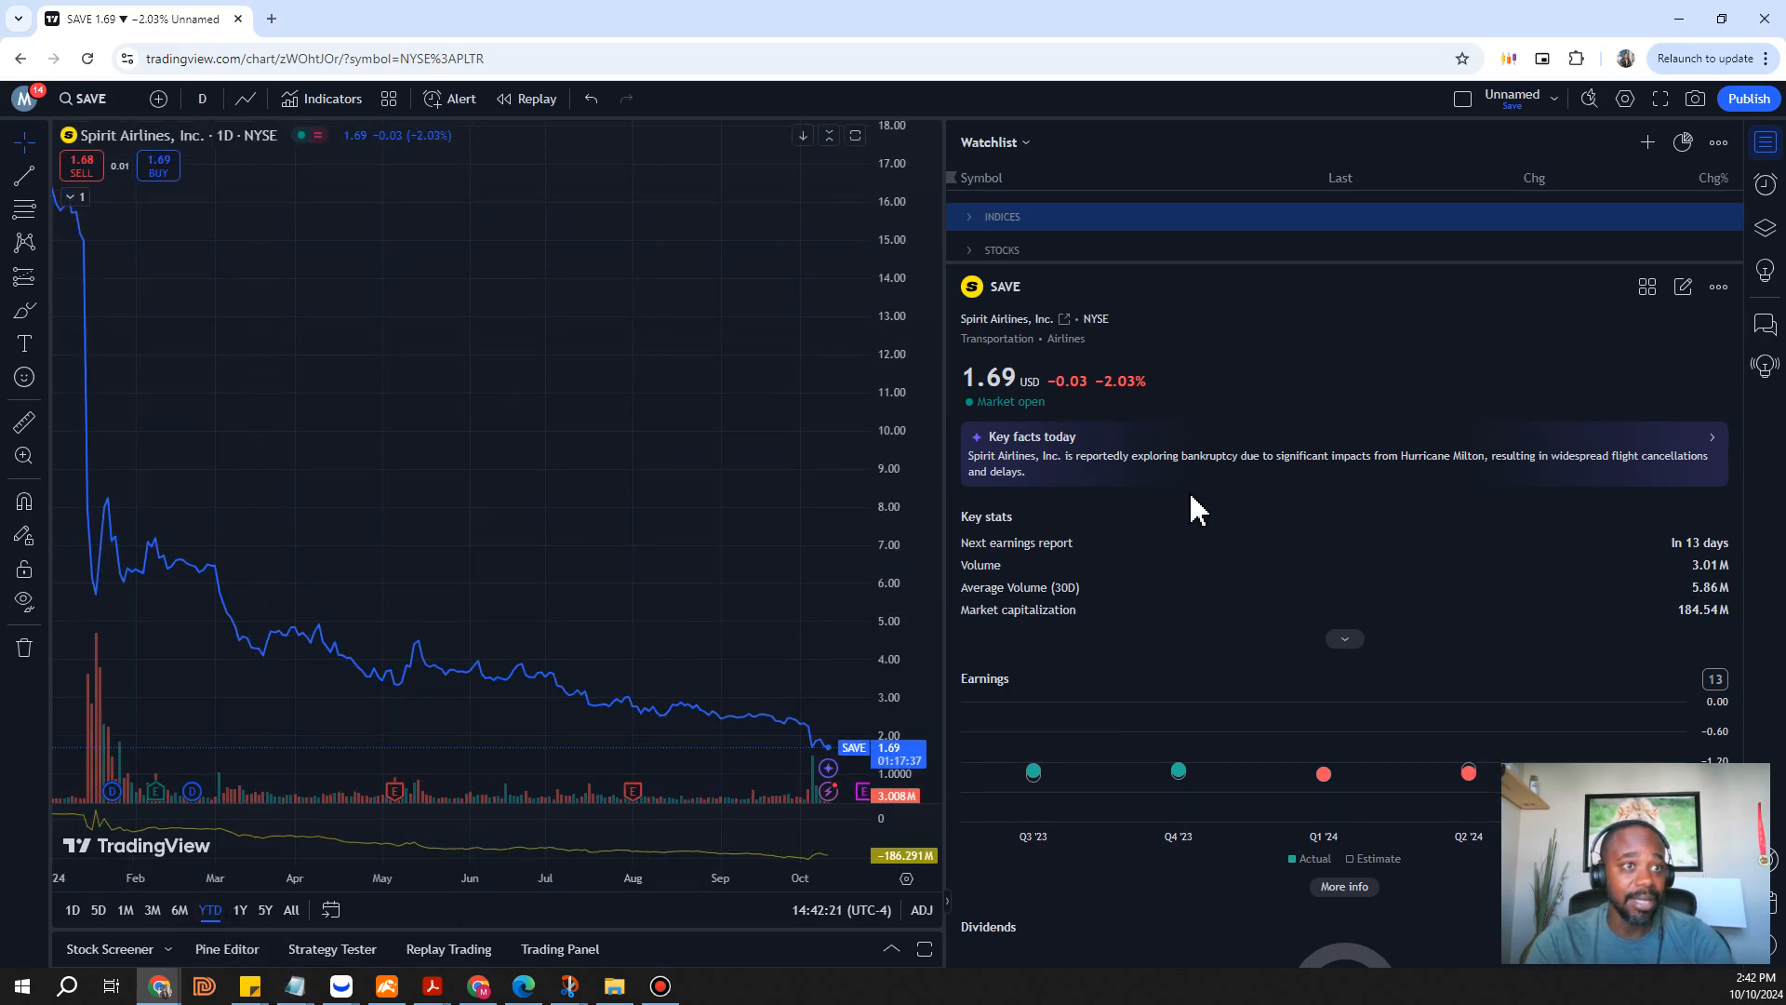
pyautogui.scroll(-3)
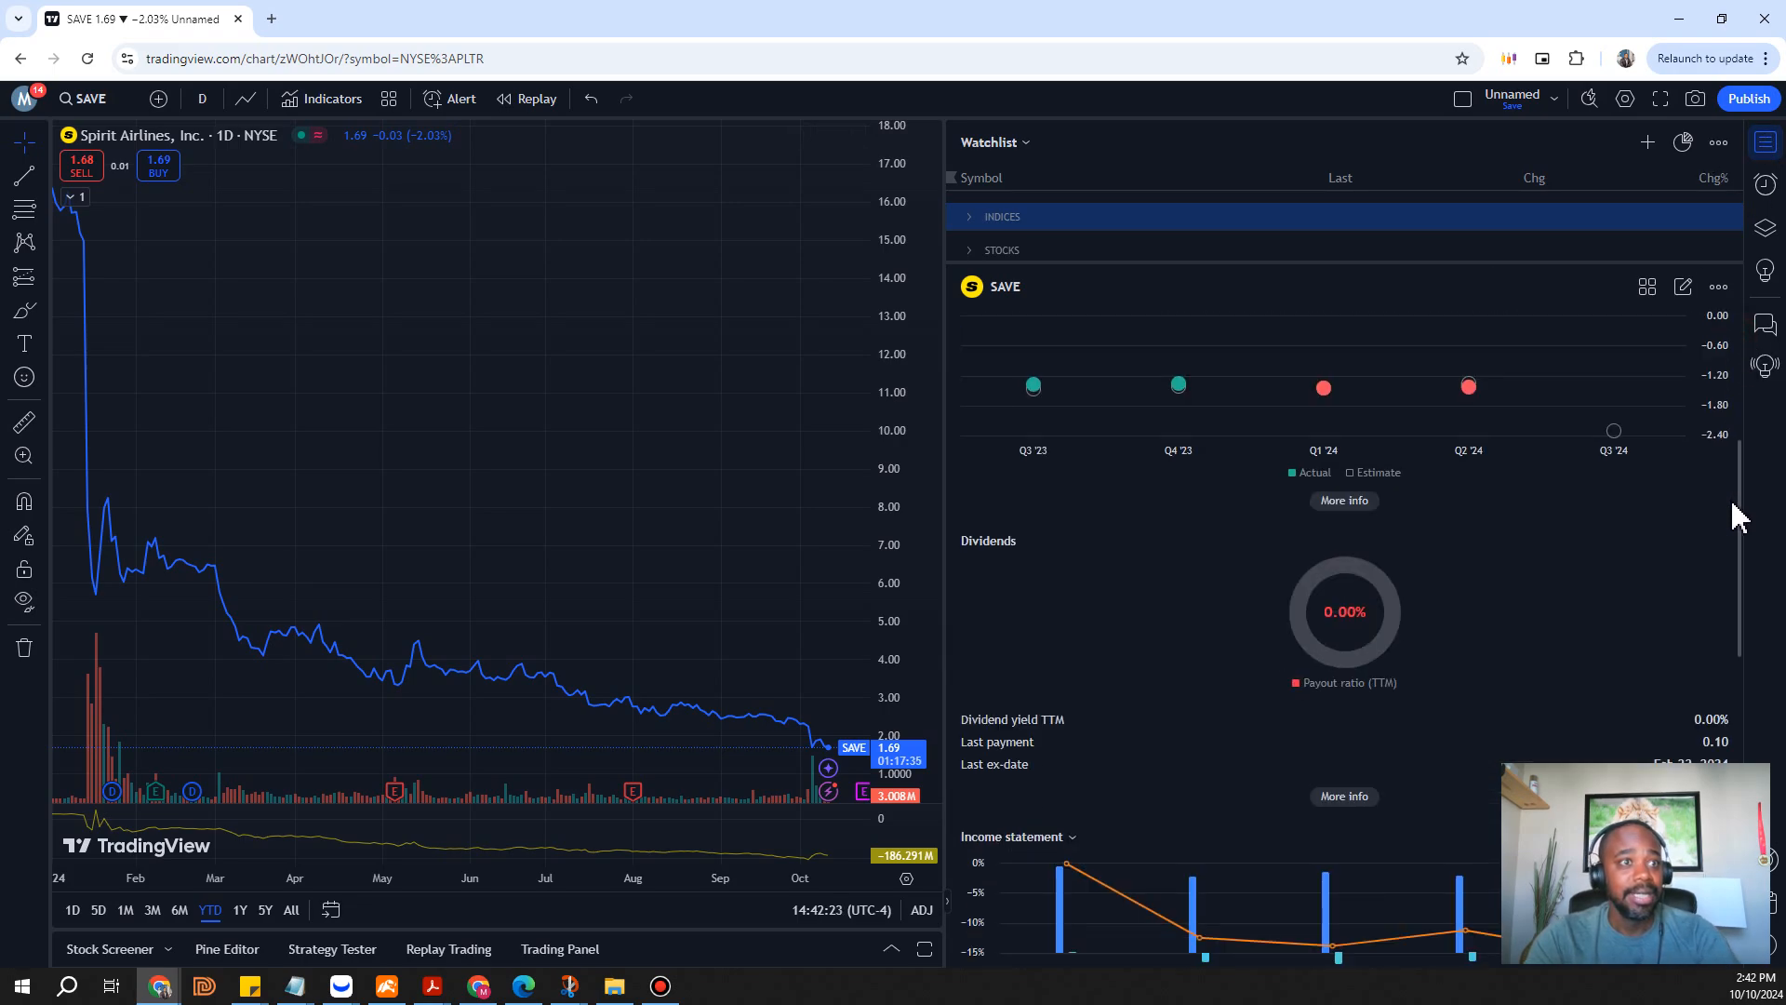
pyautogui.scroll(-3)
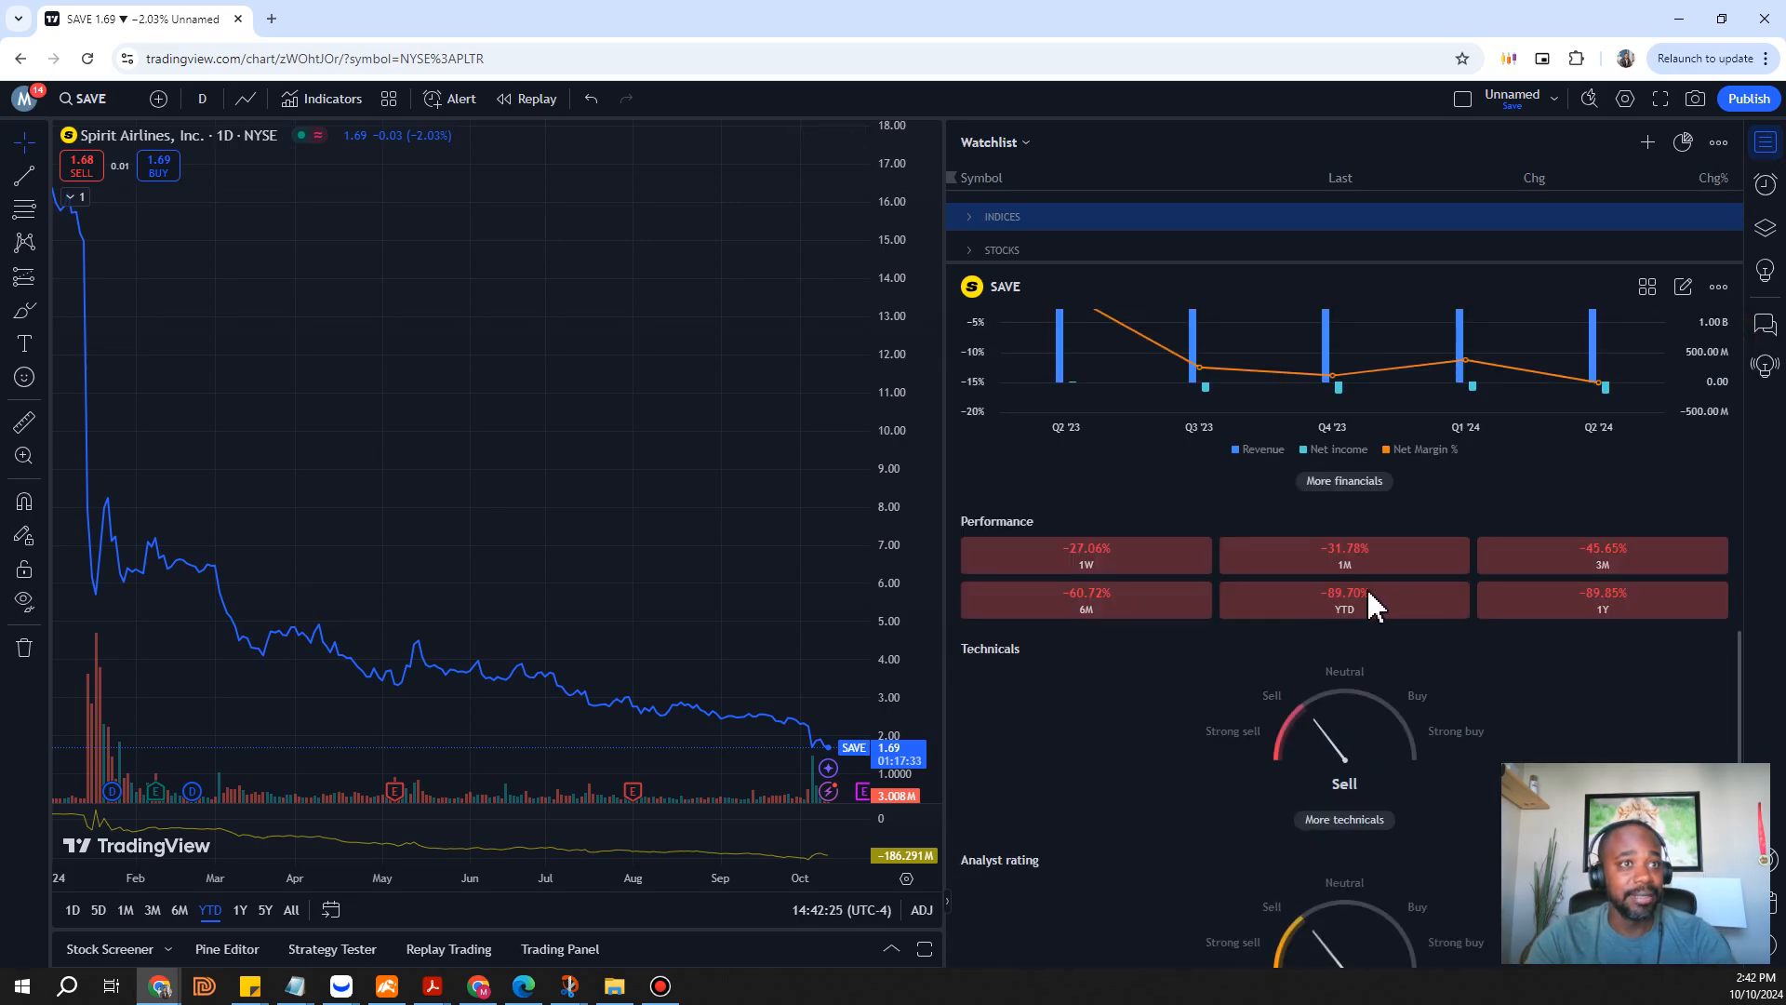
pyautogui.moveTo(1398, 621)
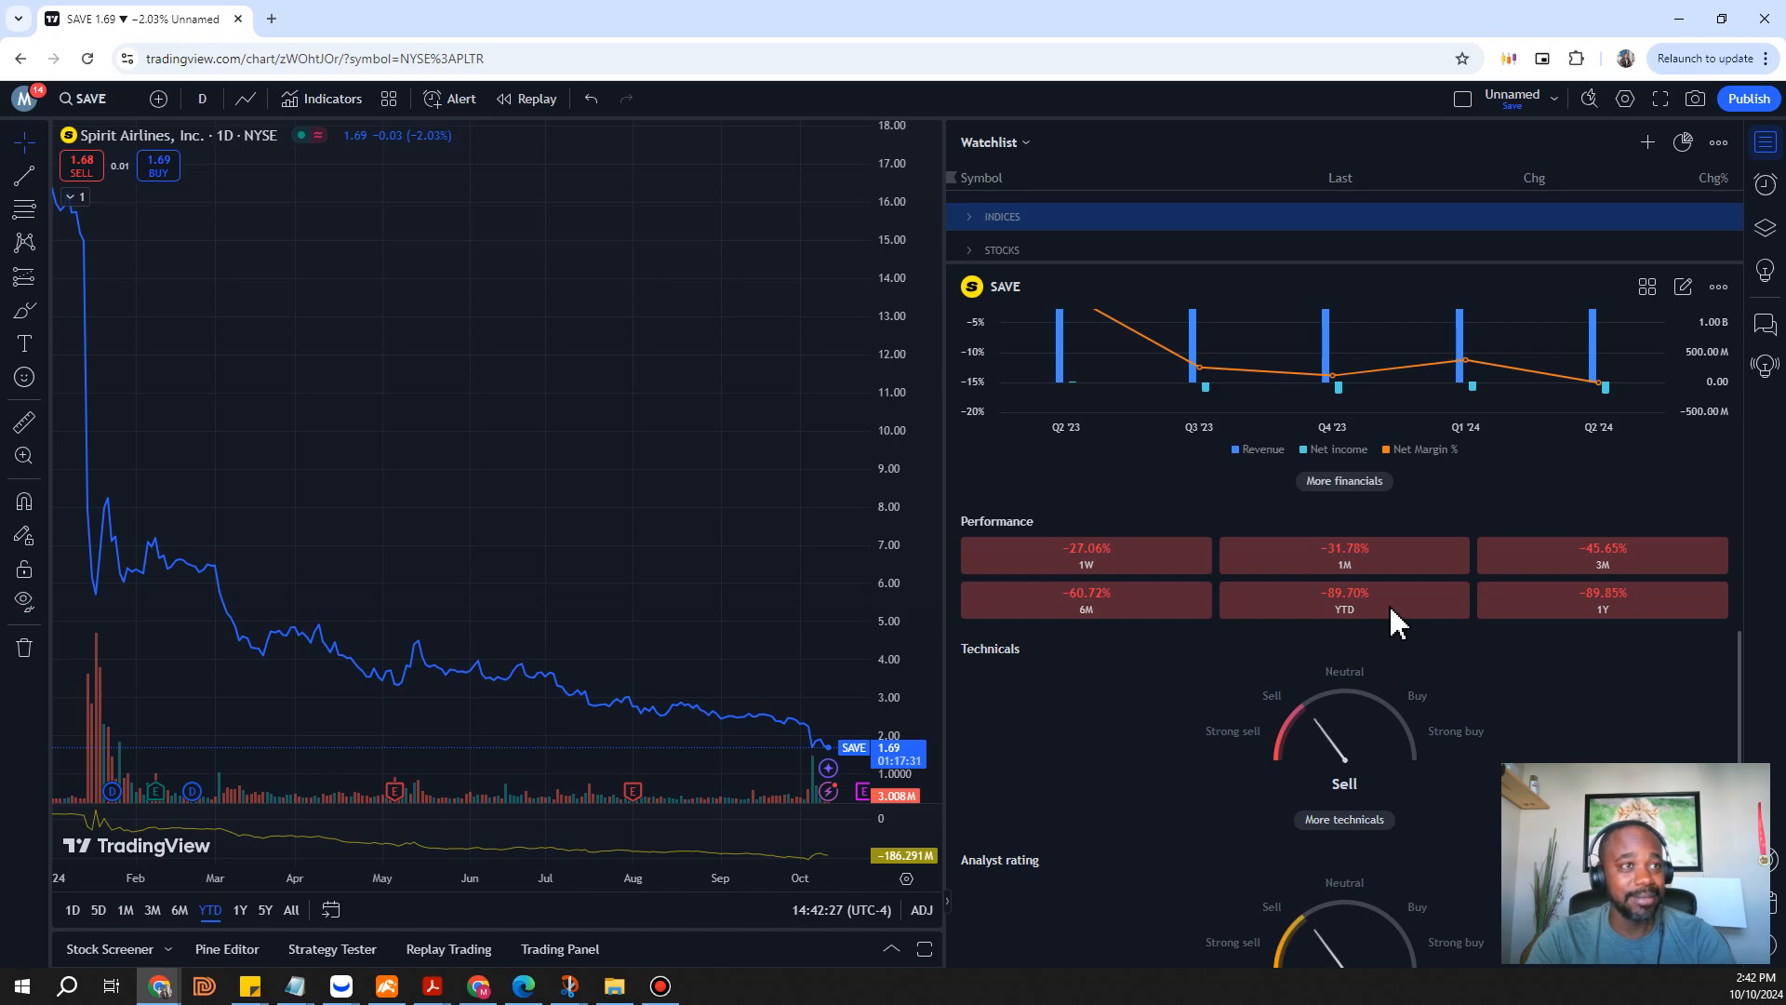
pyautogui.moveTo(1128, 570)
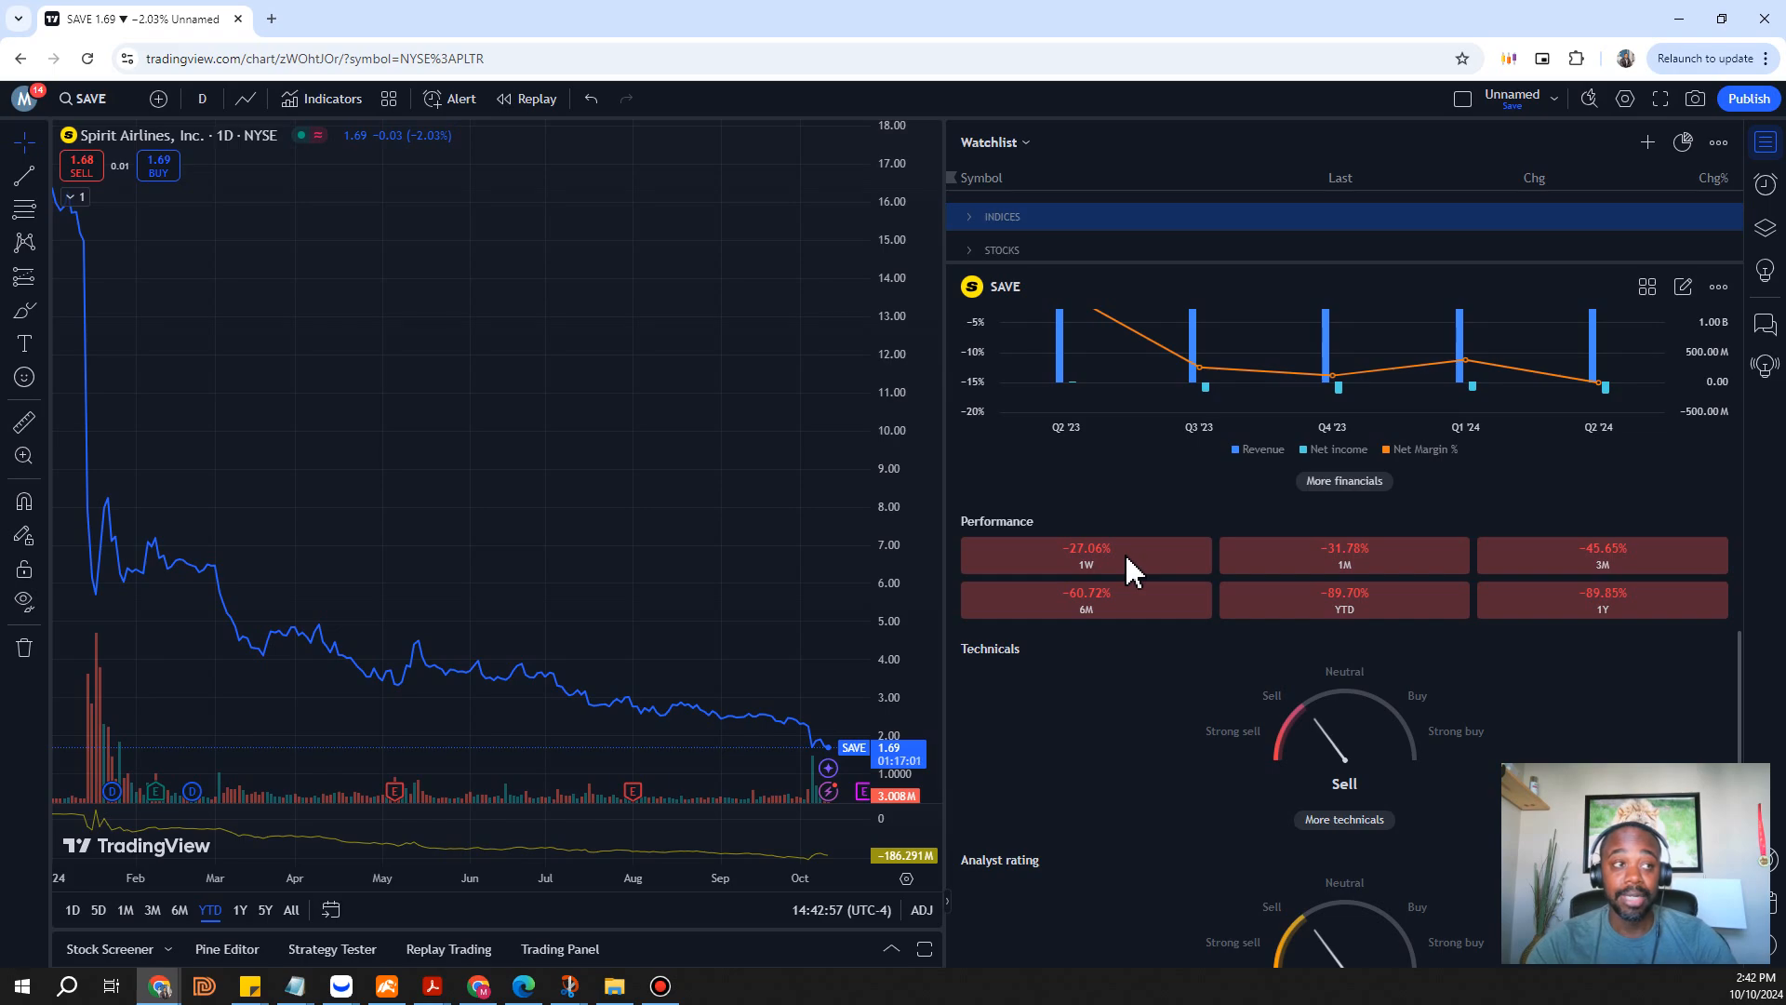
pyautogui.moveTo(1432, 300)
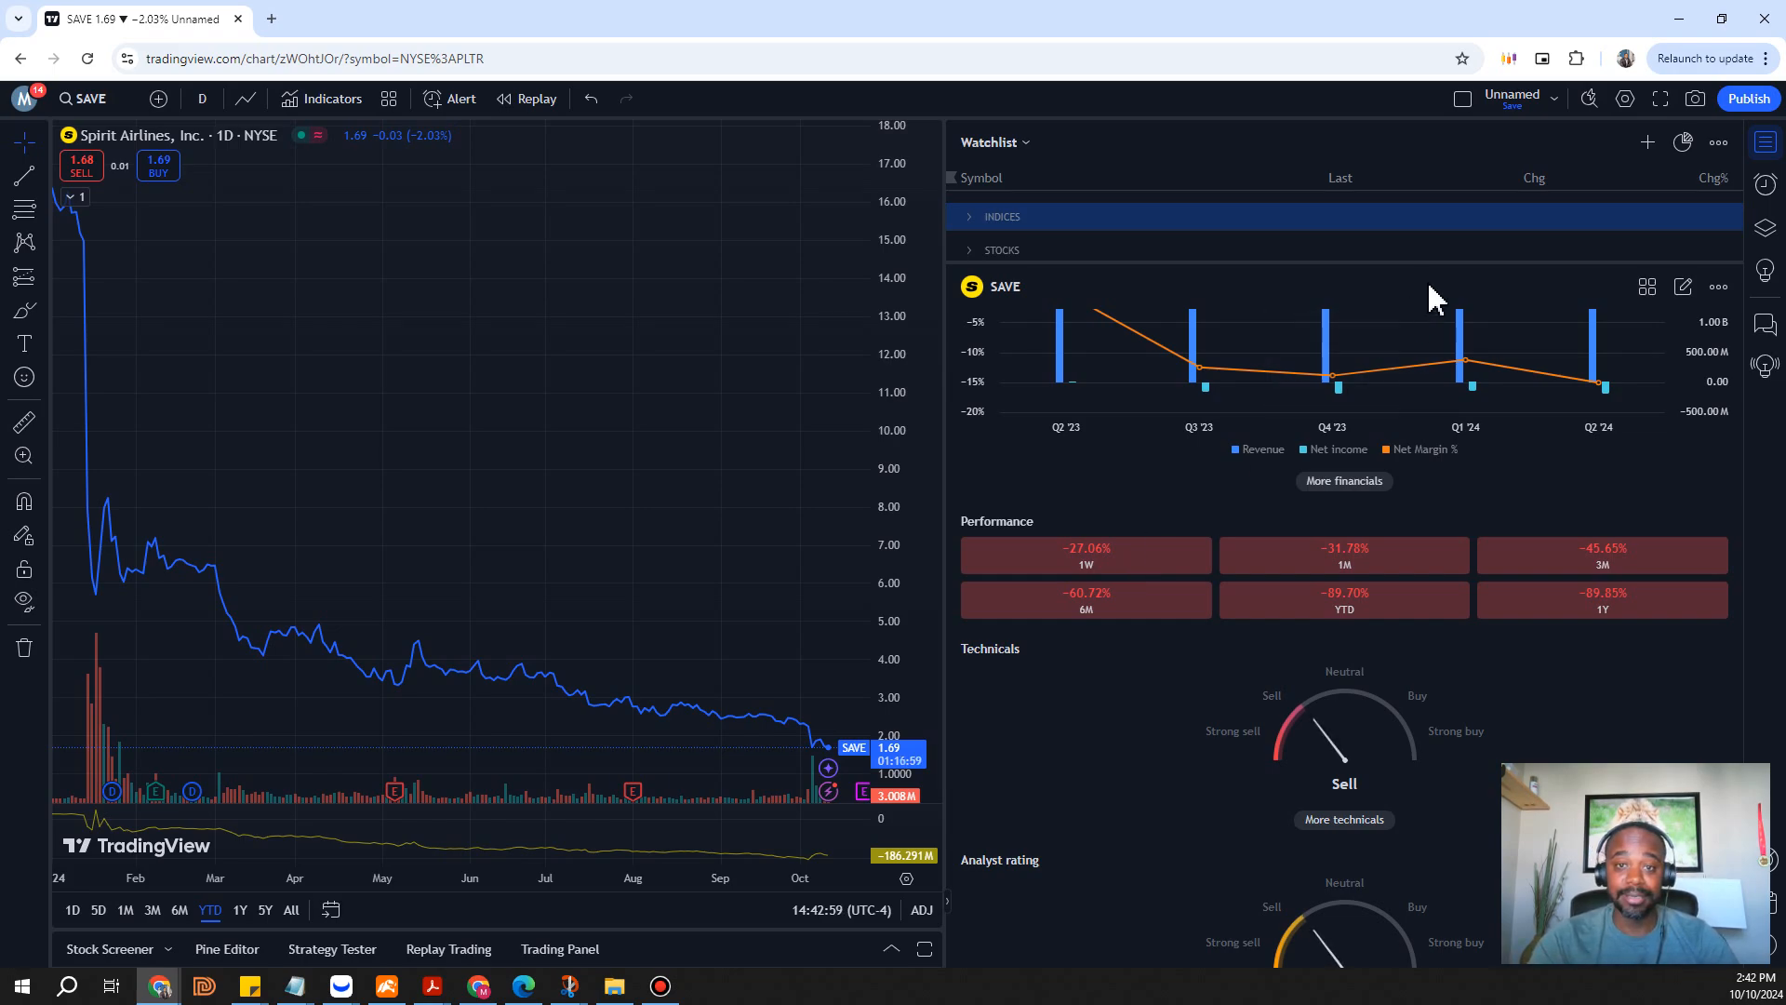
pyautogui.moveTo(1262, 15)
pyautogui.write('BP')
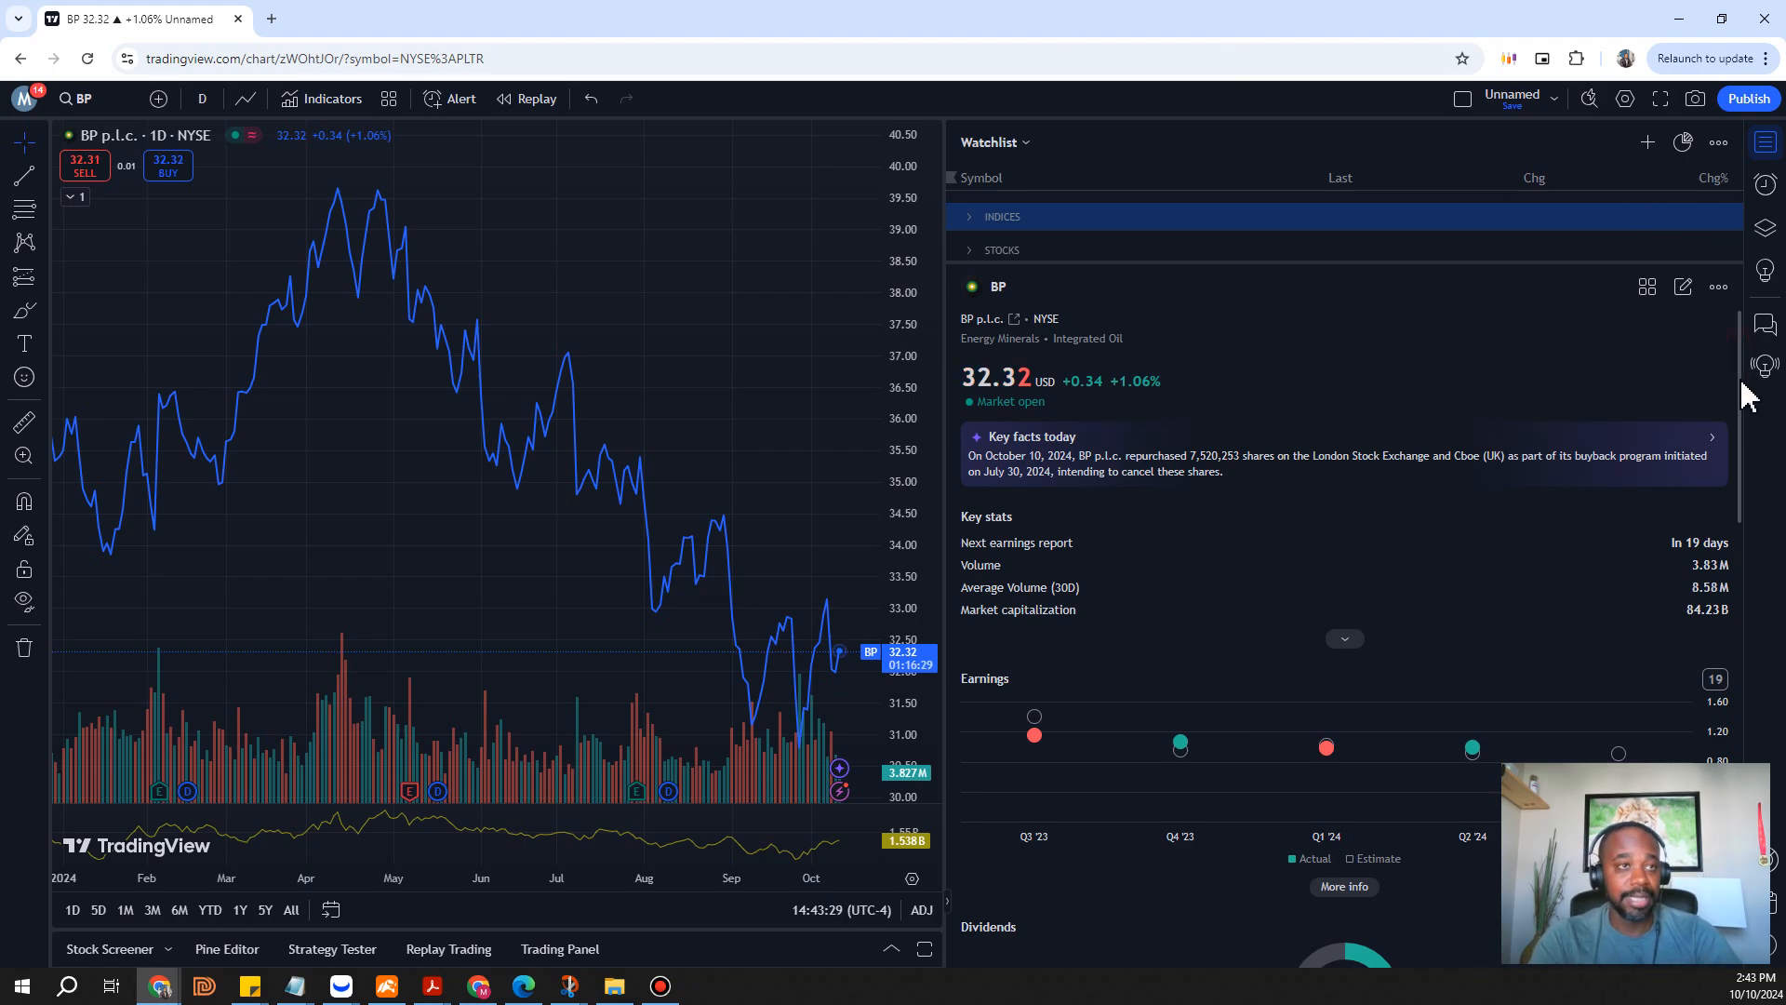
# Scroll BP's details panel to its income statement, performance figures and Neutral technicals rating
pyautogui.scroll(-3)
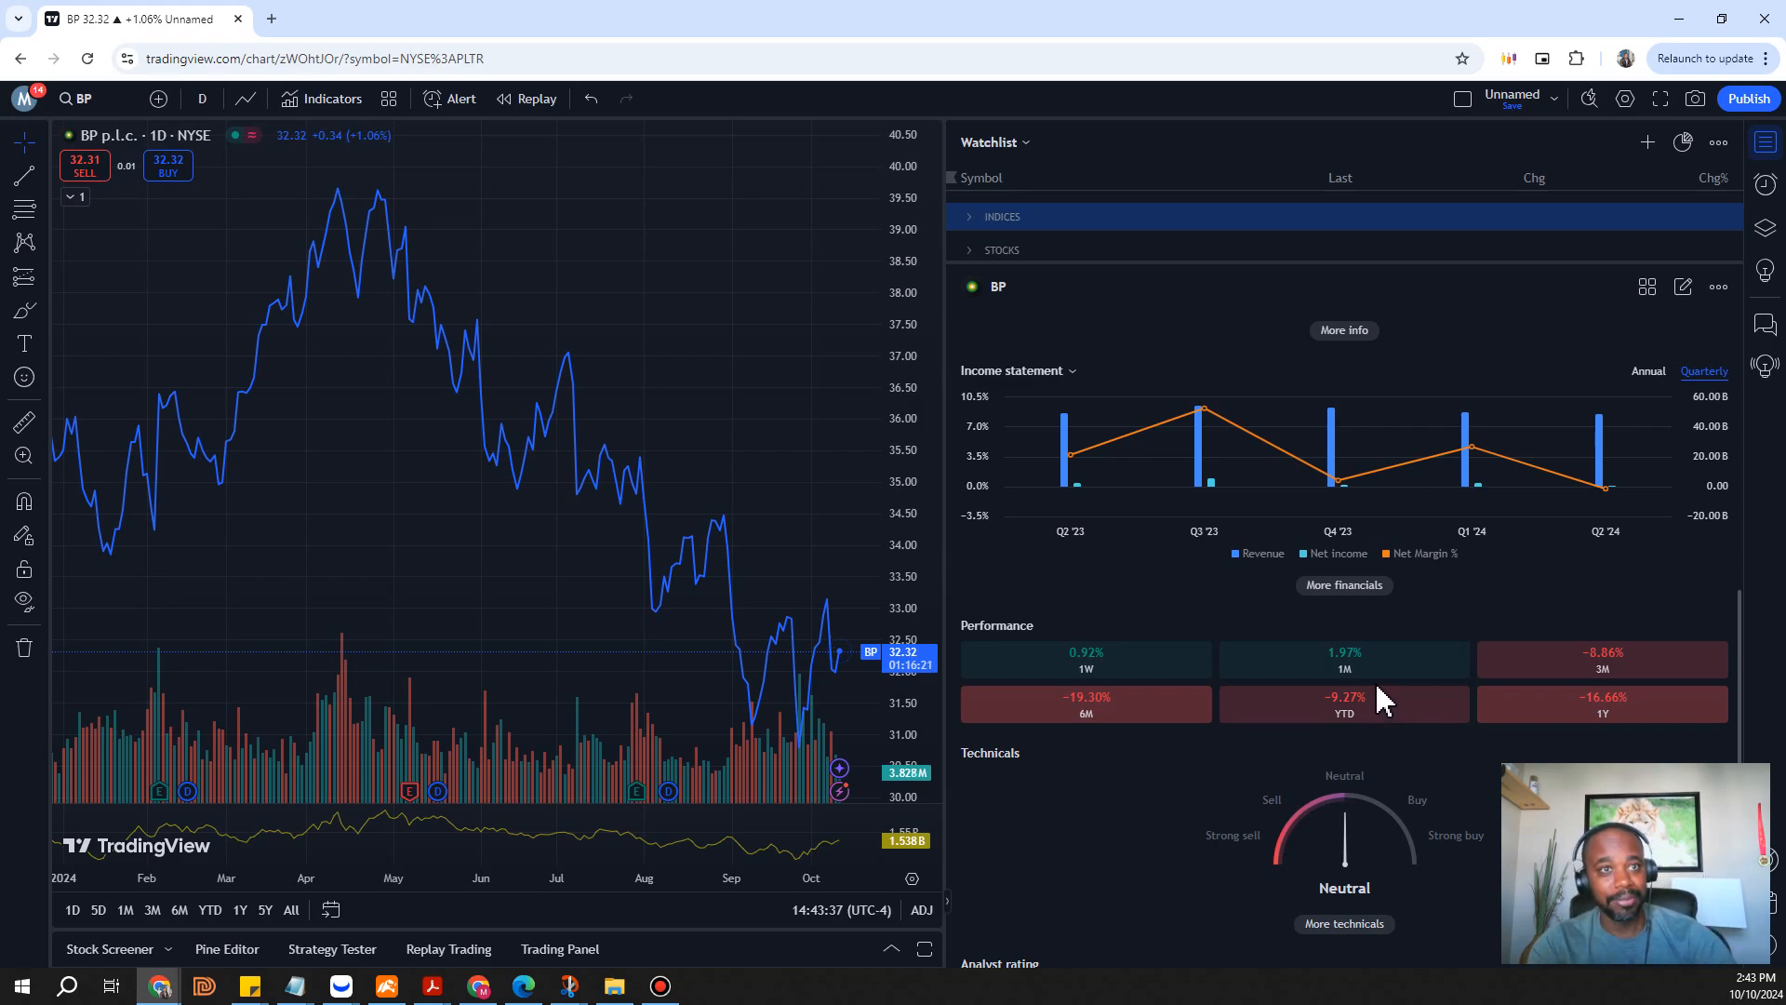
pyautogui.moveTo(644, 837)
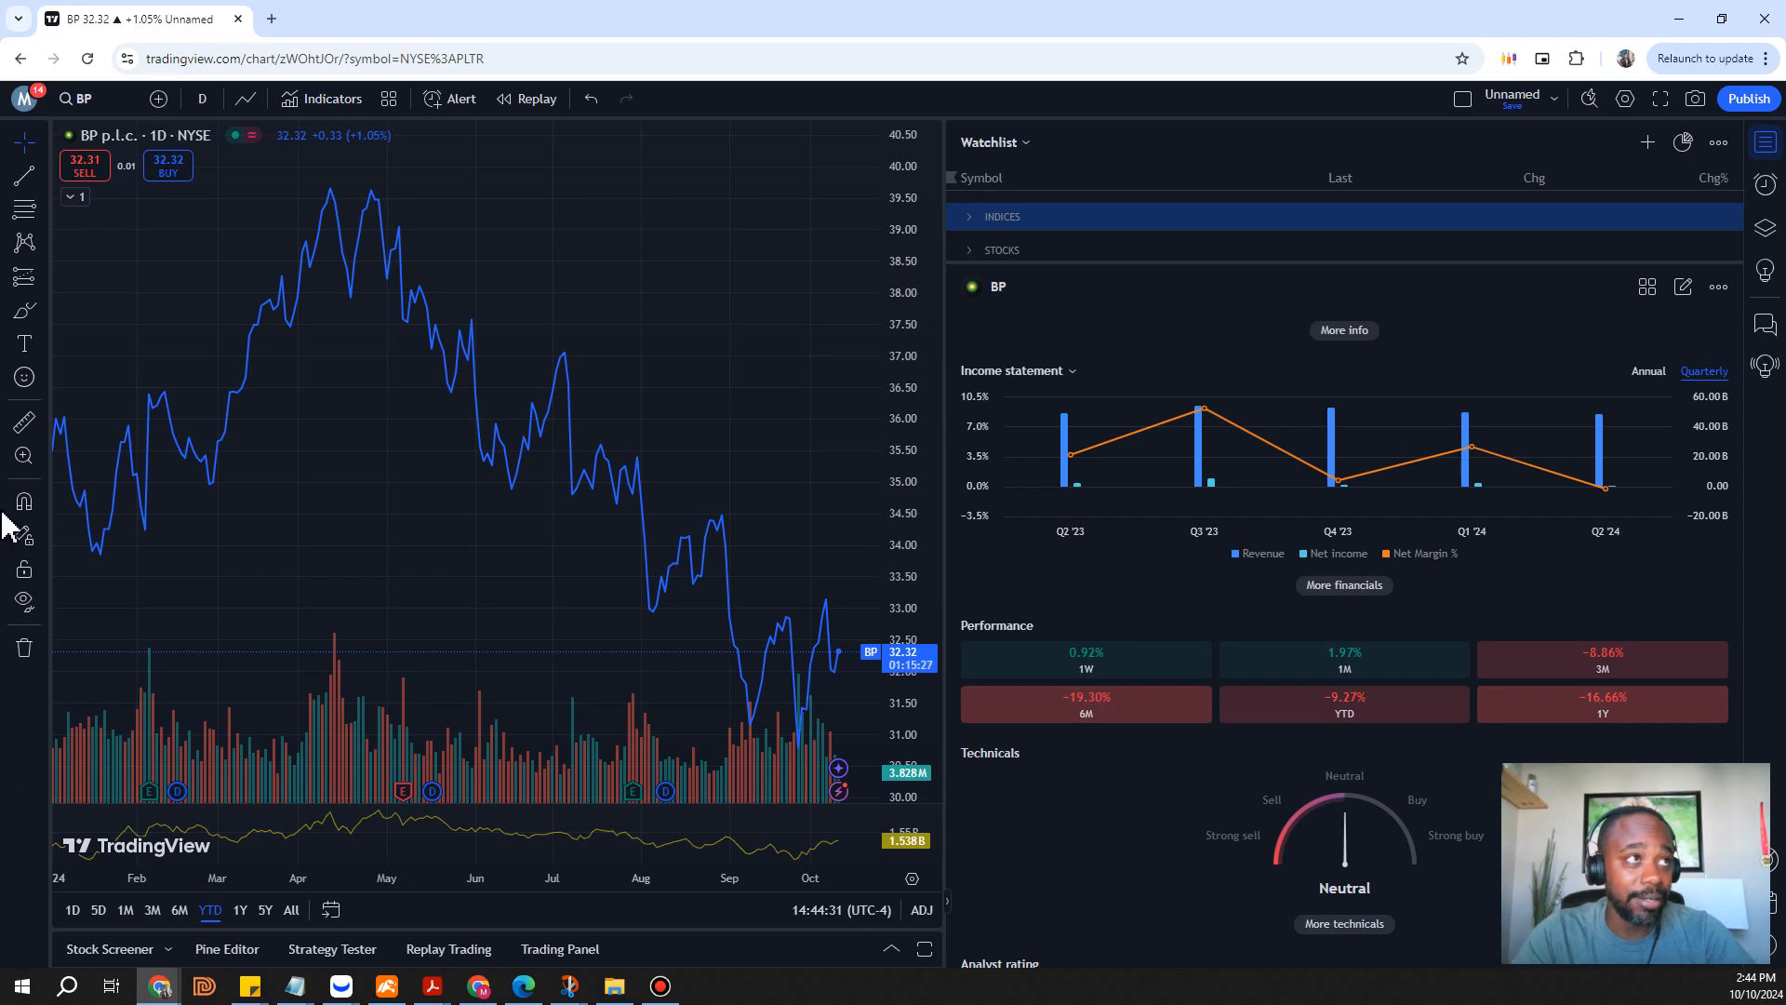
pyautogui.moveTo(354, 182)
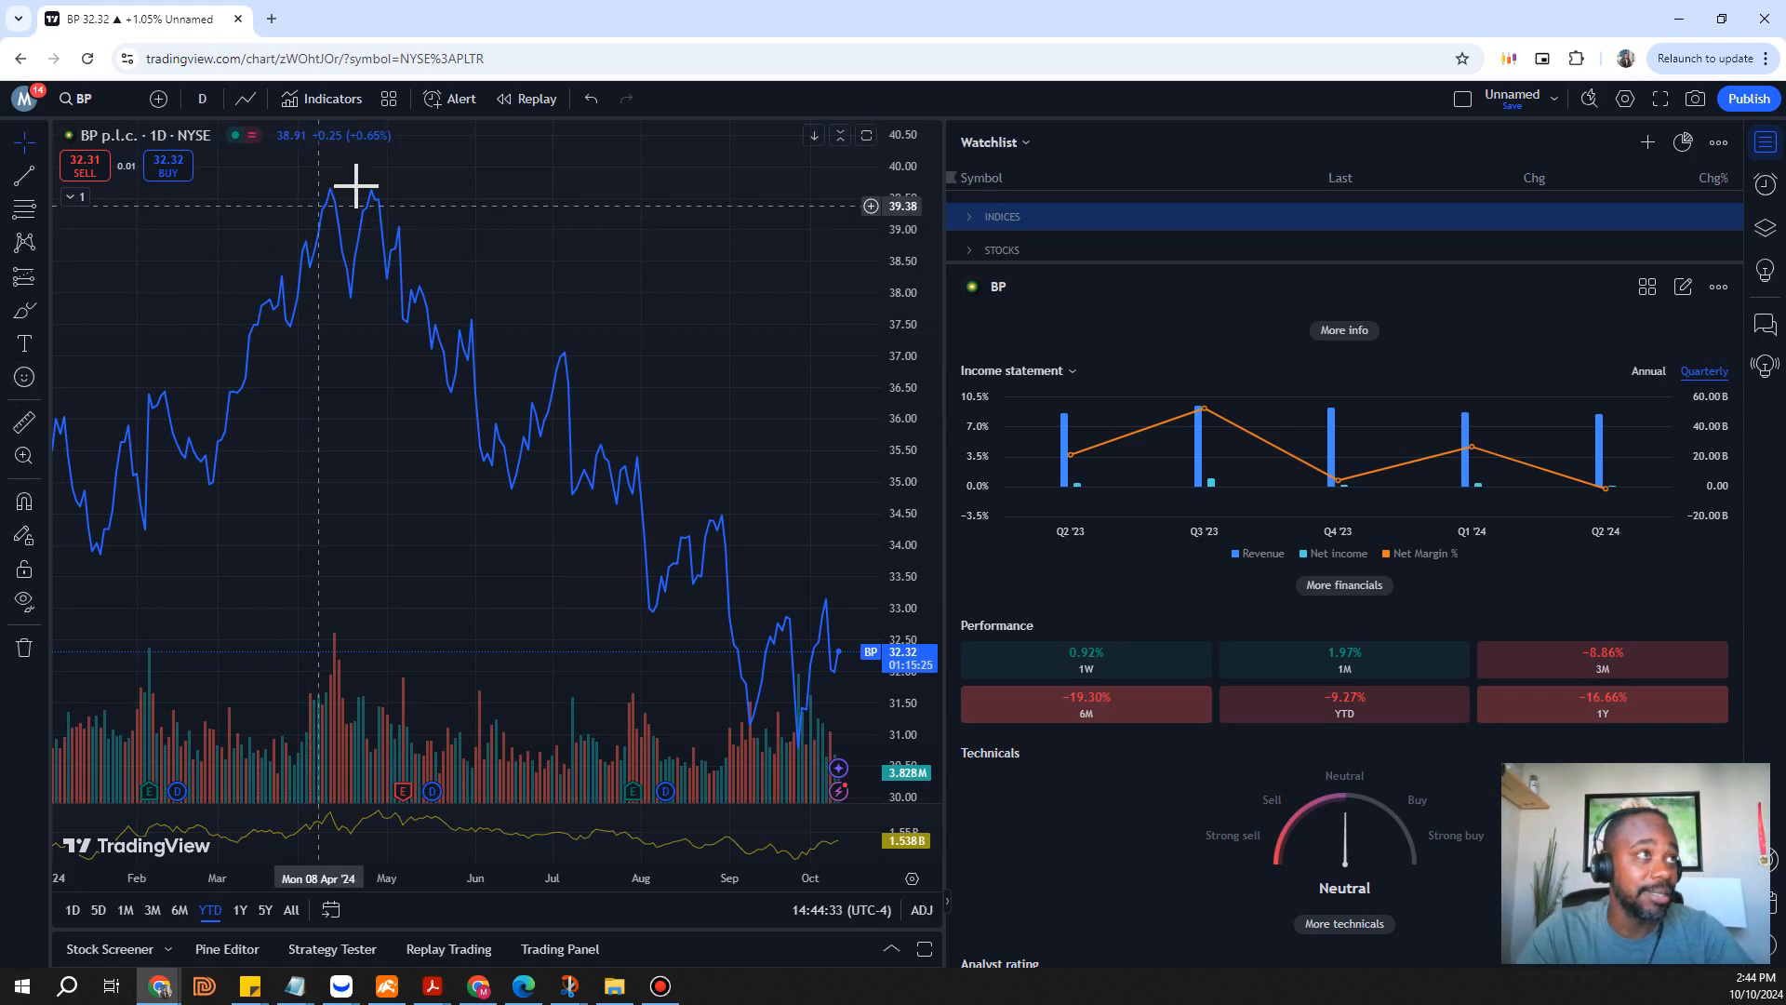
pyautogui.moveTo(362, 182)
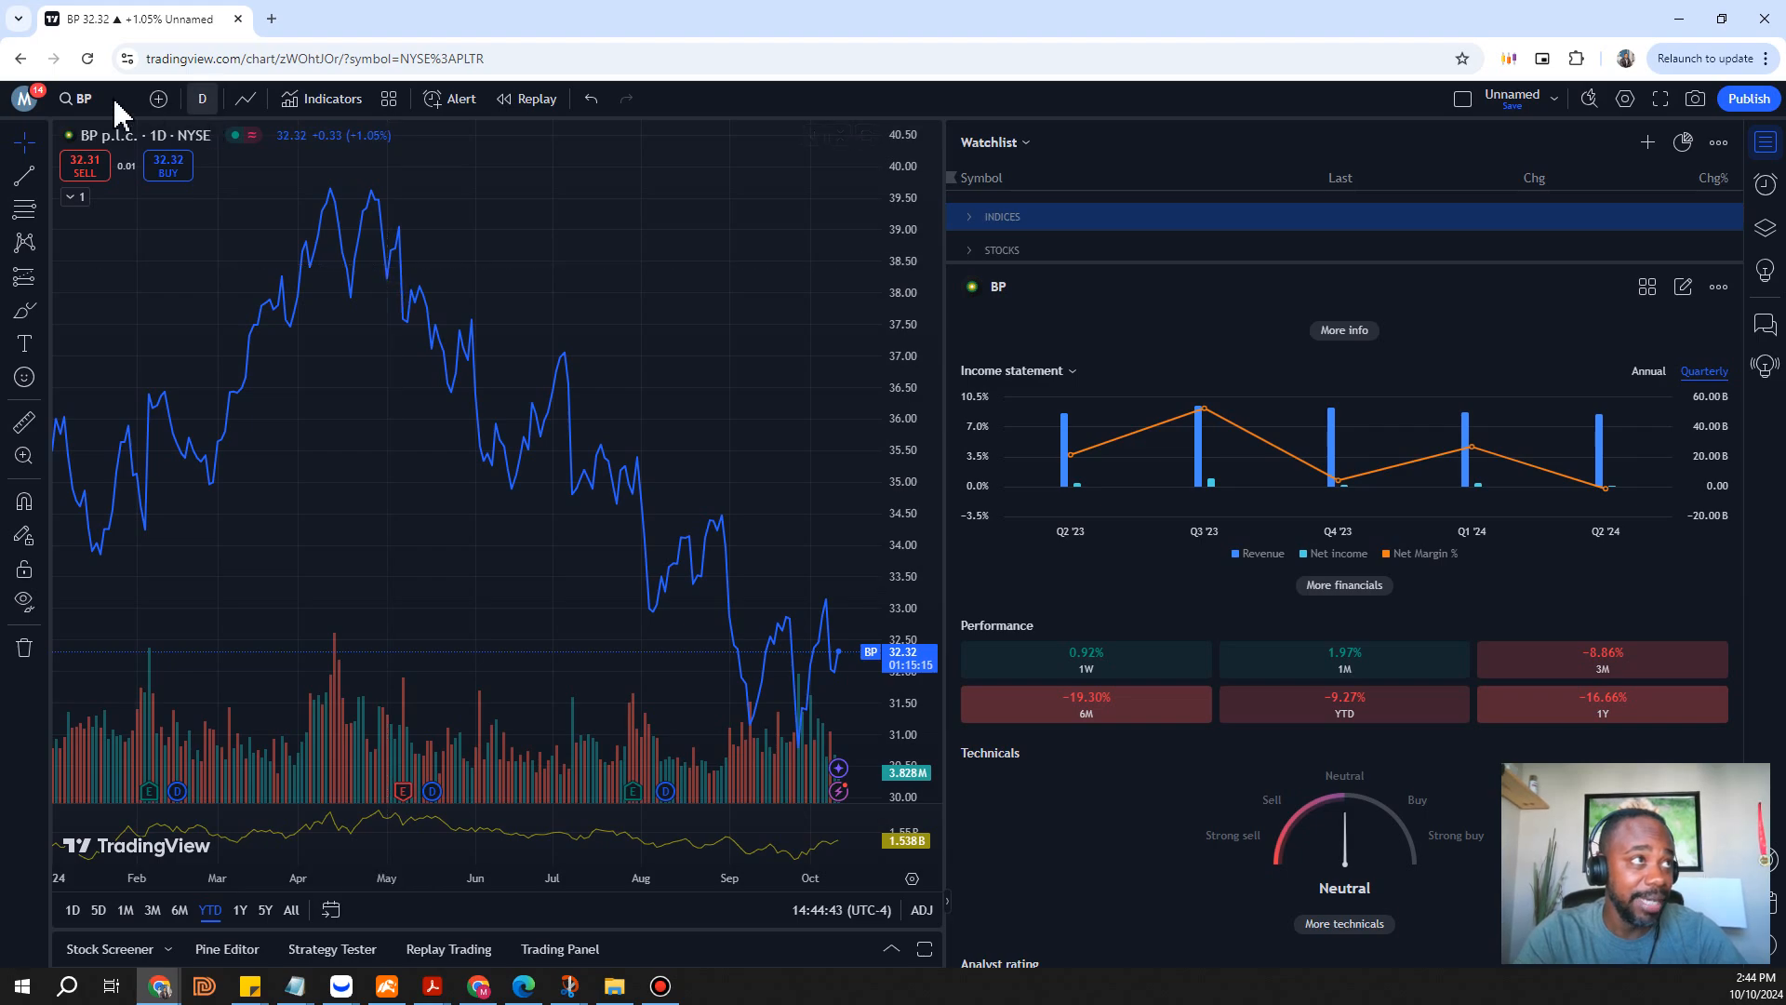
# Search FE and load FedEx Corporation (FDX) in place of BP
pyautogui.click(66, 98)
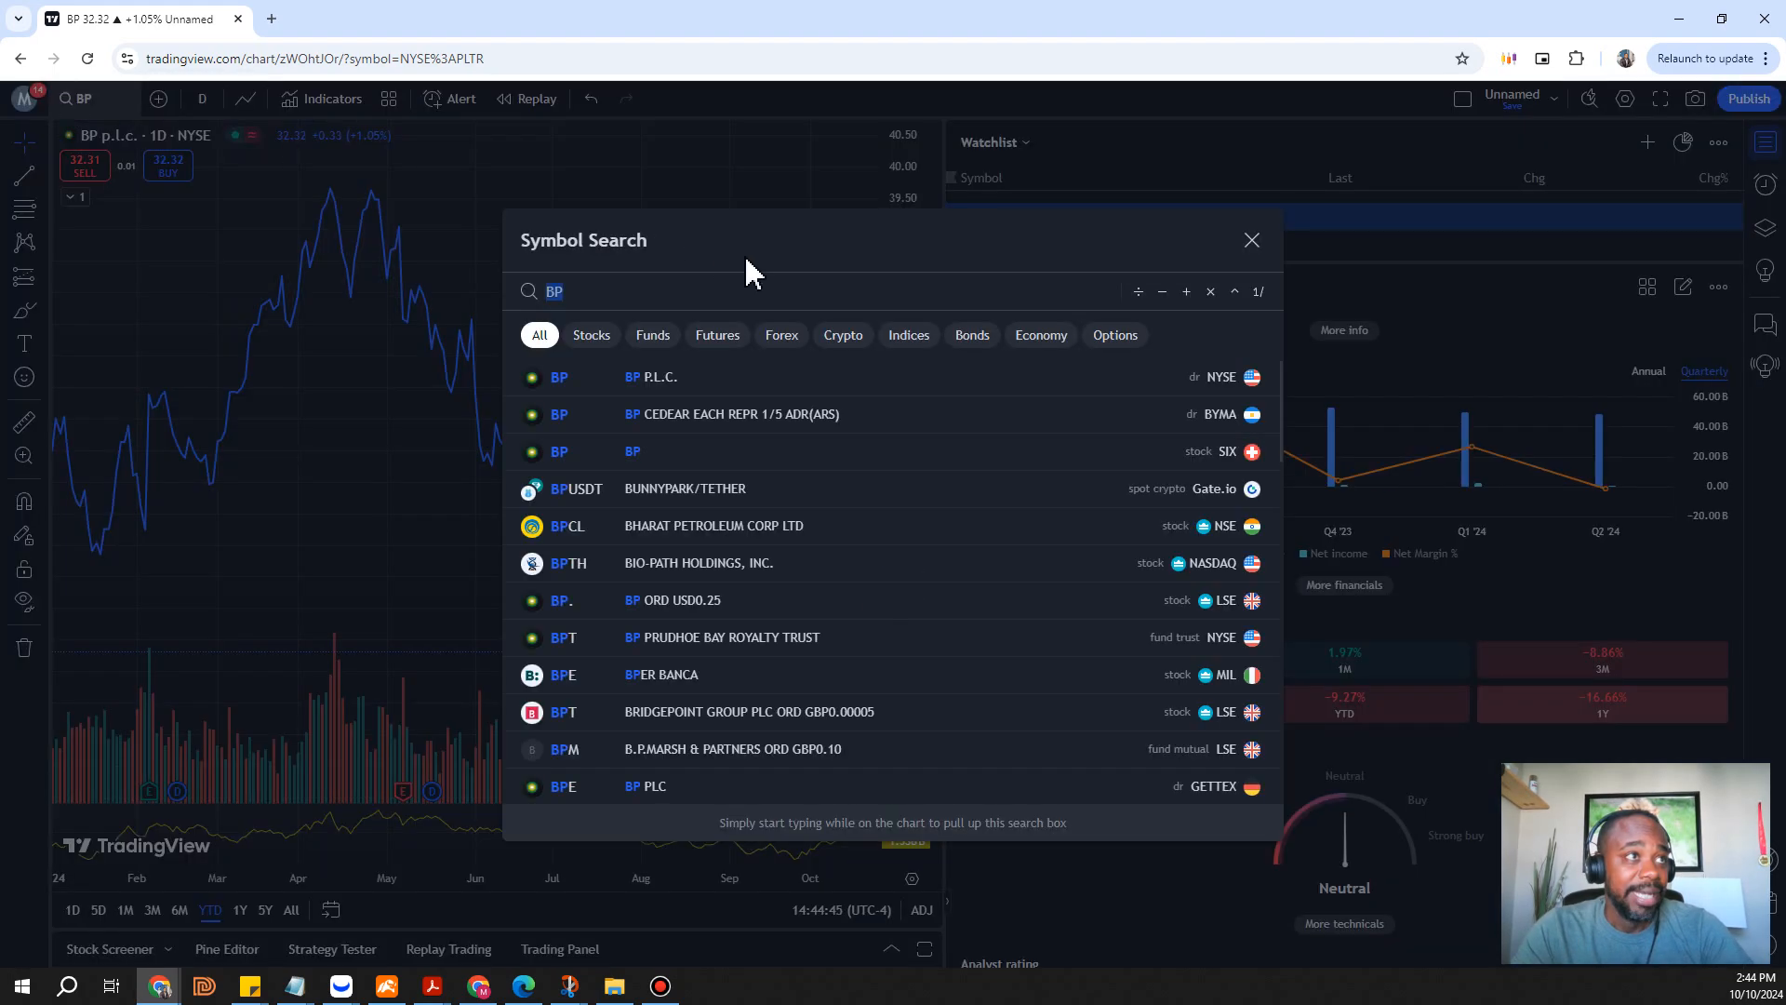
pyautogui.write('FE')
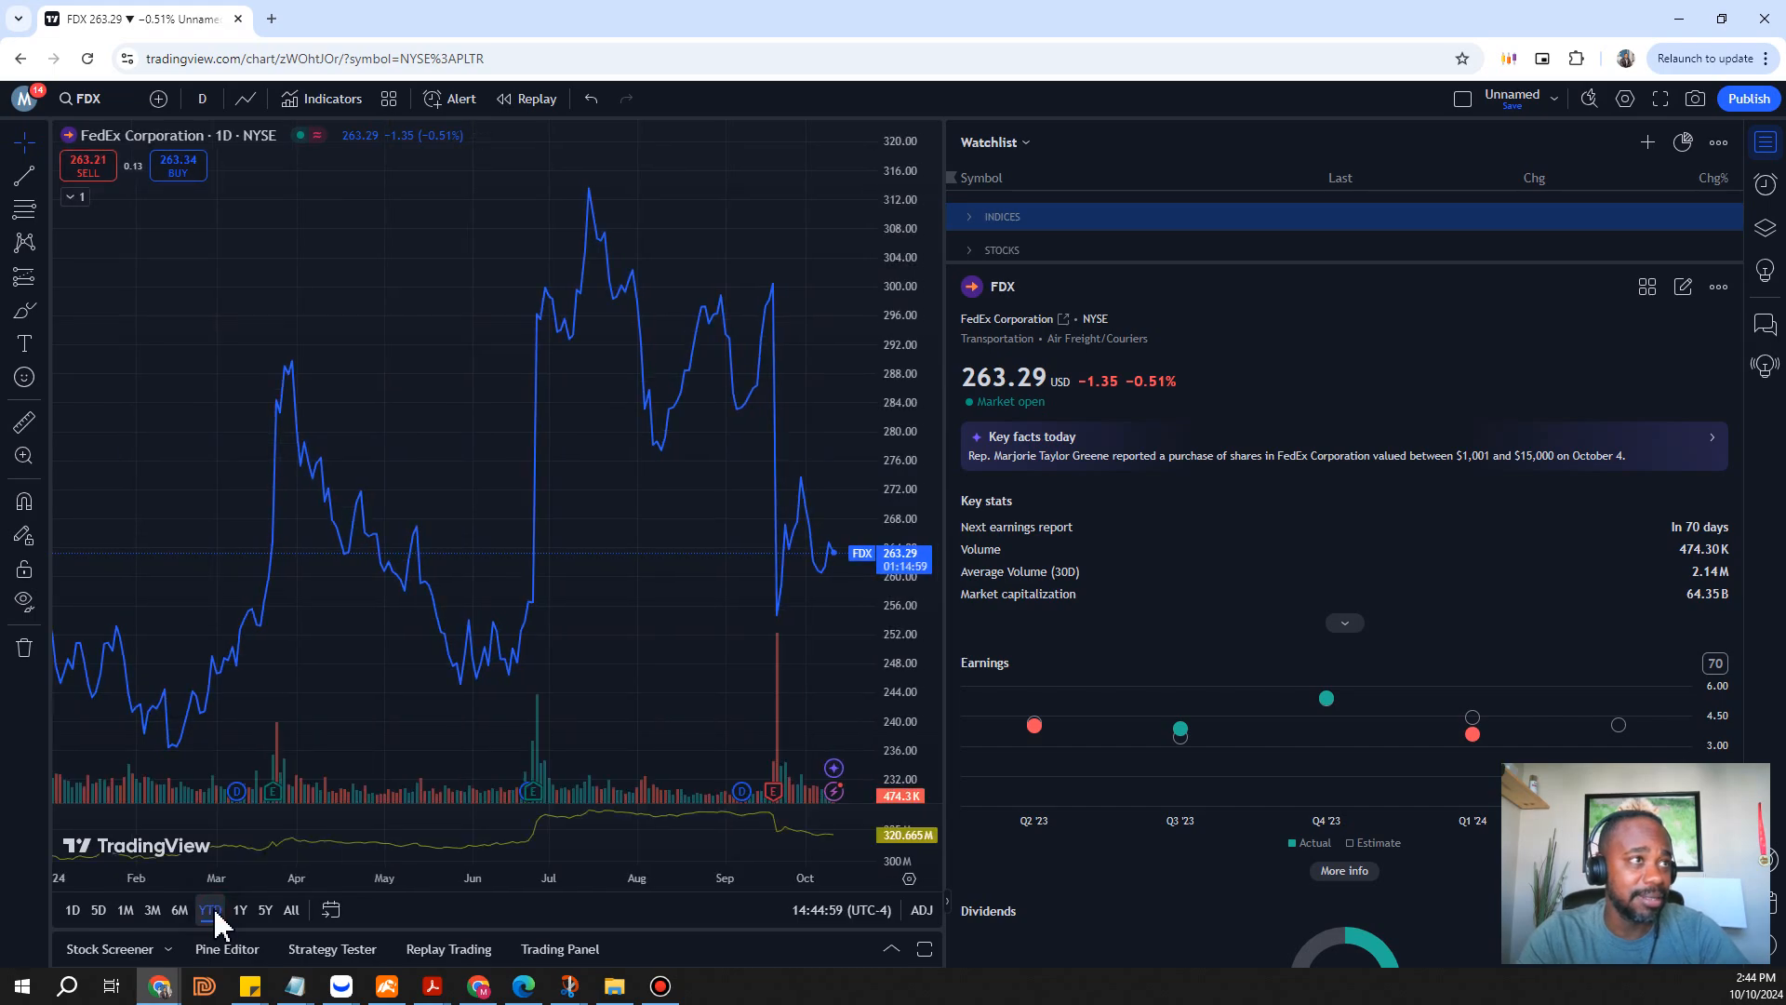
# Show FDX's year-to-date range and scroll to its income statement, performance and Sell rating
pyautogui.click(210, 909)
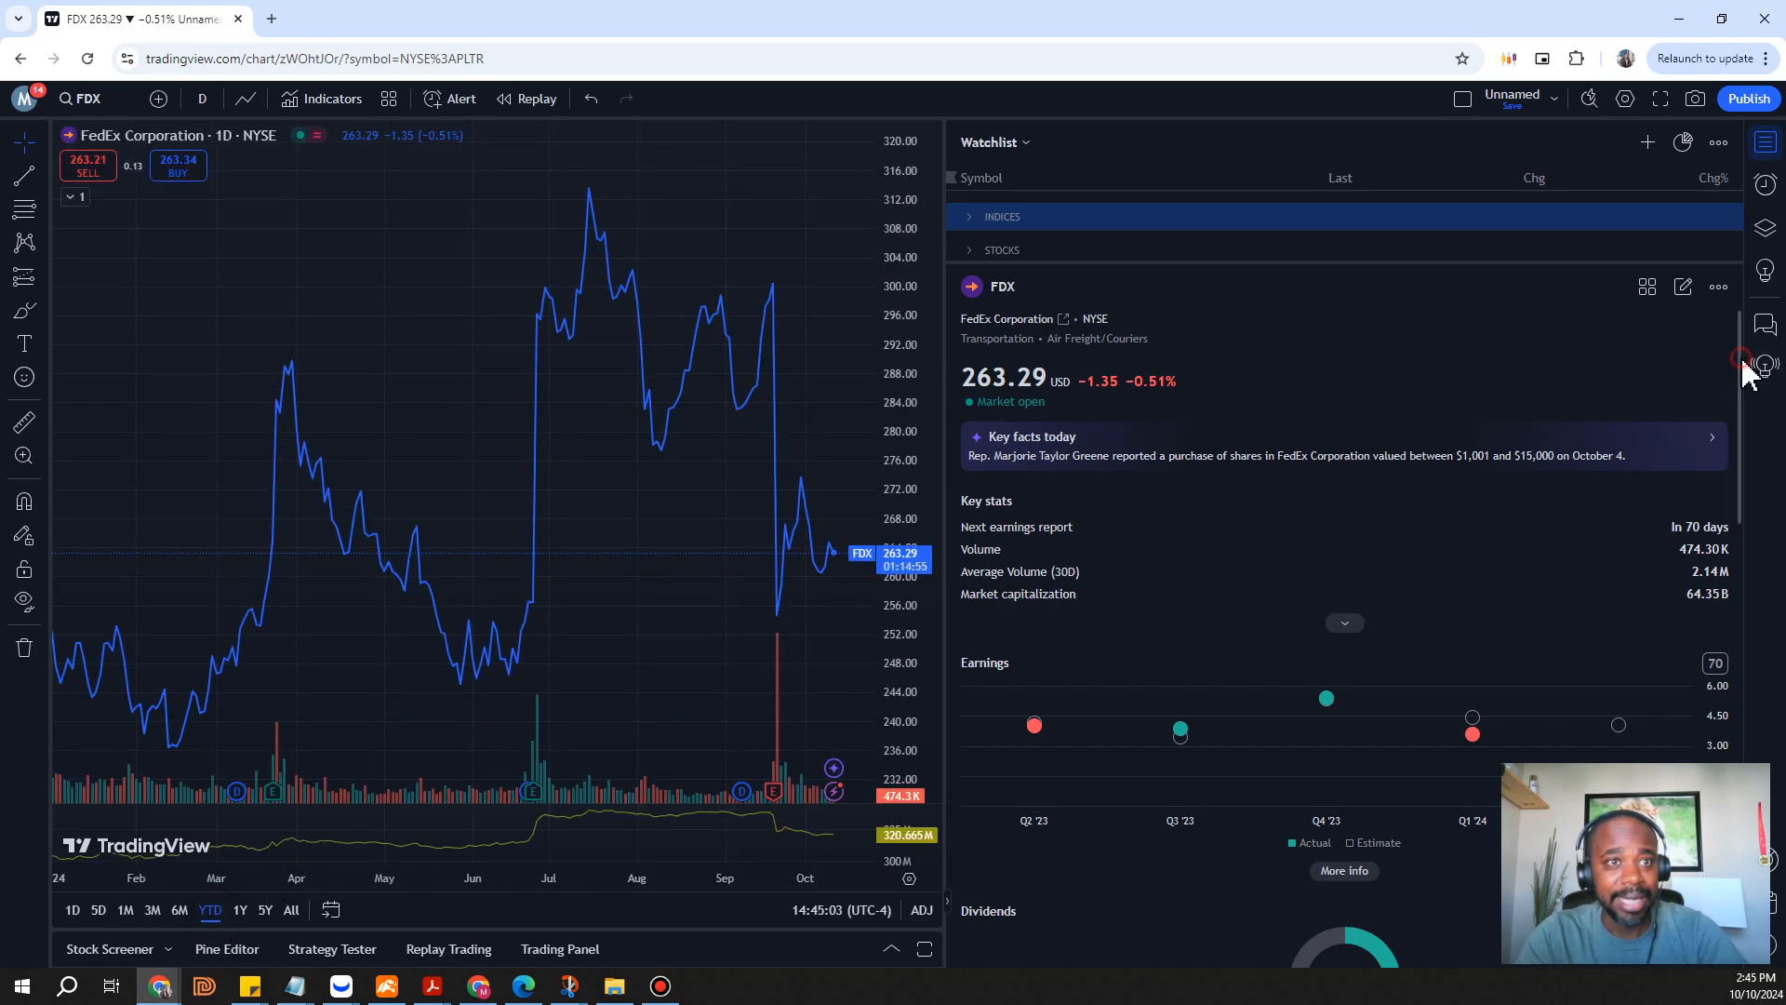
pyautogui.scroll(-3)
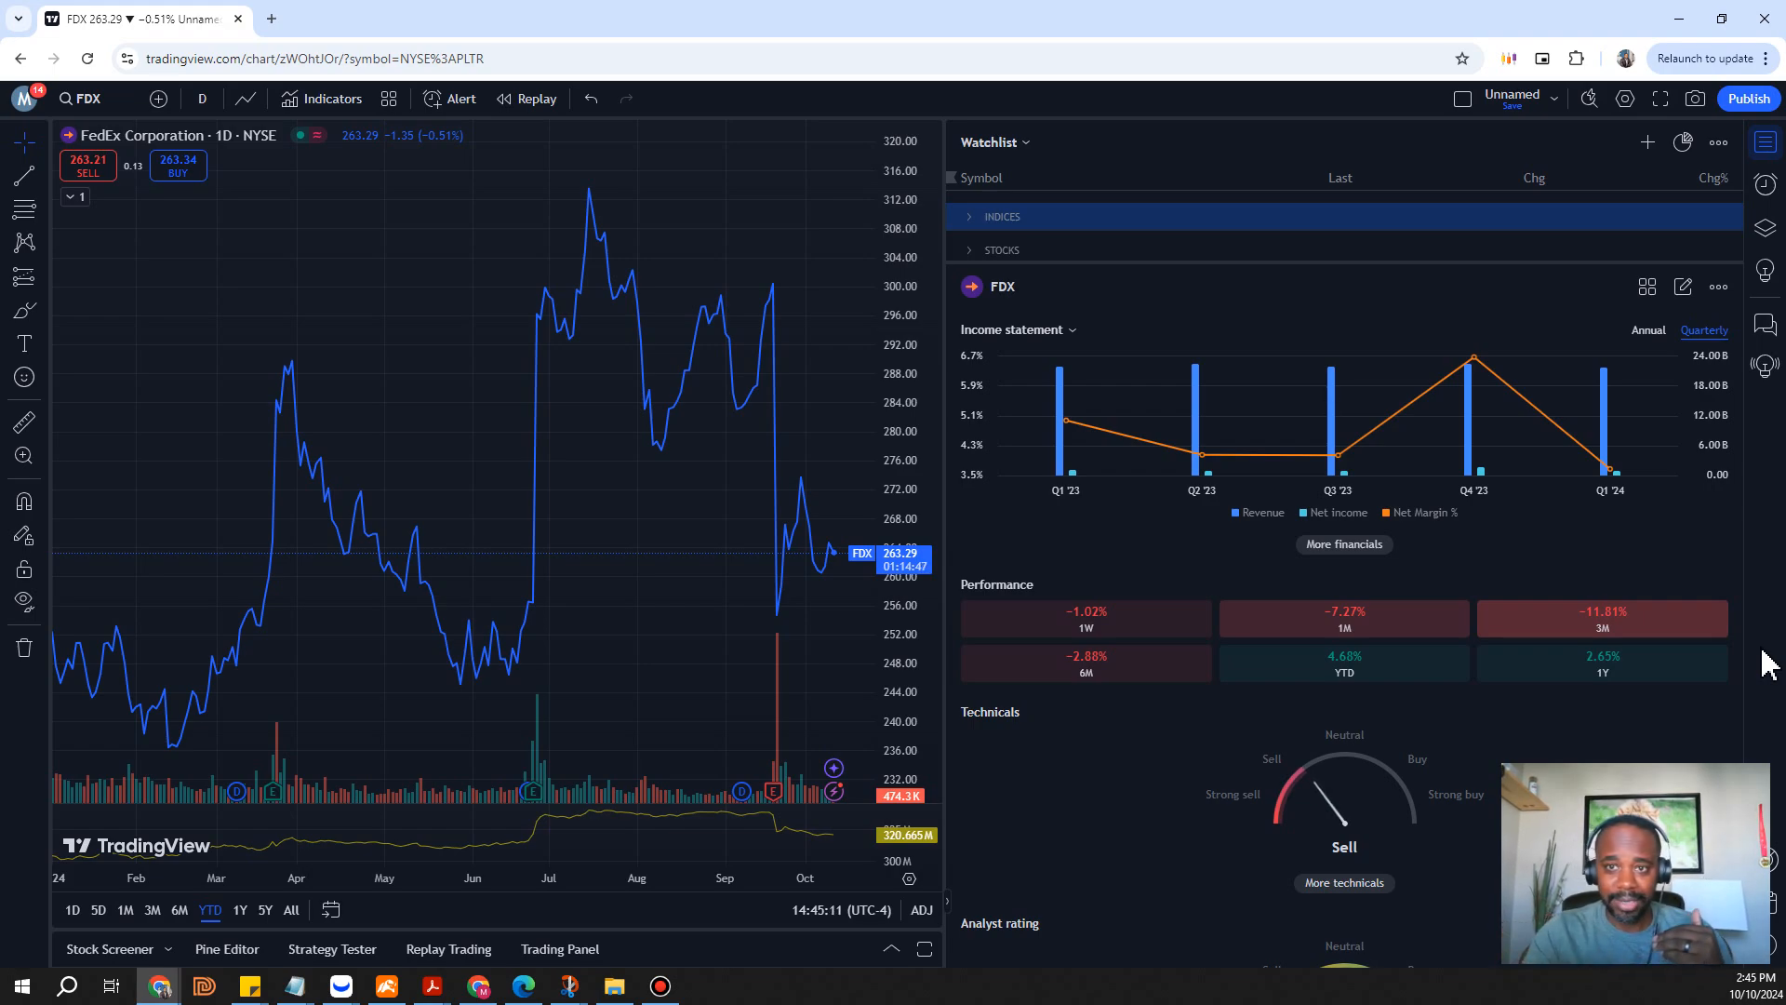
pyautogui.moveTo(706, 188)
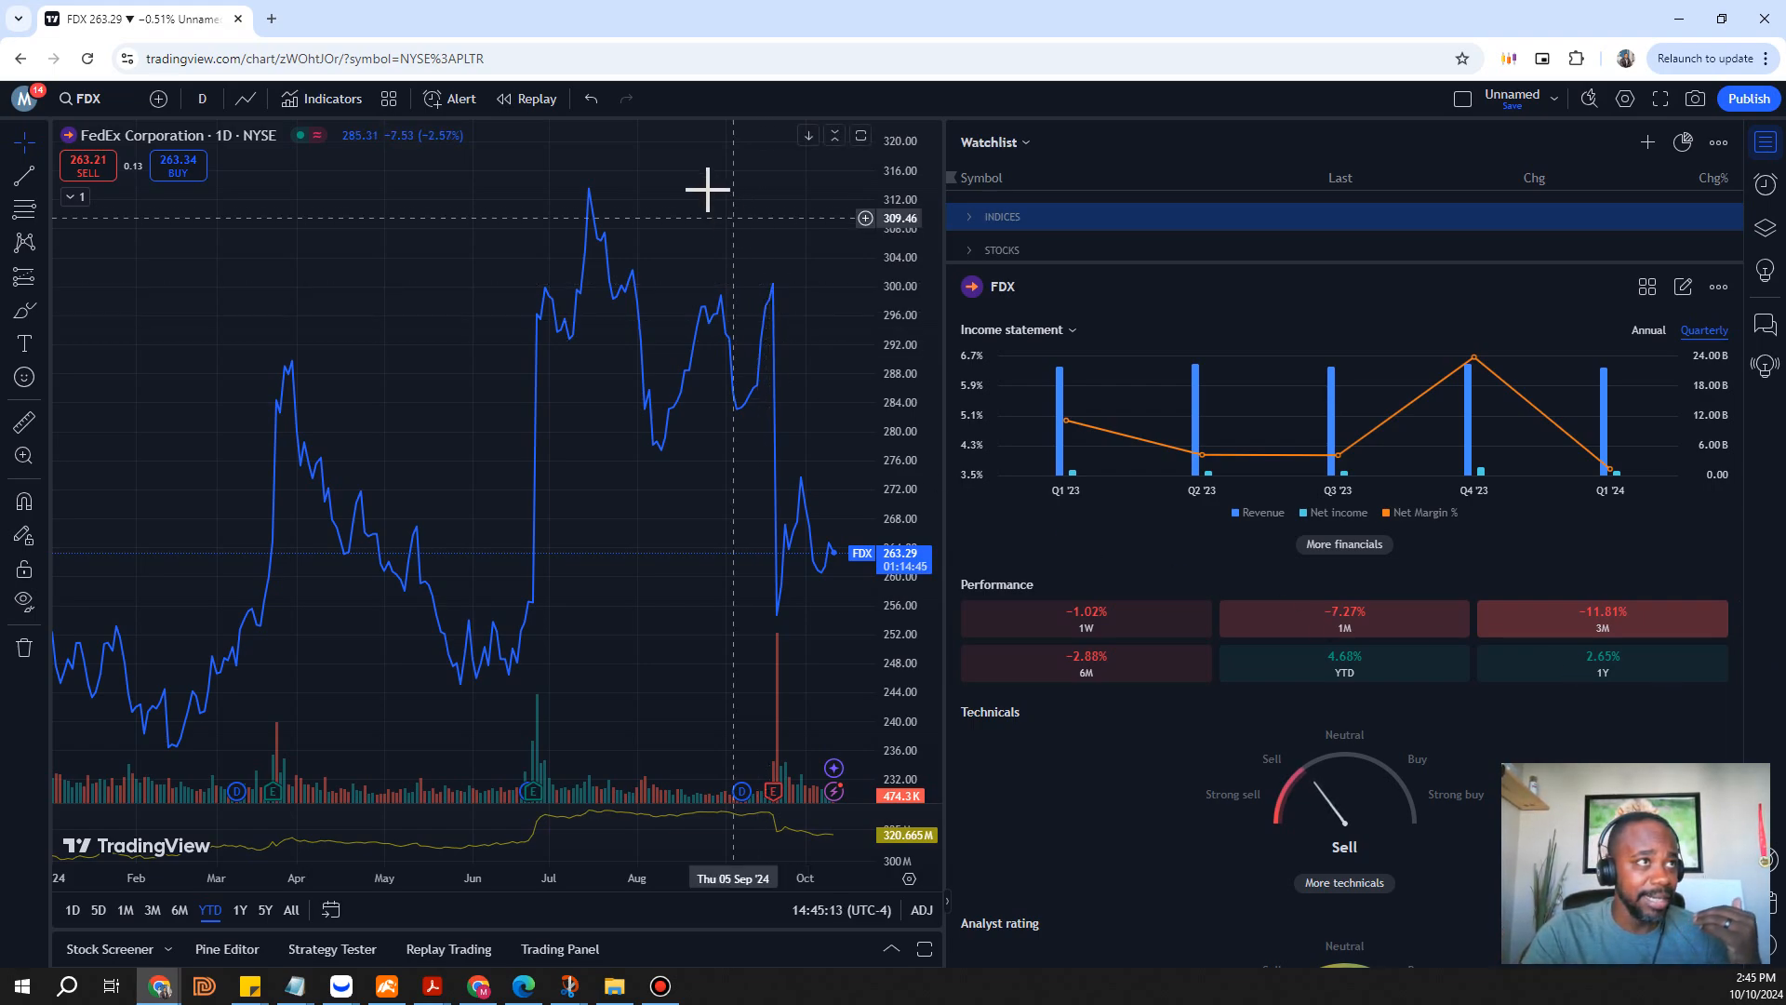
pyautogui.moveTo(701, 188)
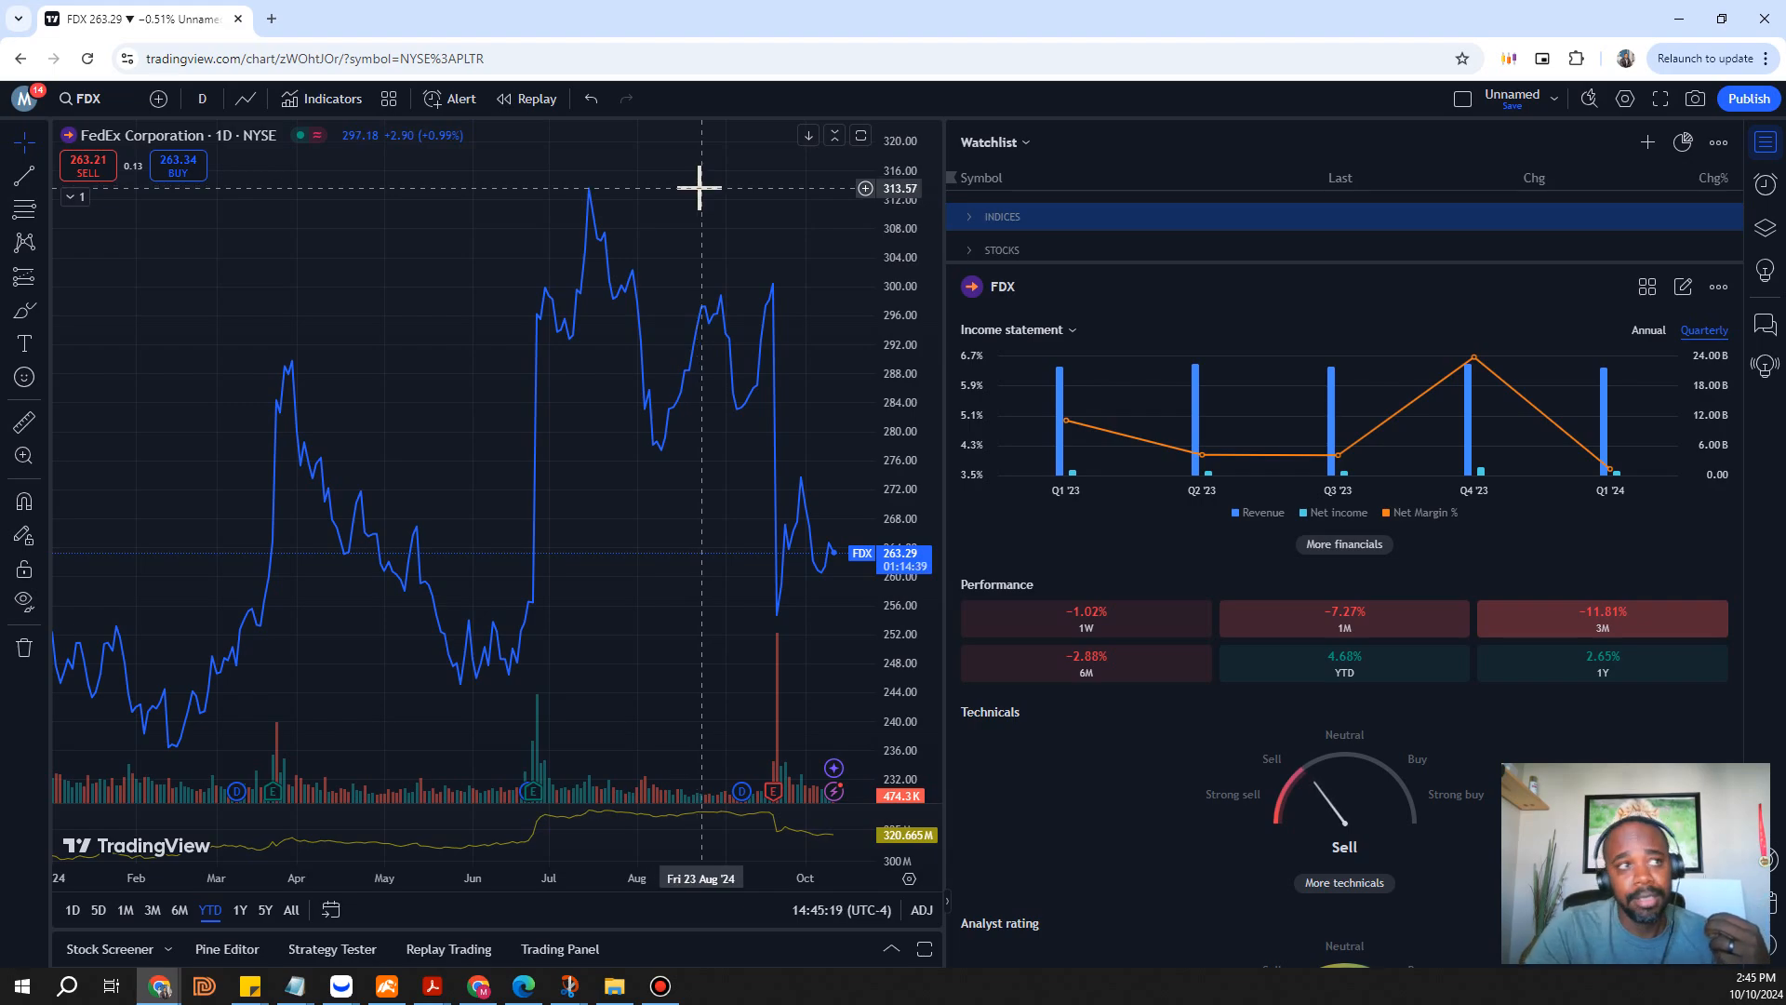
pyautogui.moveTo(872, 590)
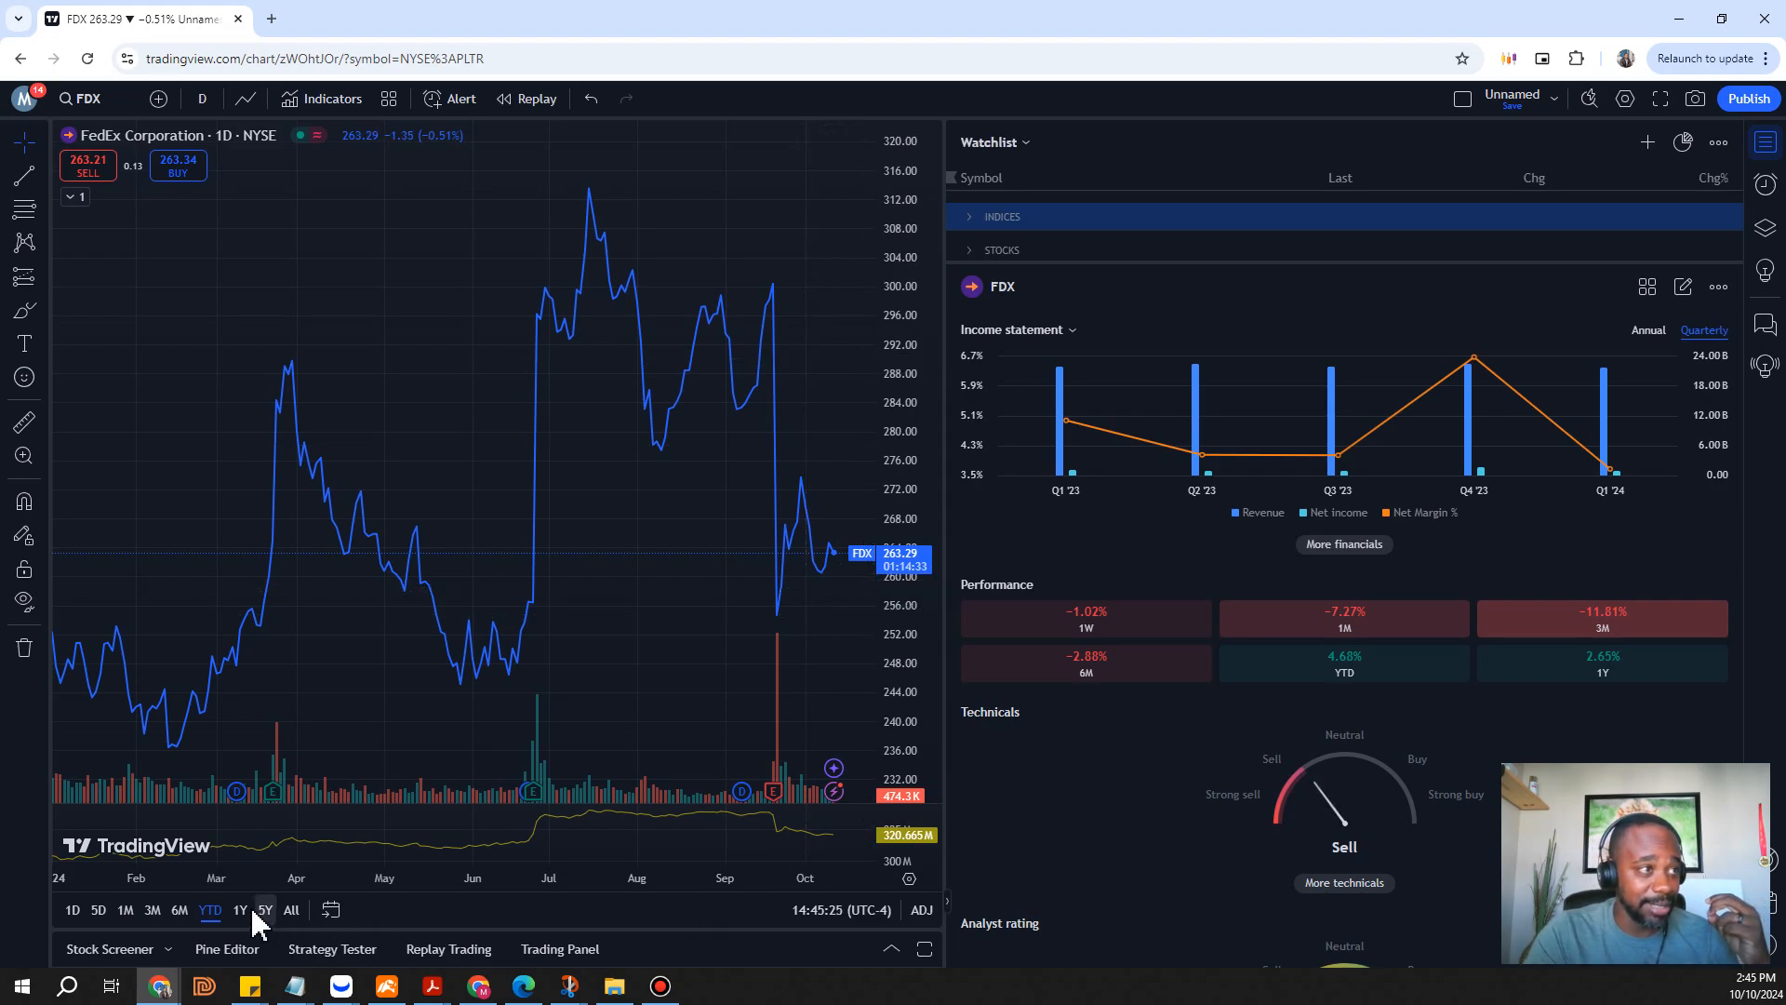
# Widen the FedEx chart to the one-year range, November 2023 through October 2024
pyautogui.click(240, 909)
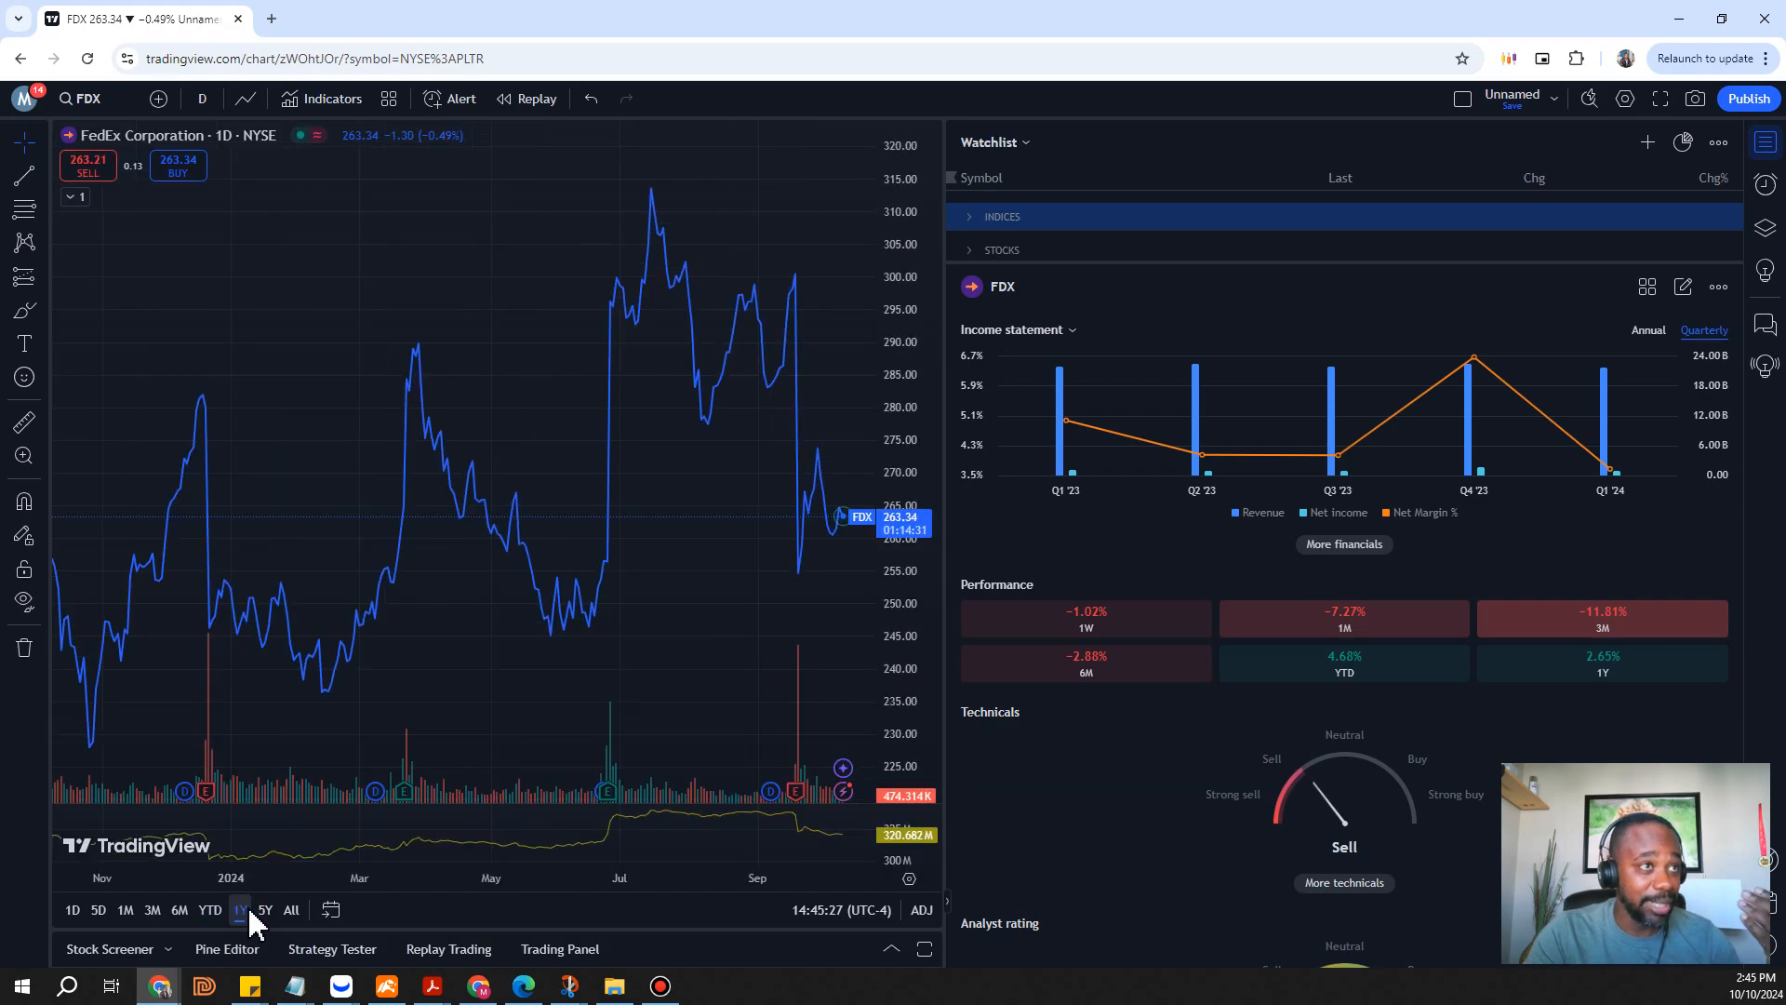
pyautogui.moveTo(704, 273)
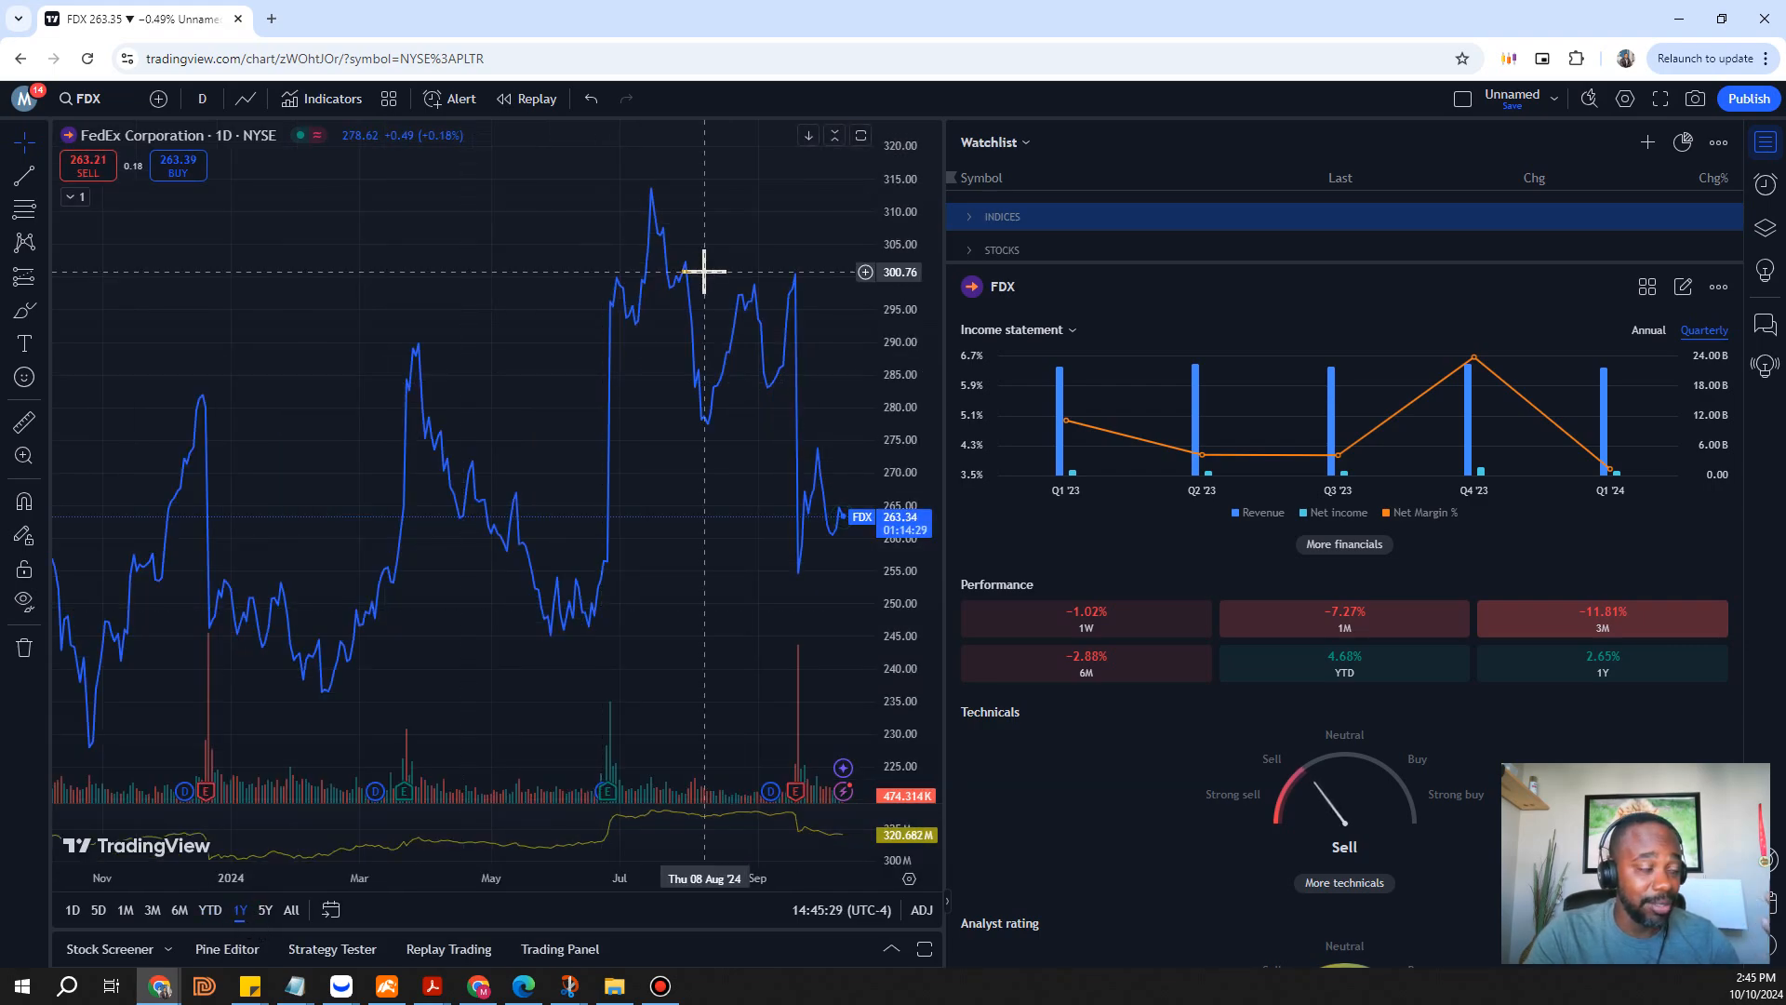
pyautogui.moveTo(482, 345)
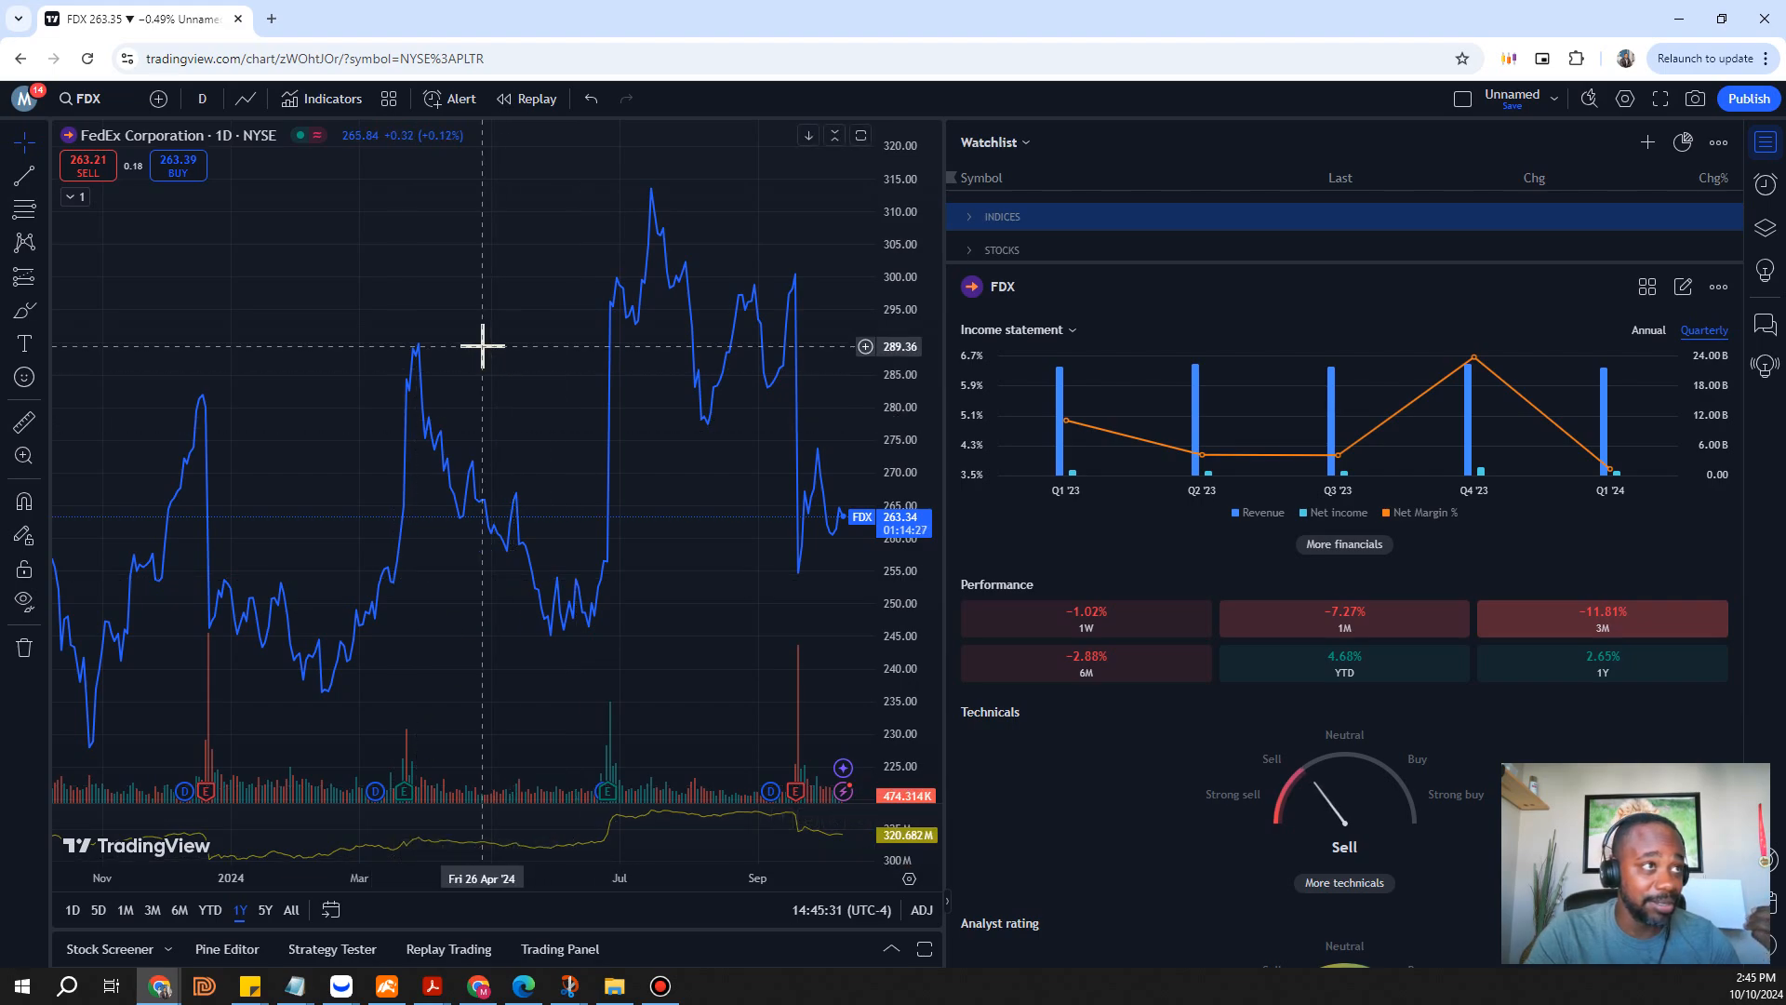
pyautogui.moveTo(476, 349)
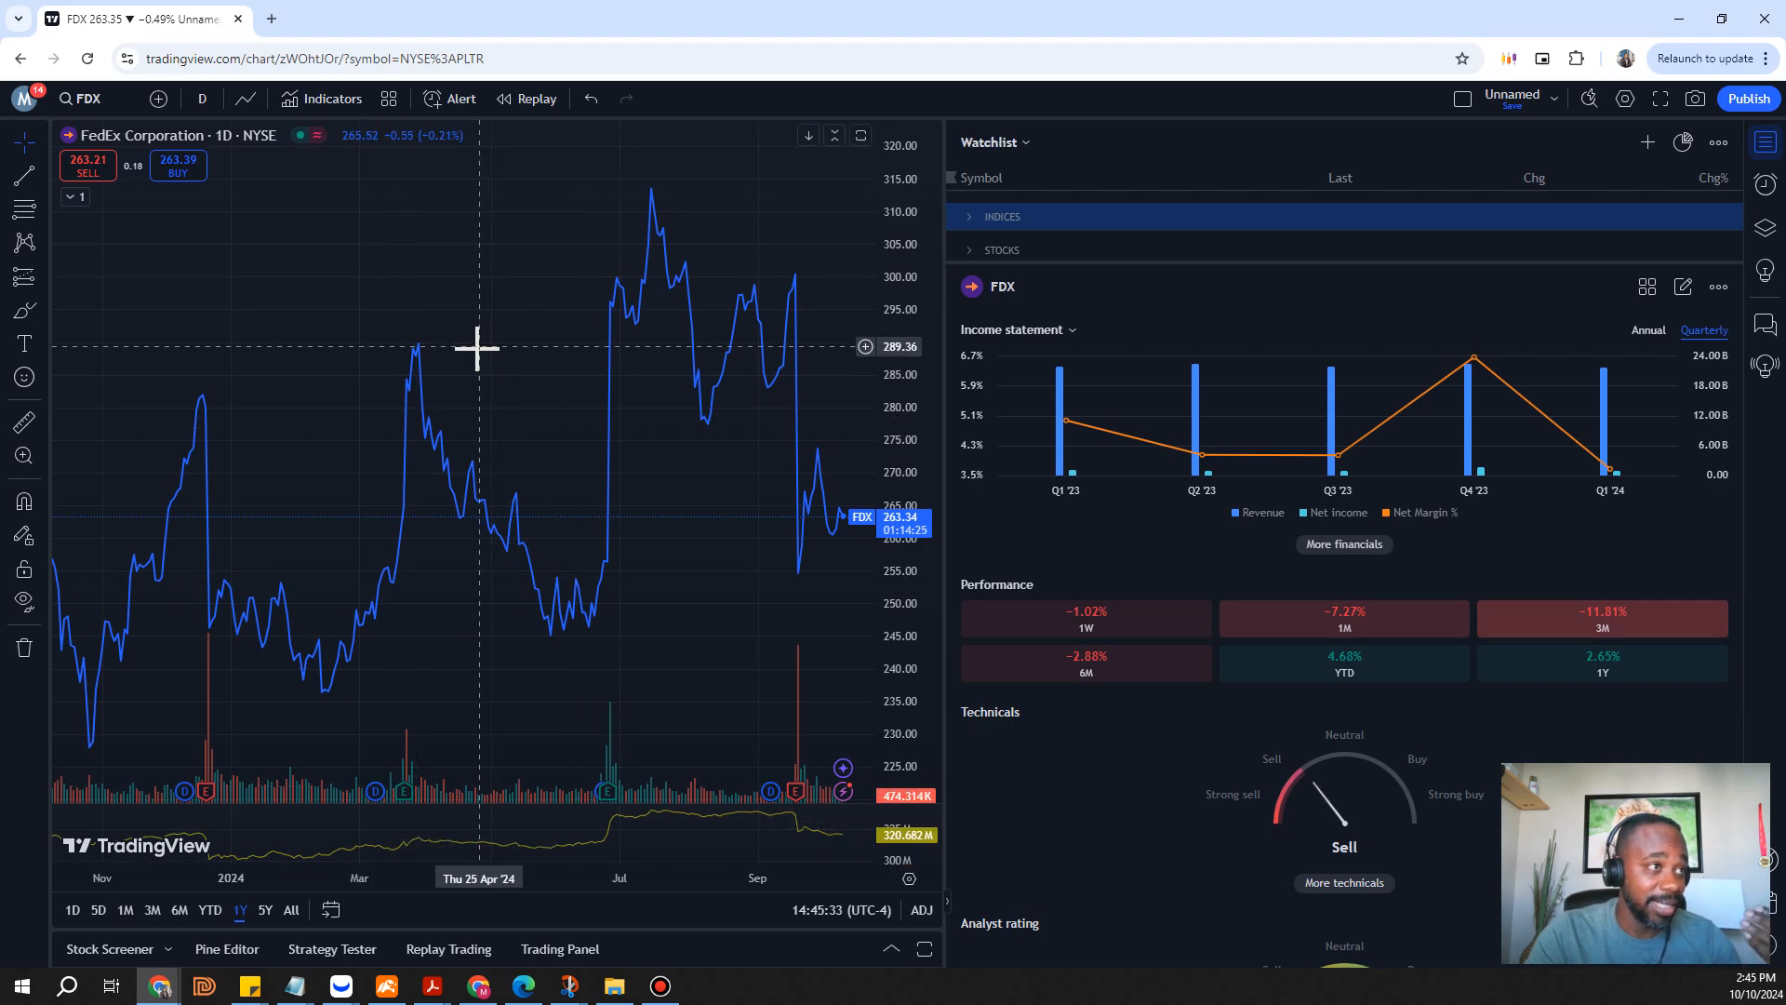
pyautogui.moveTo(245, 417)
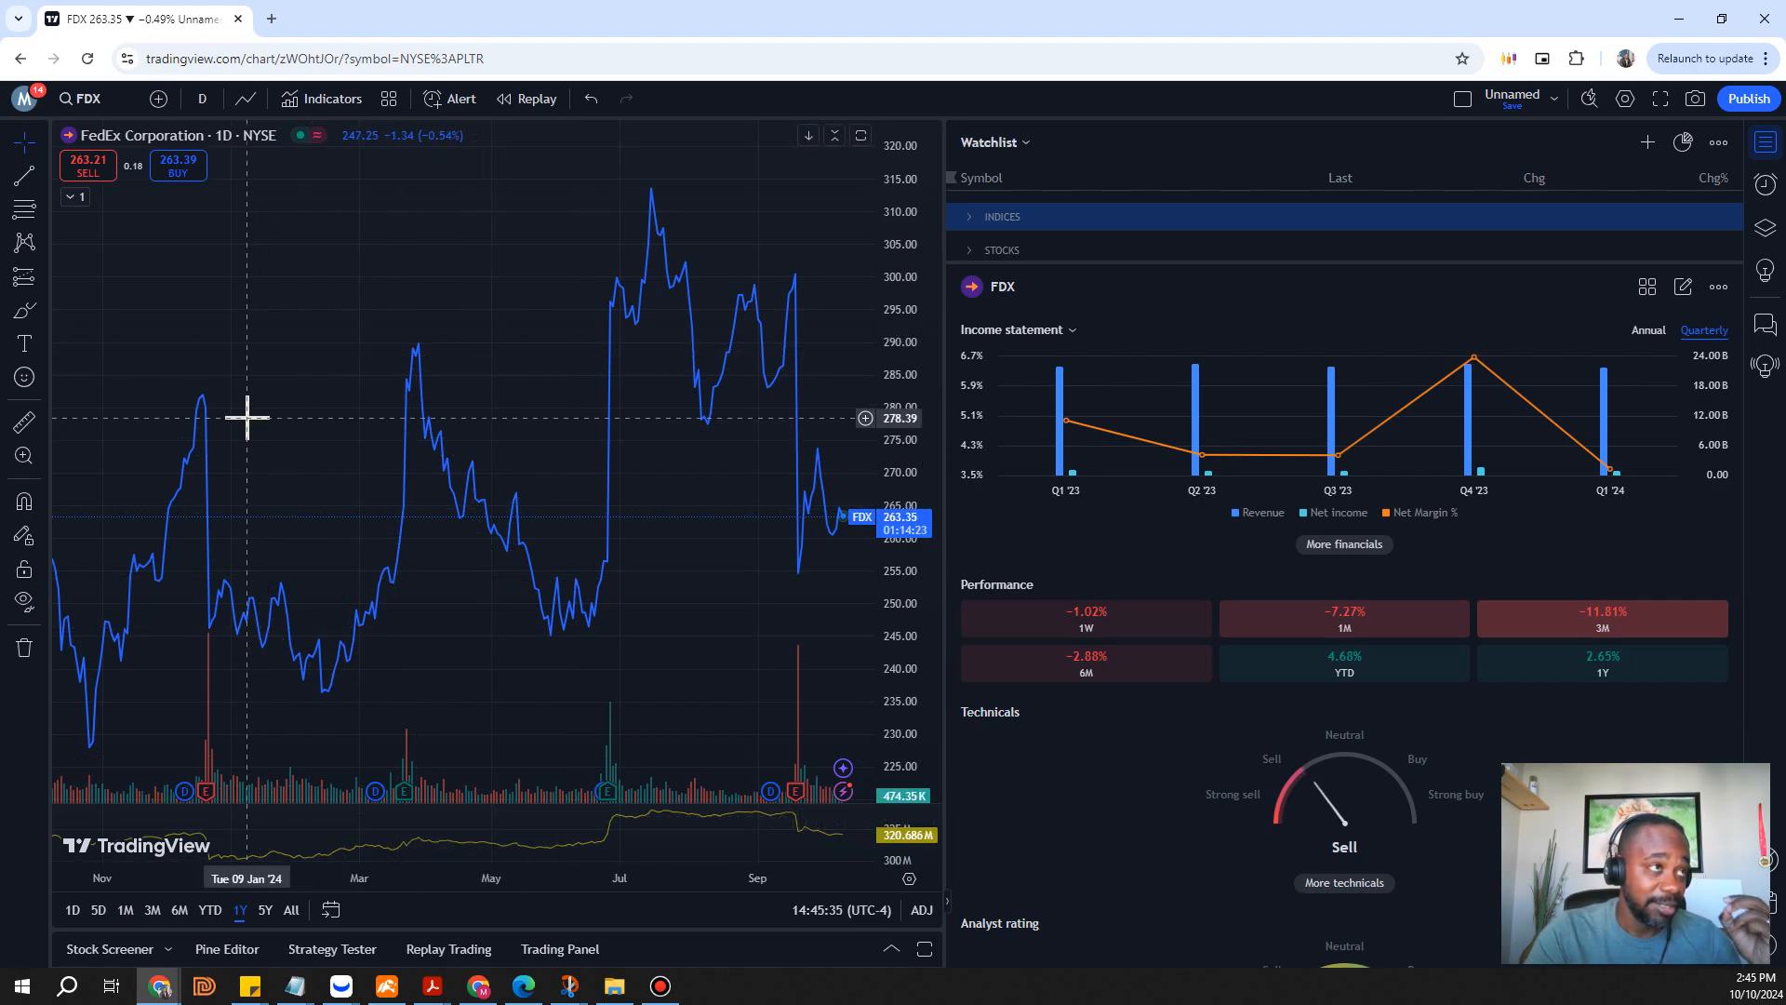
pyautogui.moveTo(246, 396)
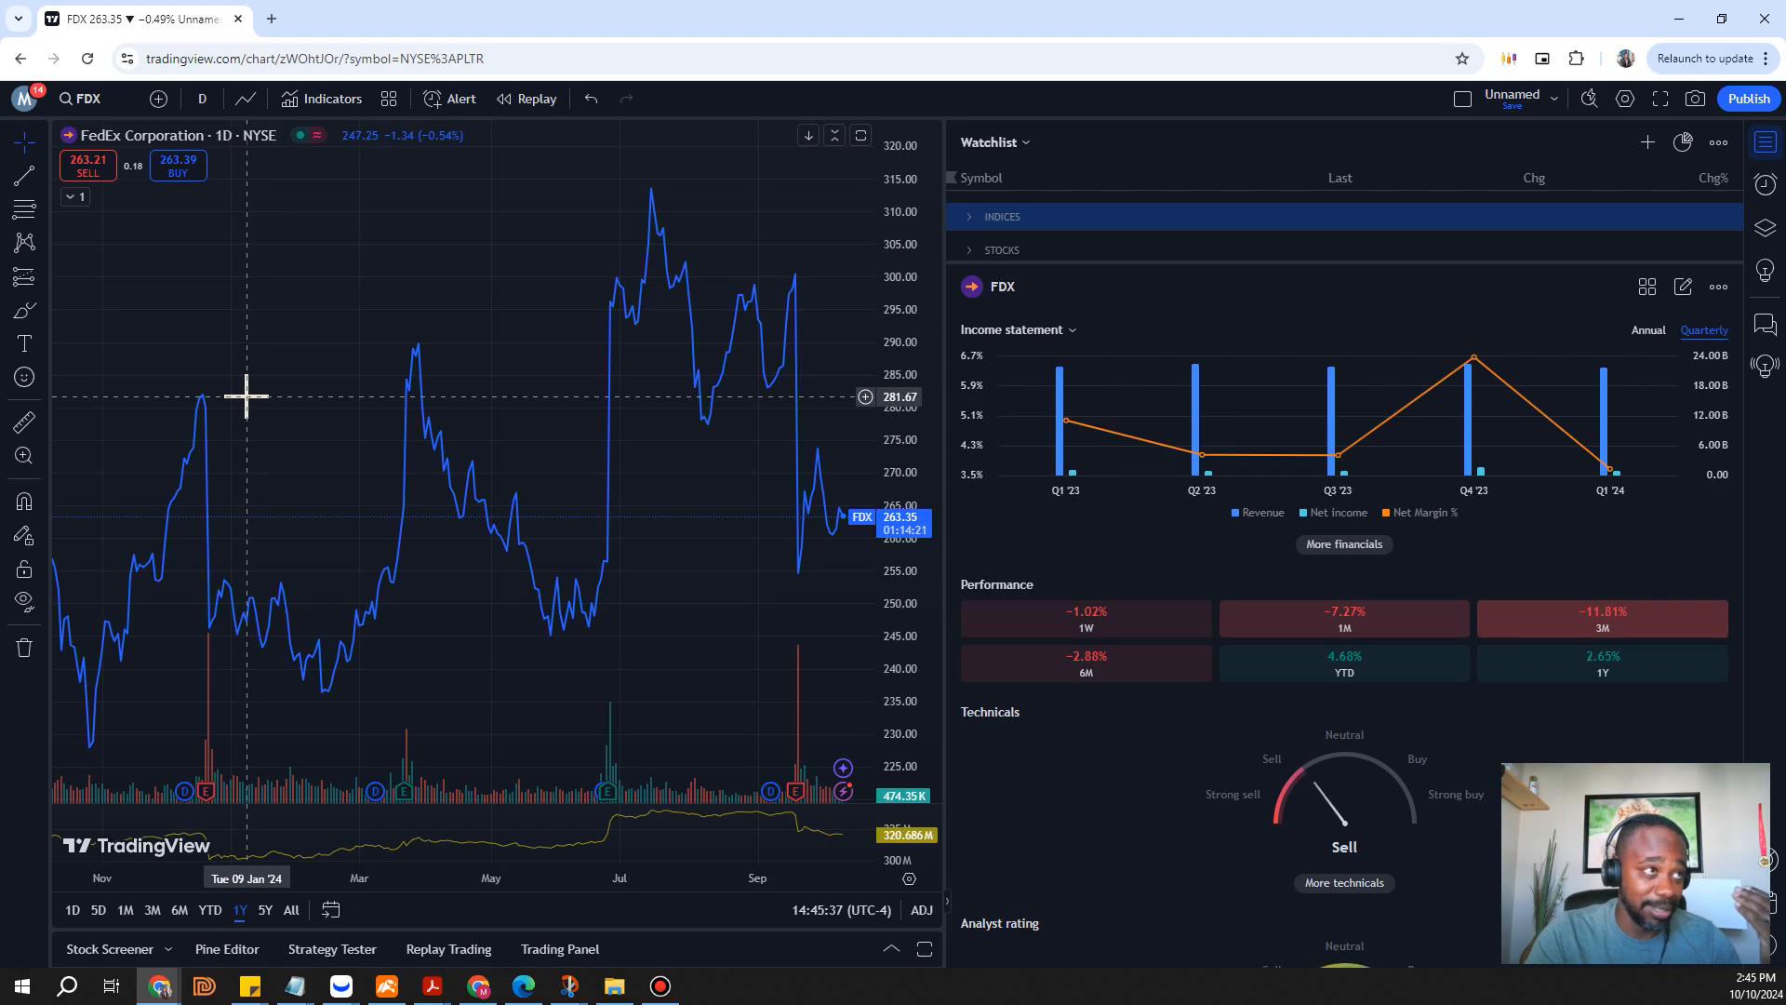
pyautogui.moveTo(413, 361)
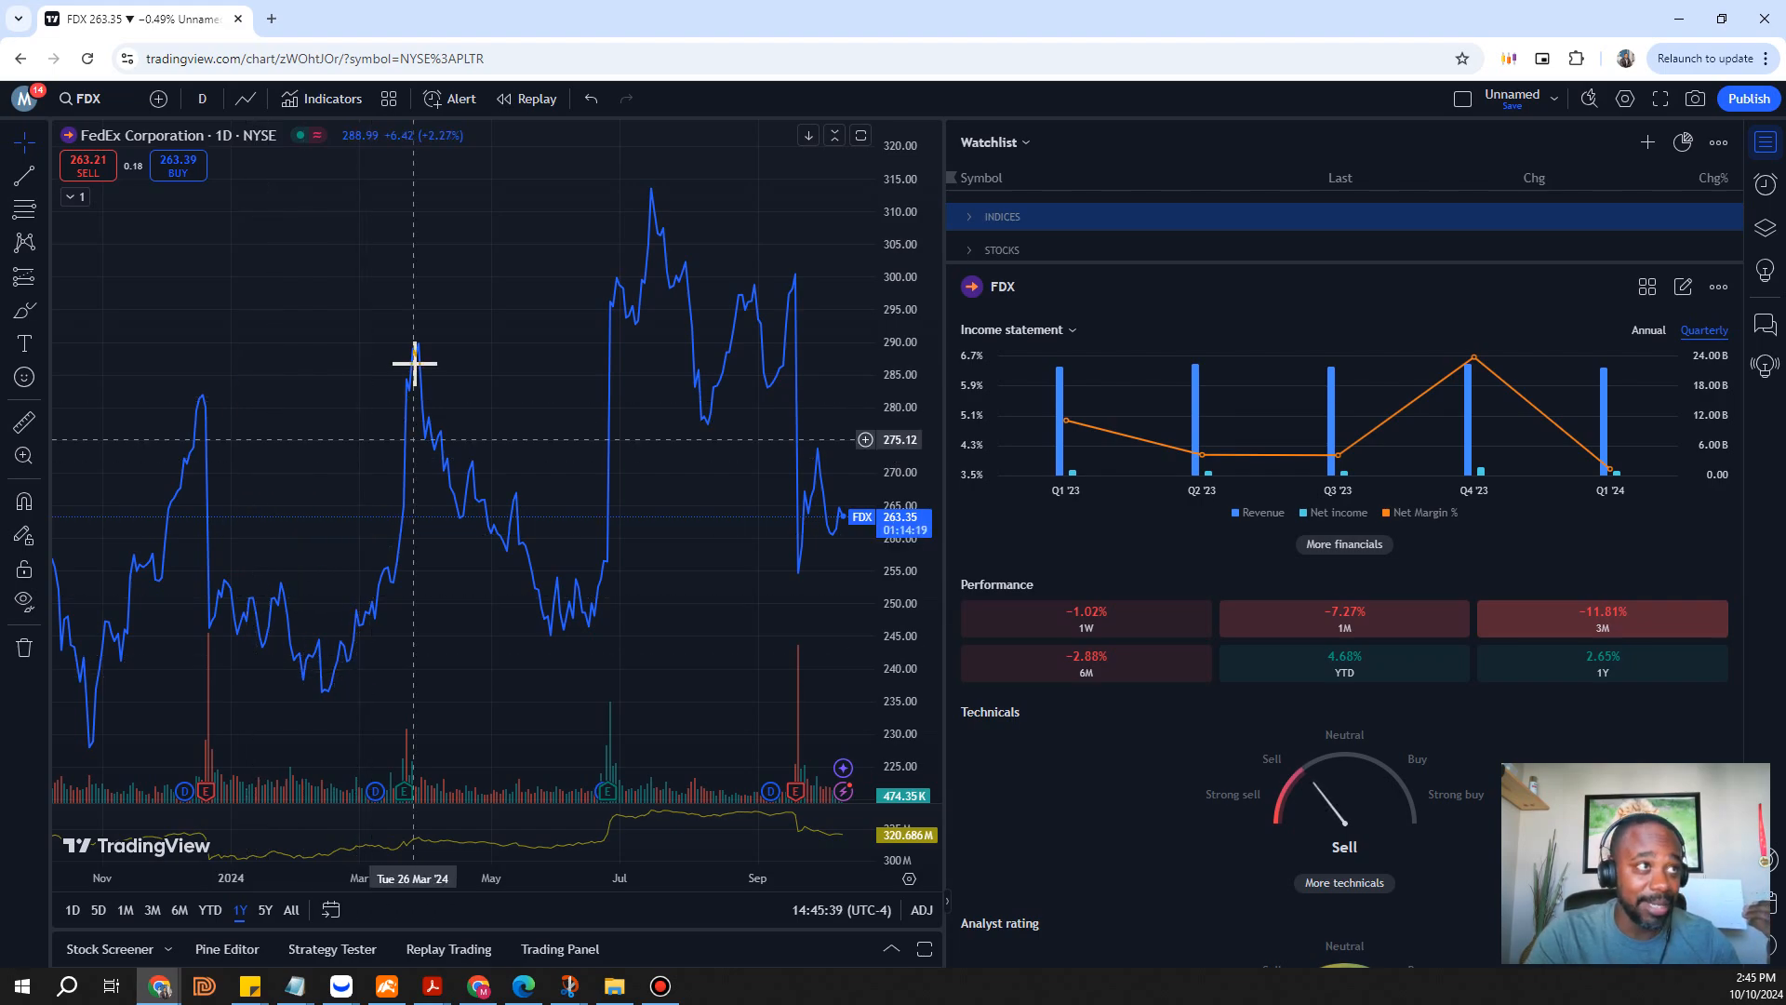
pyautogui.moveTo(579, 615)
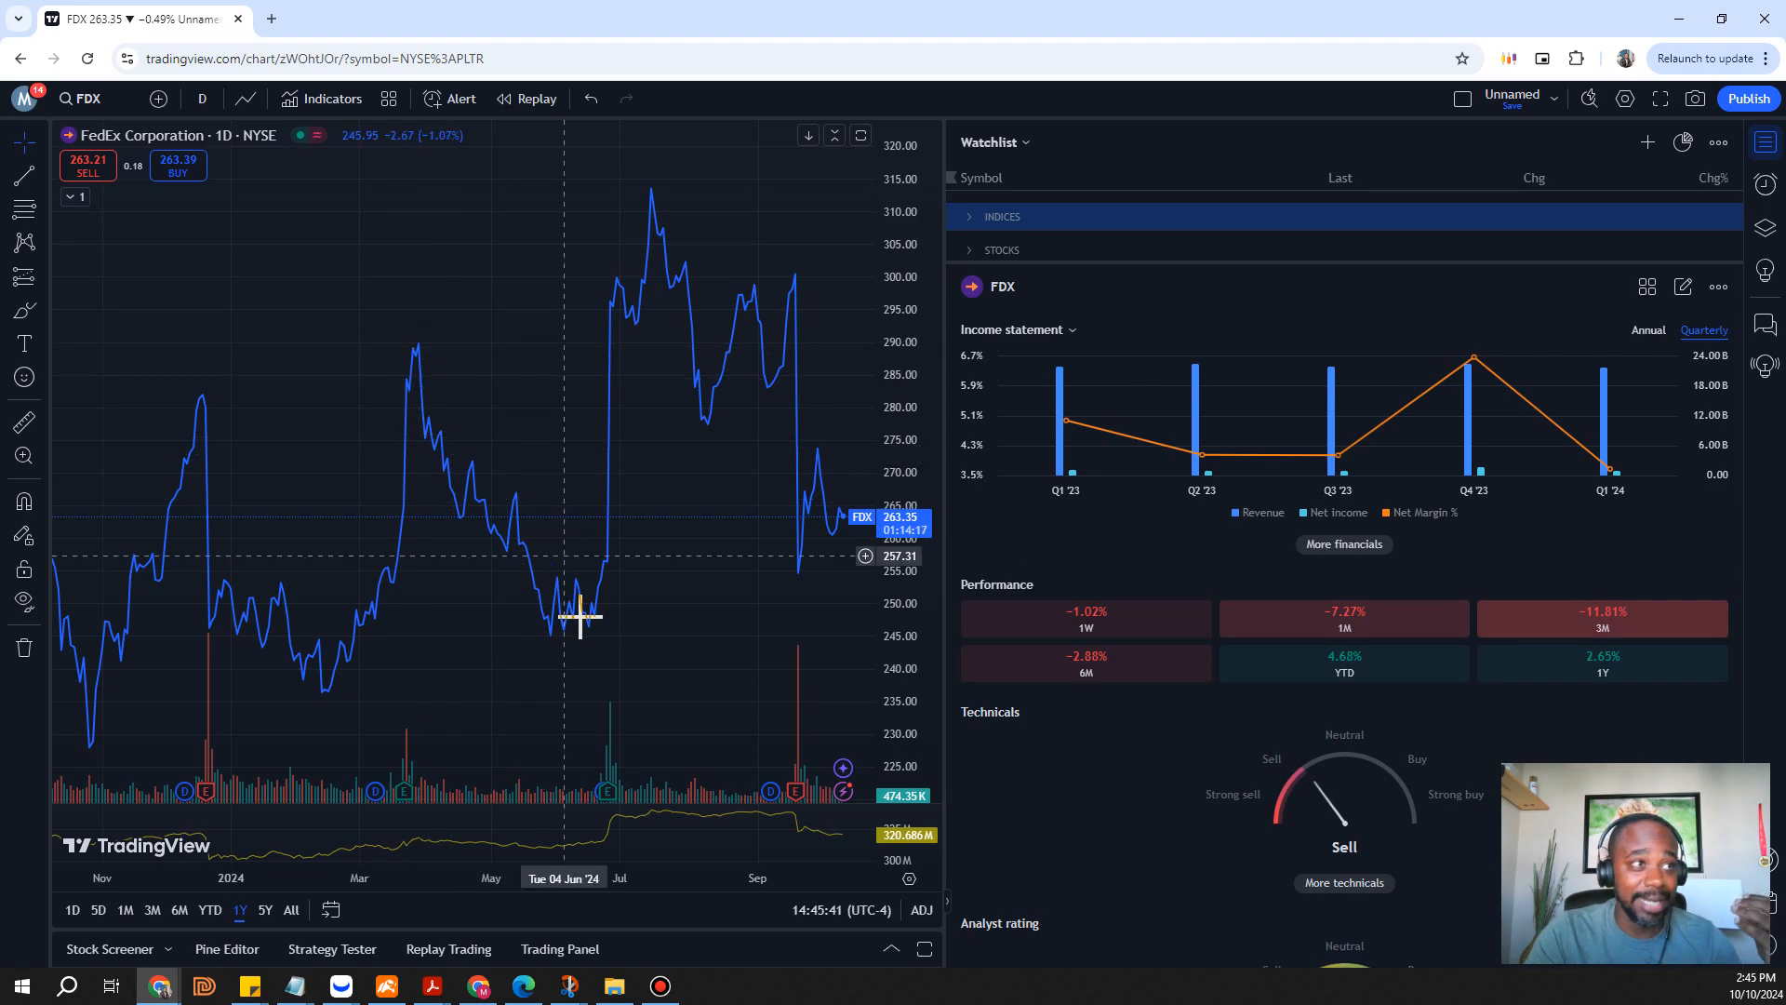
pyautogui.moveTo(679, 190)
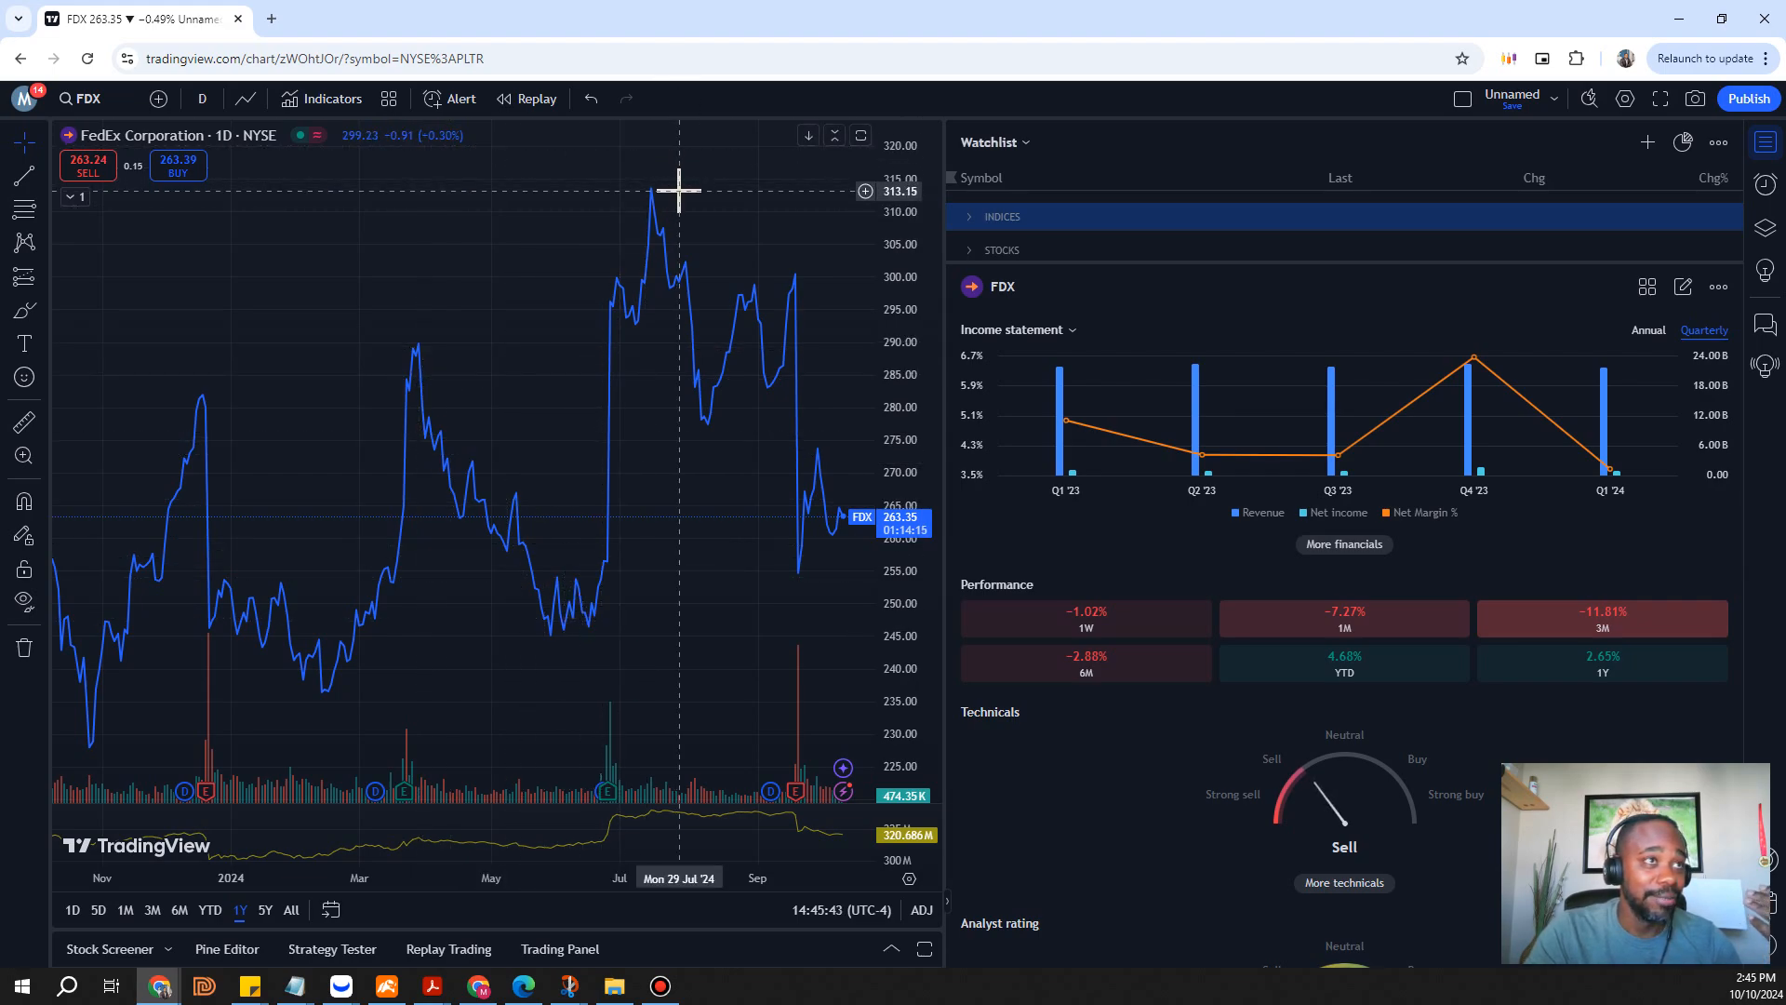
pyautogui.moveTo(808, 518)
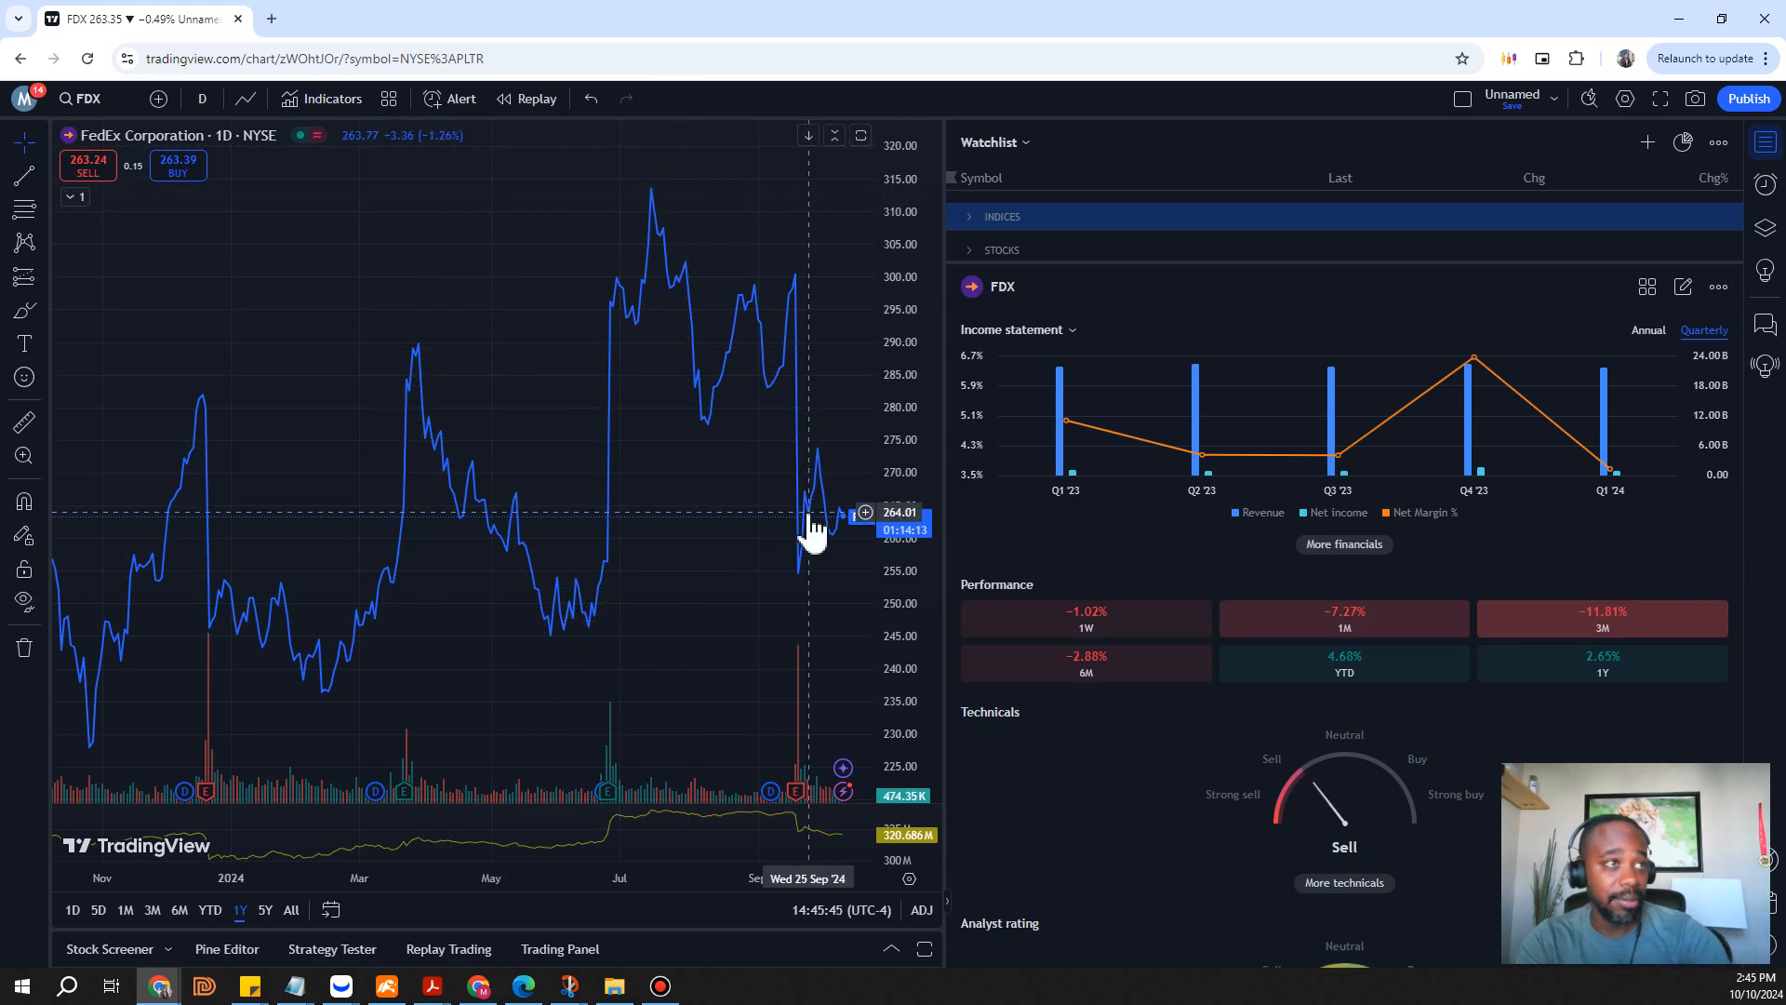
pyautogui.moveTo(1697, 483)
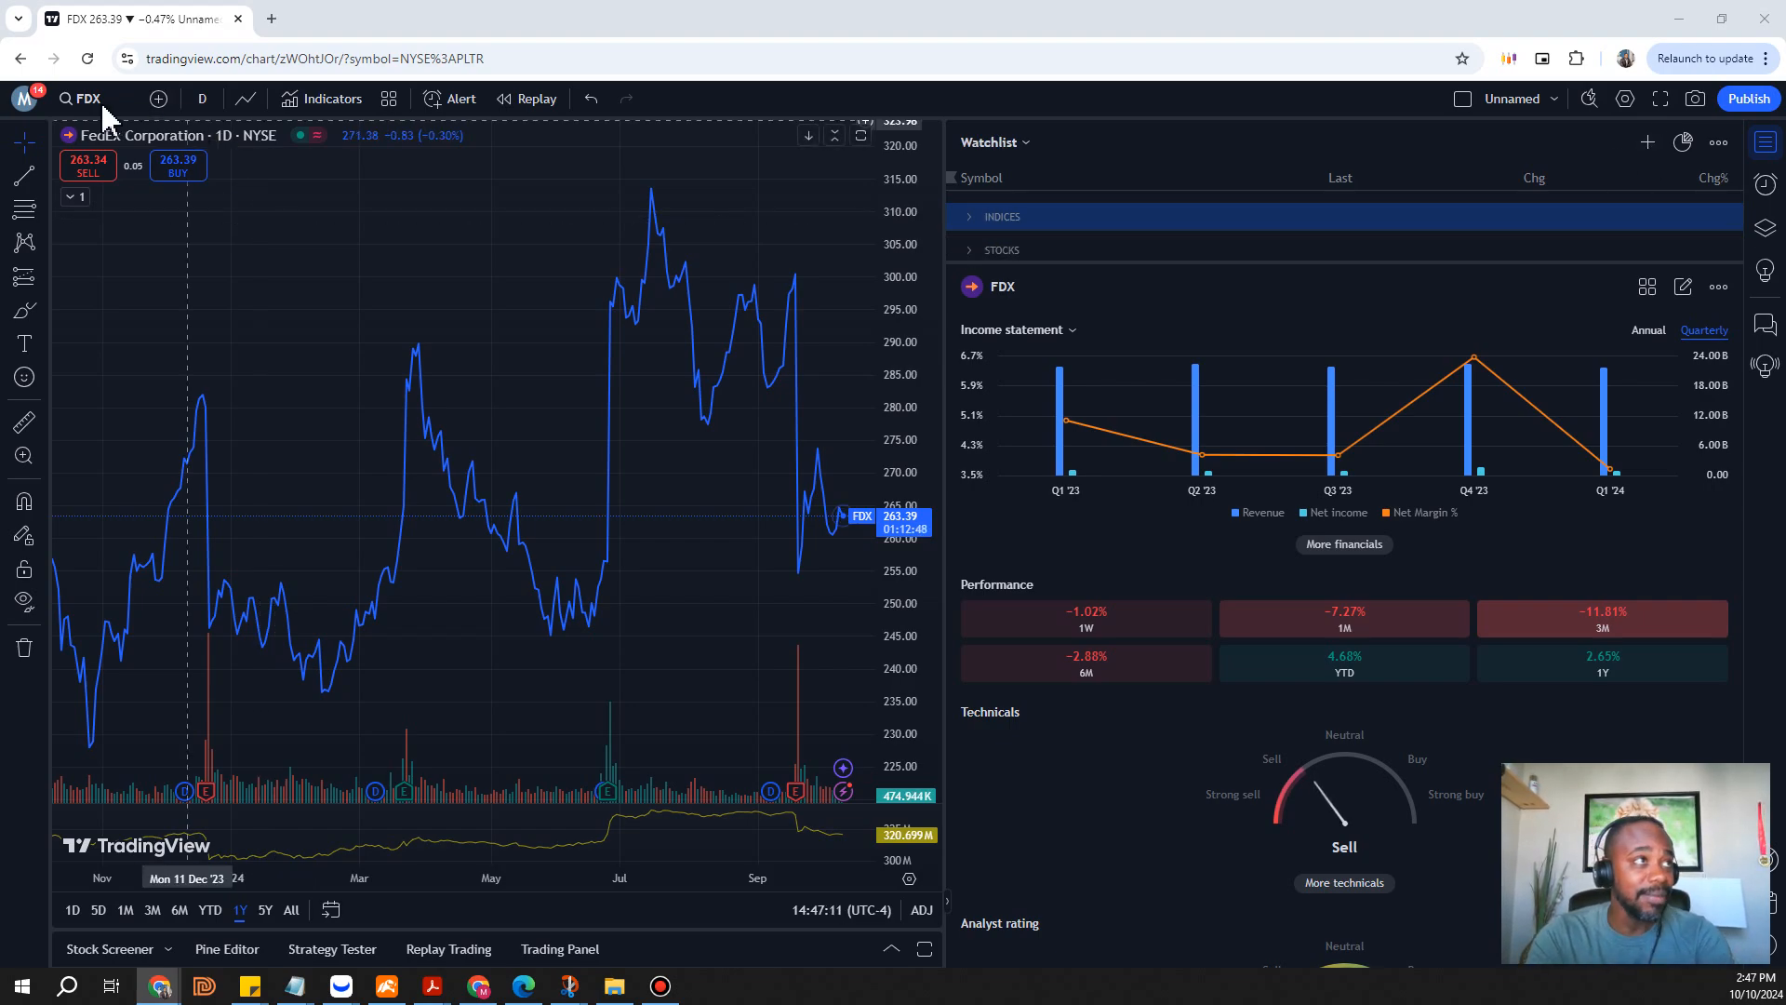
# Search DOLLAR GENERAL and load Dollar General Corporation (DG) in place of FedEx
pyautogui.click(81, 98)
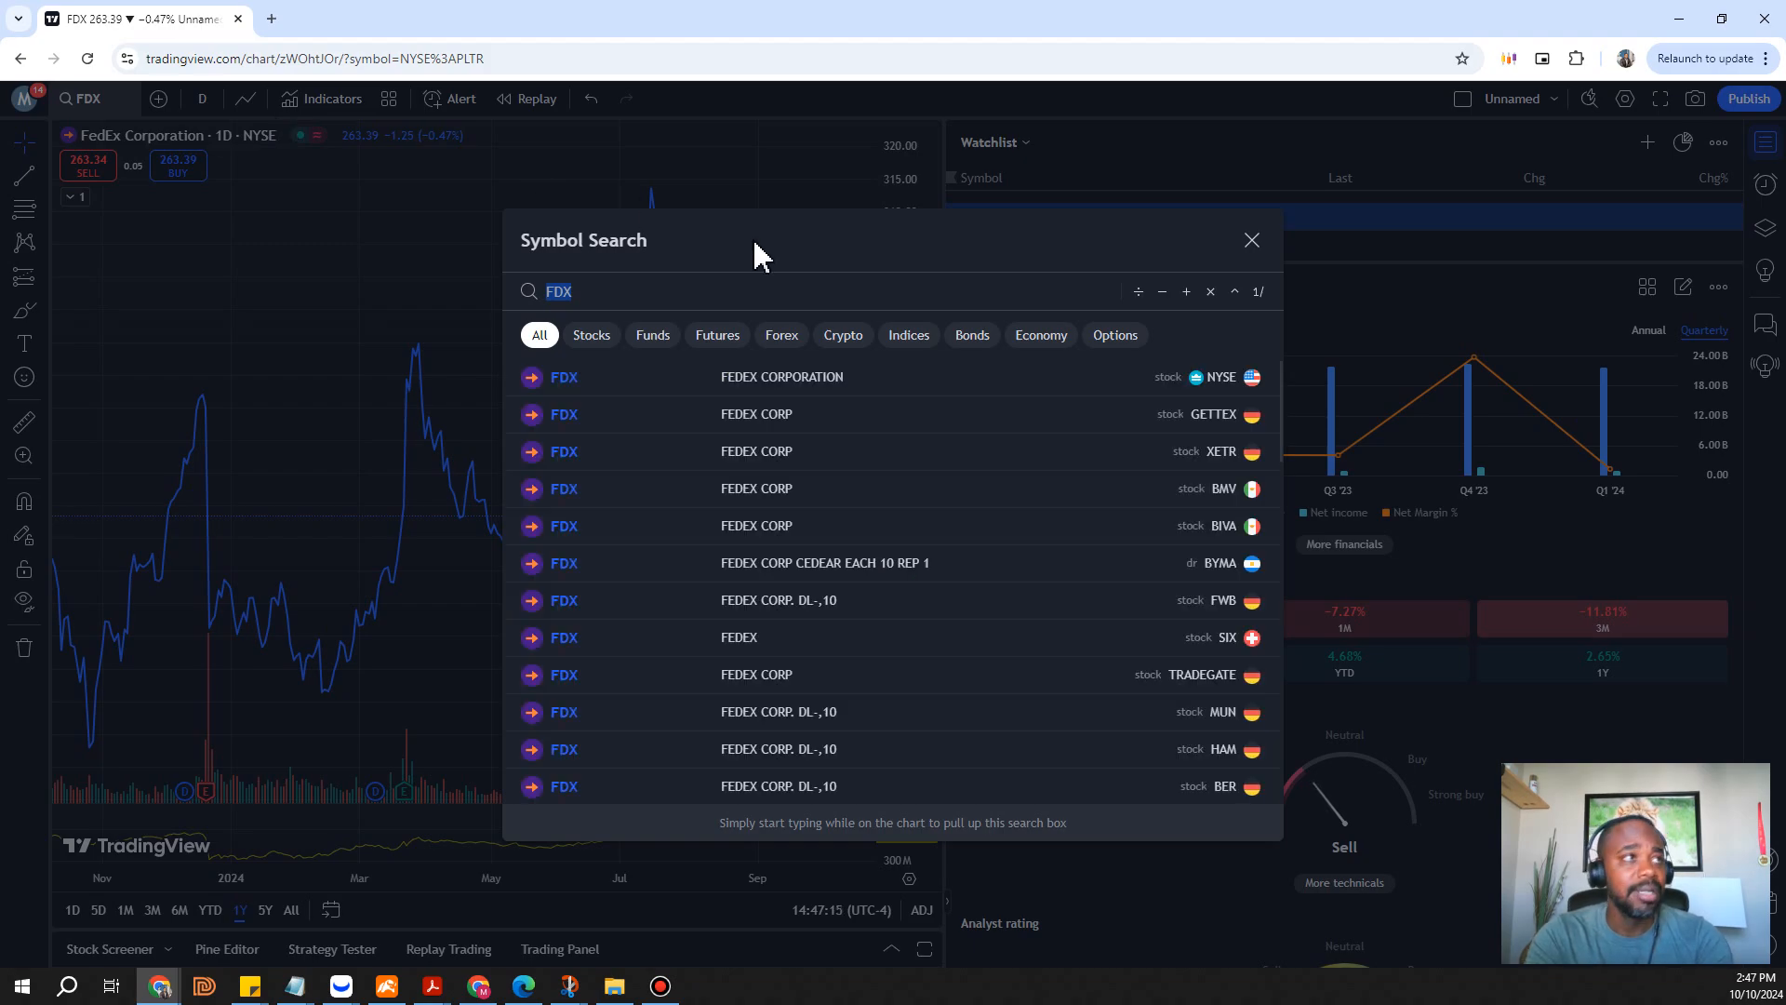
pyautogui.write('DOLLAR GE')
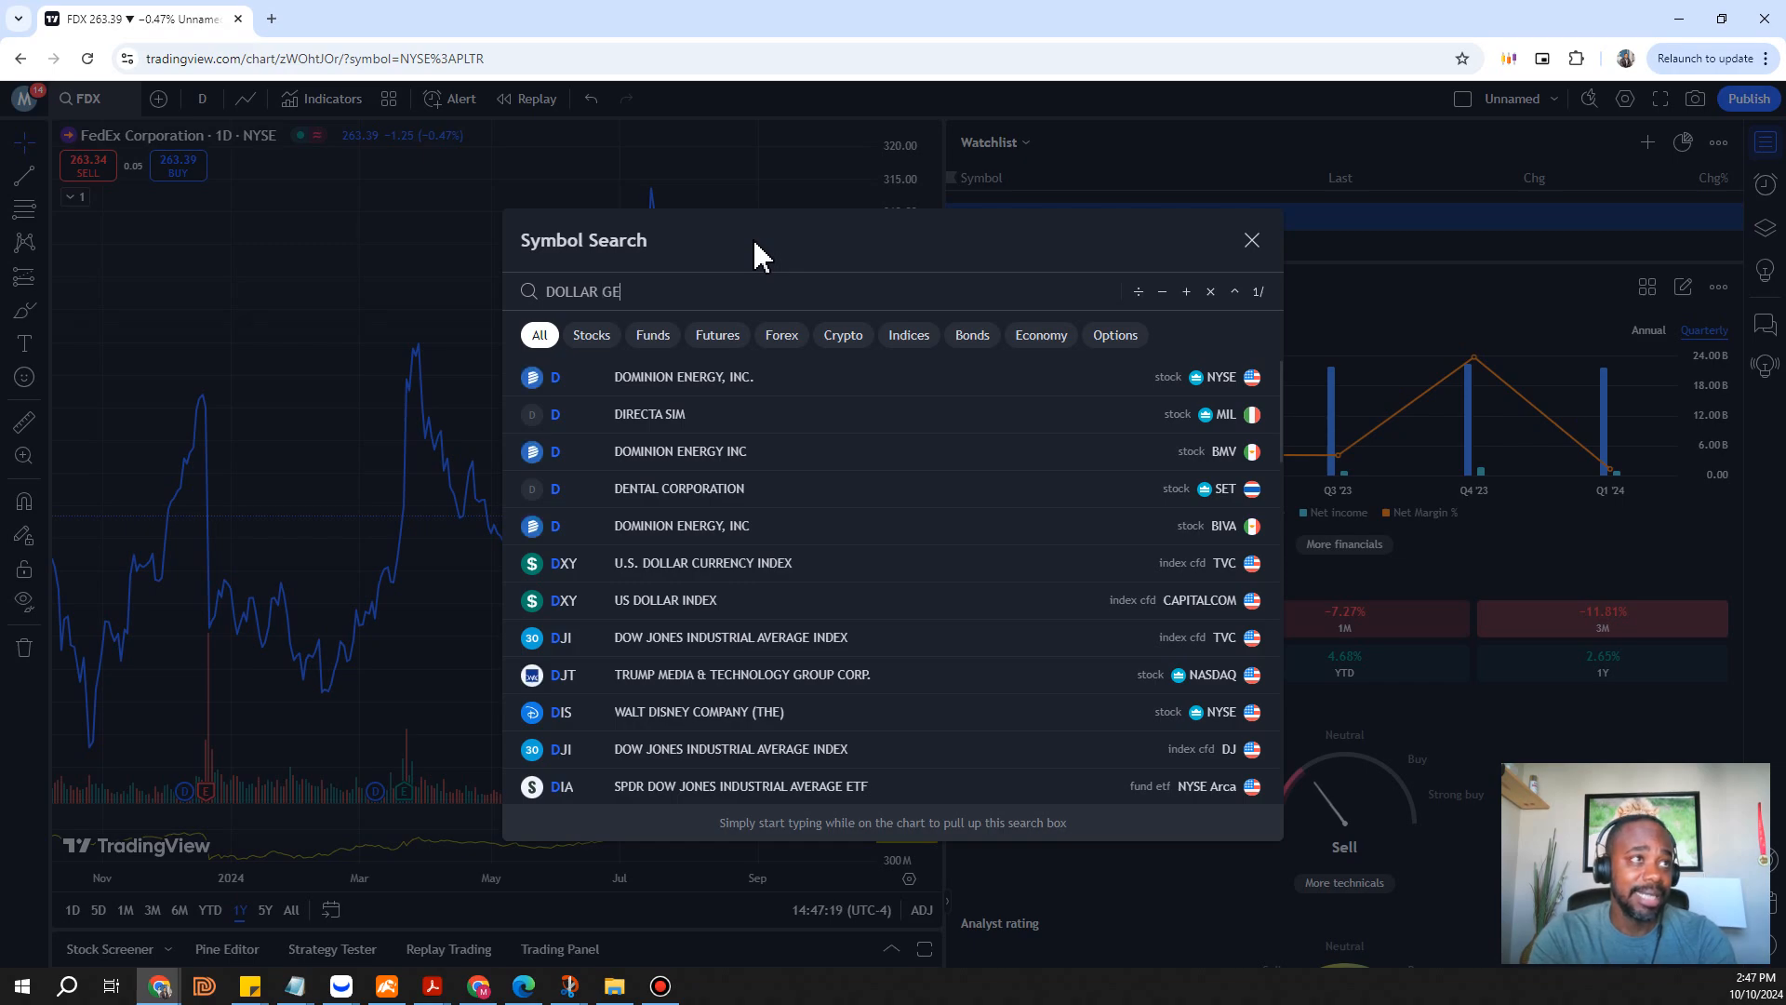
pyautogui.write('NERA')
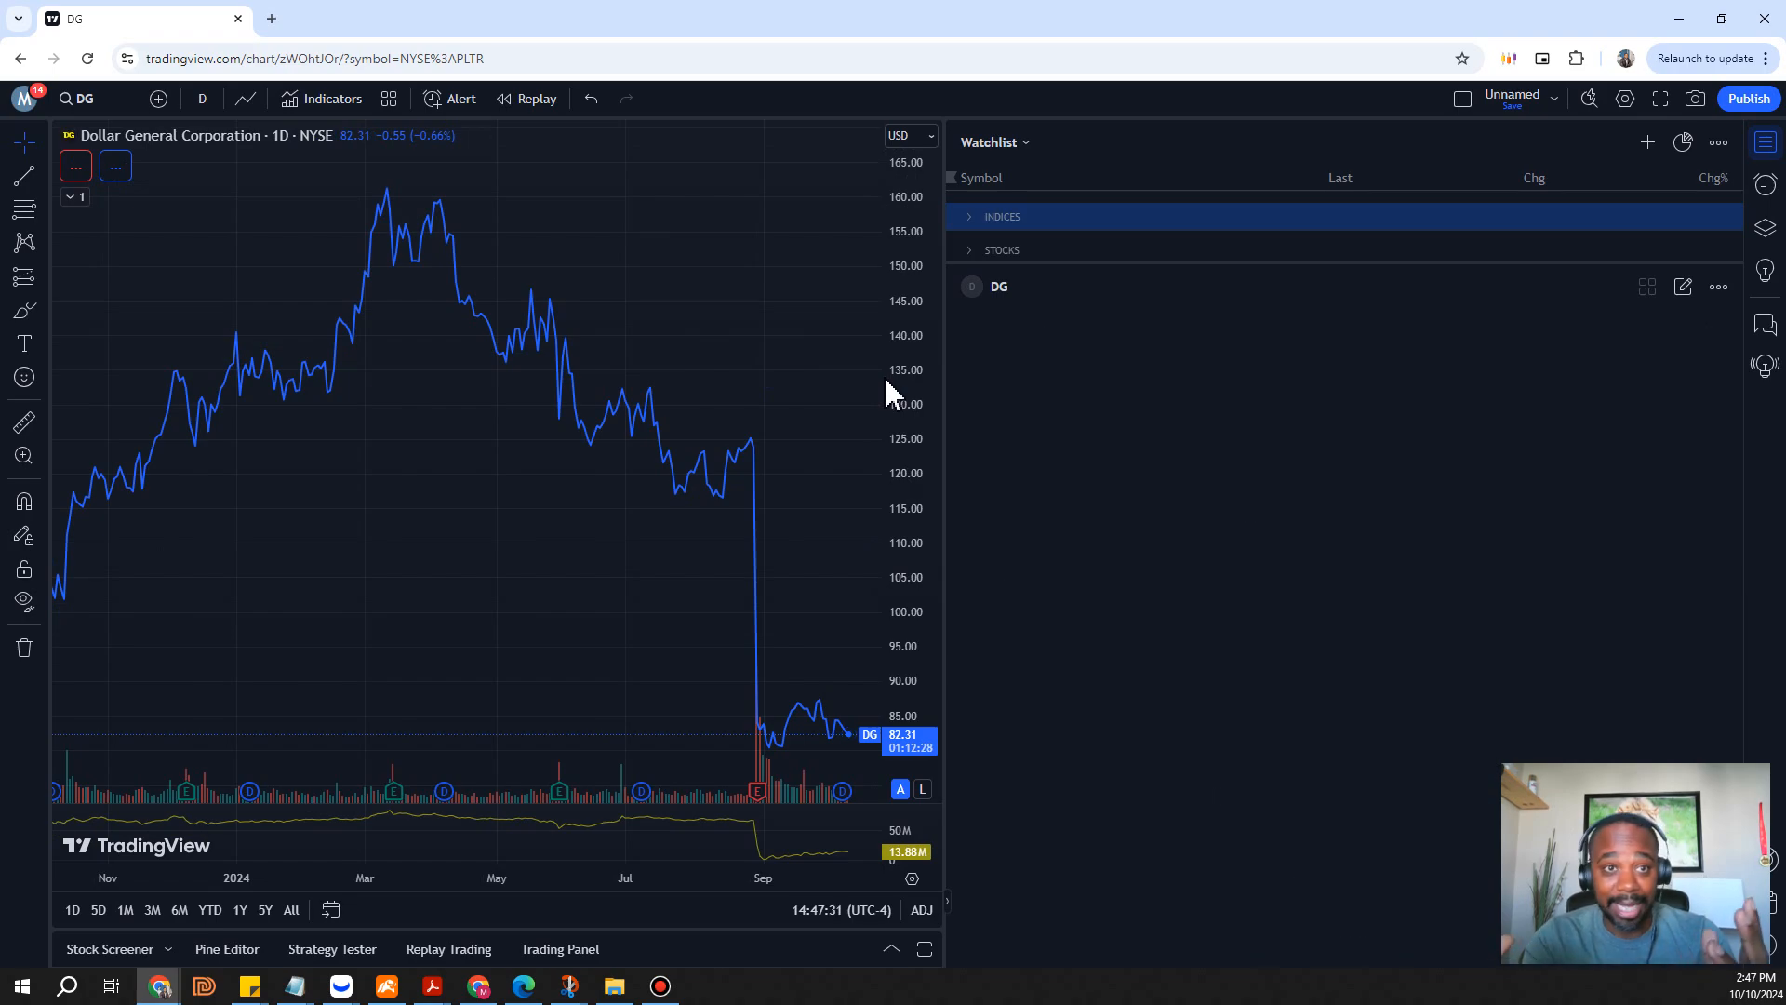
# Let DG's details load and switch its chart to the year-to-date range with key stats and earnings shown
pyautogui.click(999, 286)
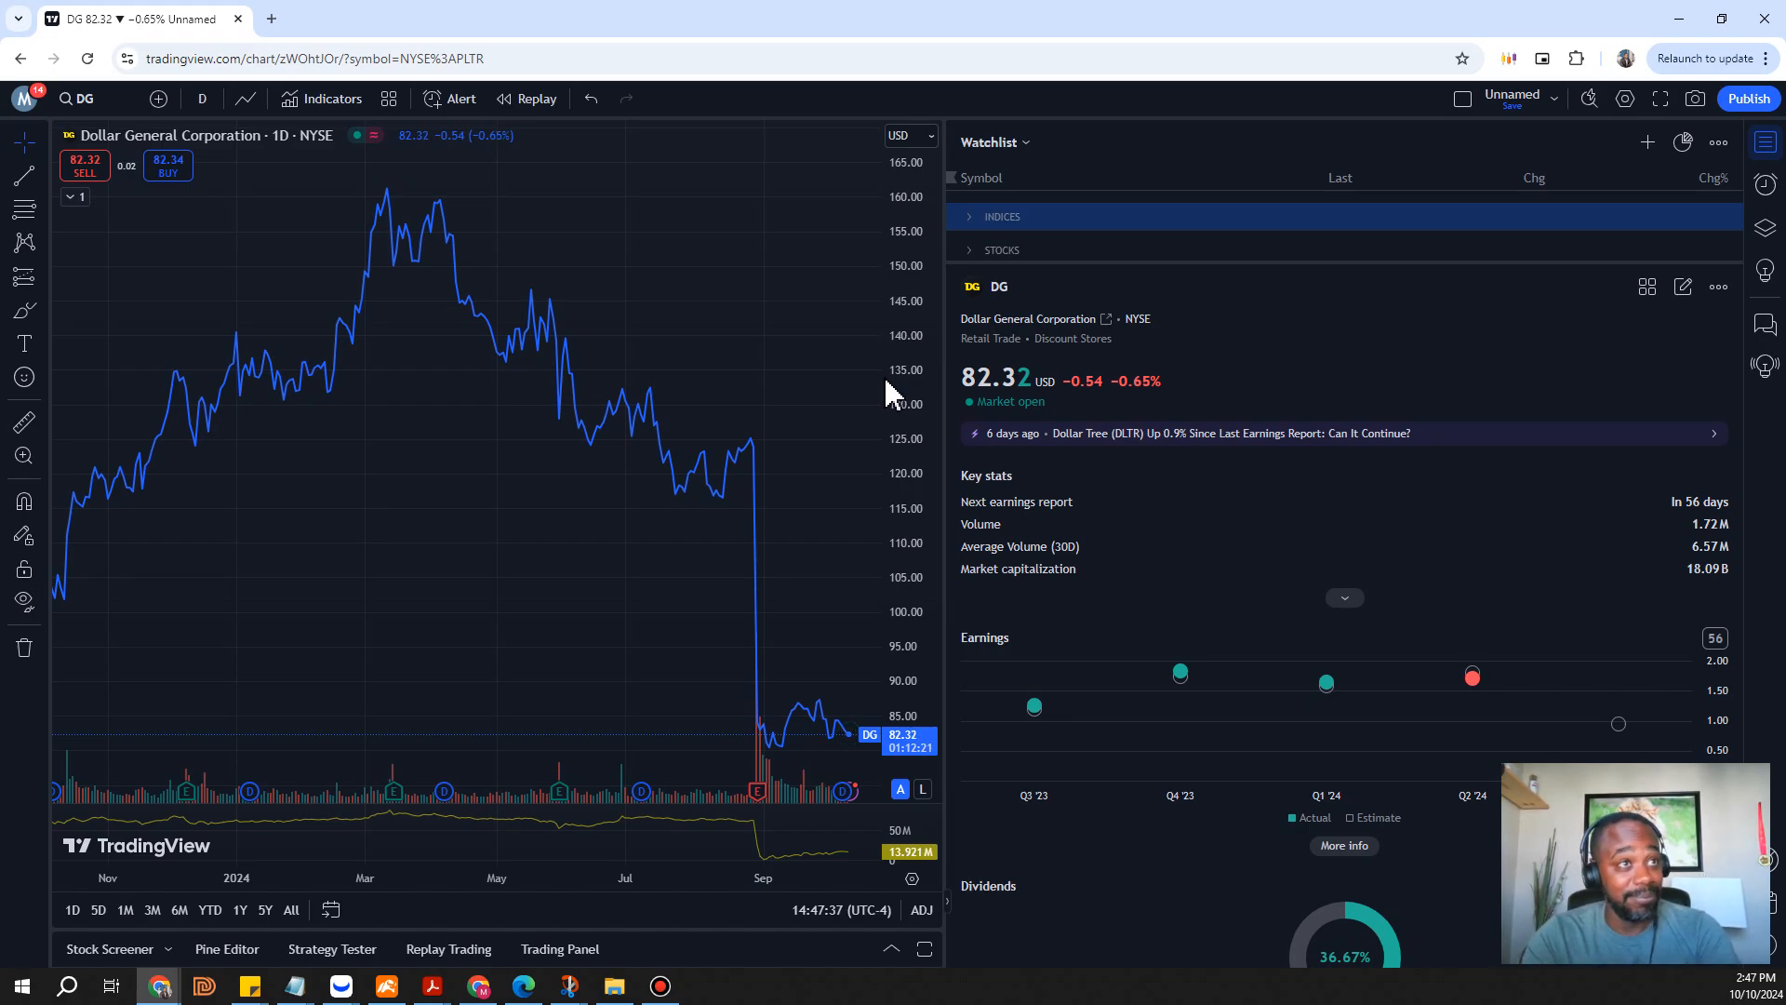
pyautogui.moveTo(862, 376)
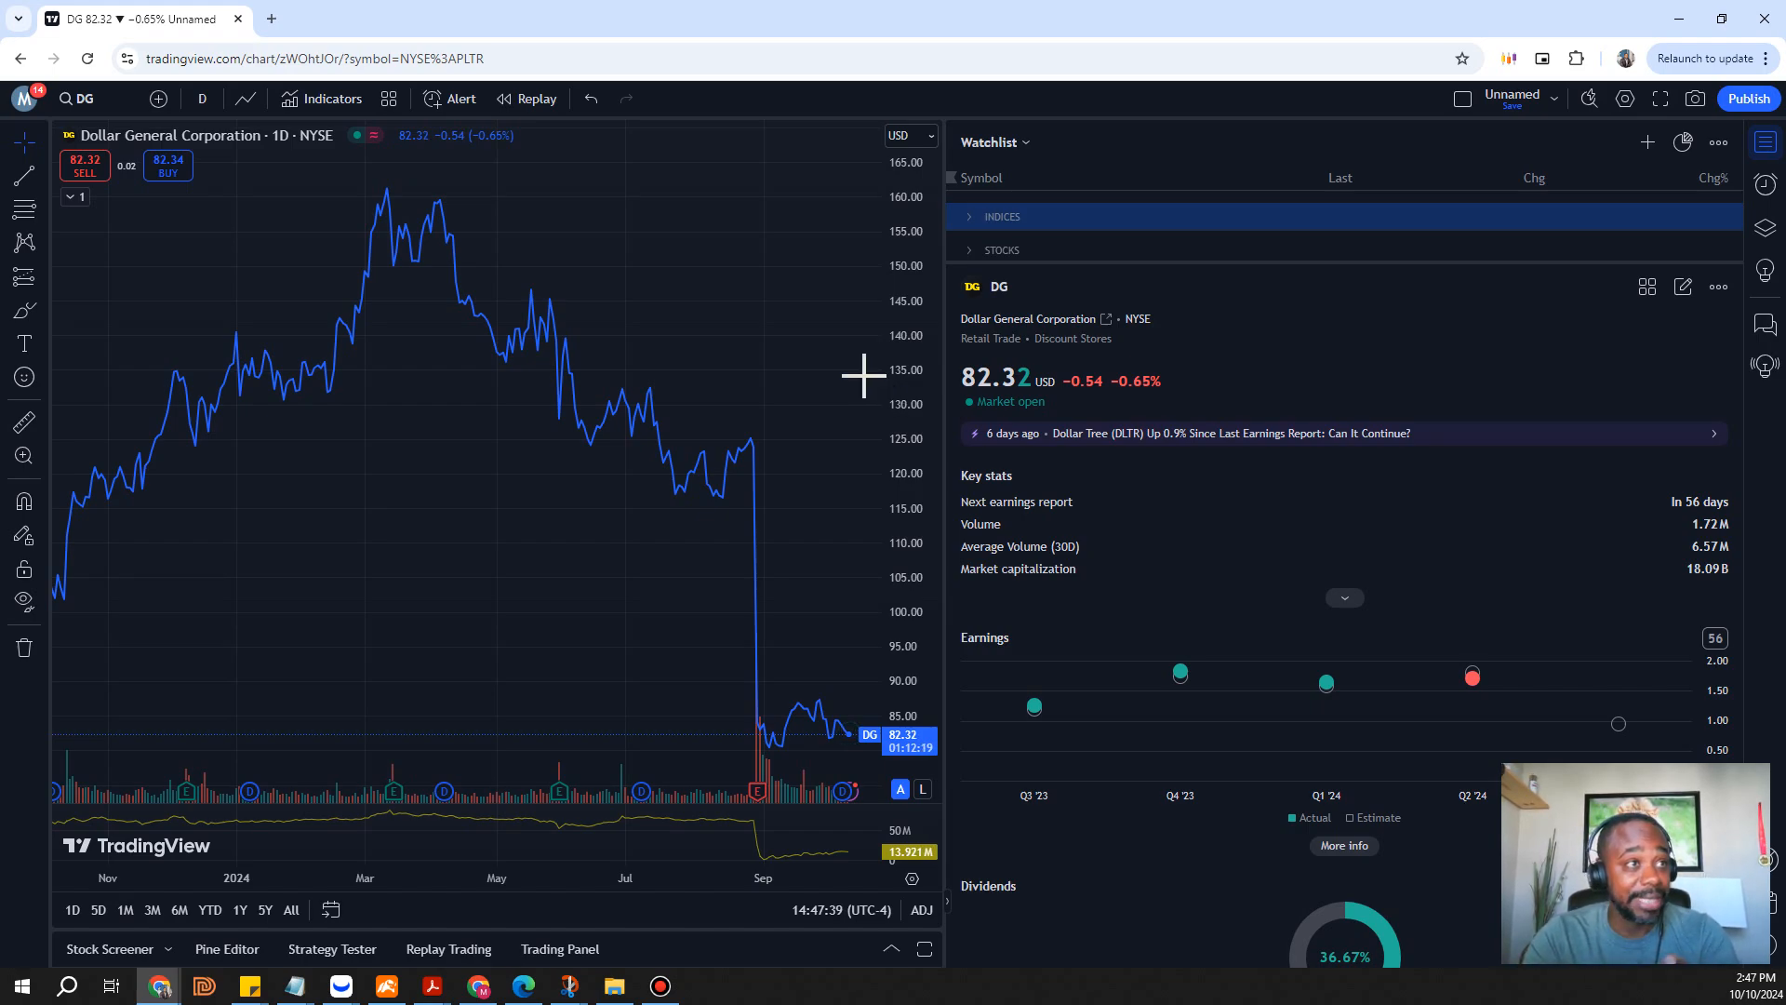
pyautogui.moveTo(726, 678)
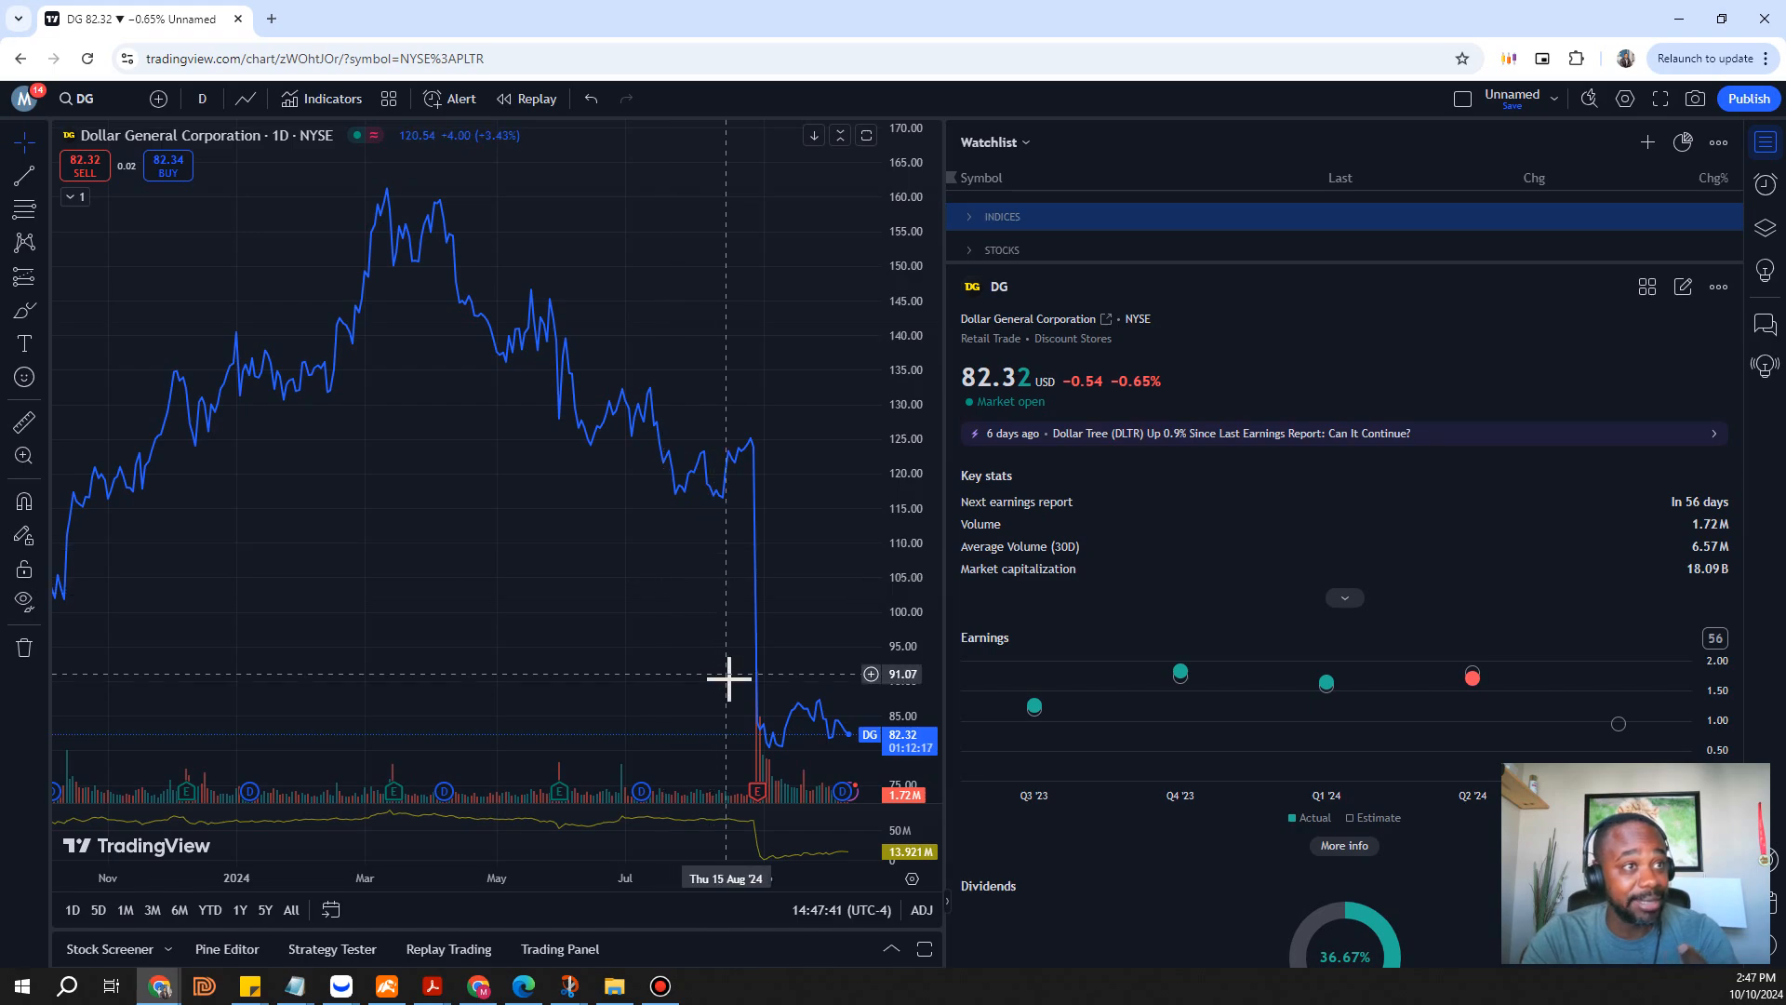
pyautogui.moveTo(381, 911)
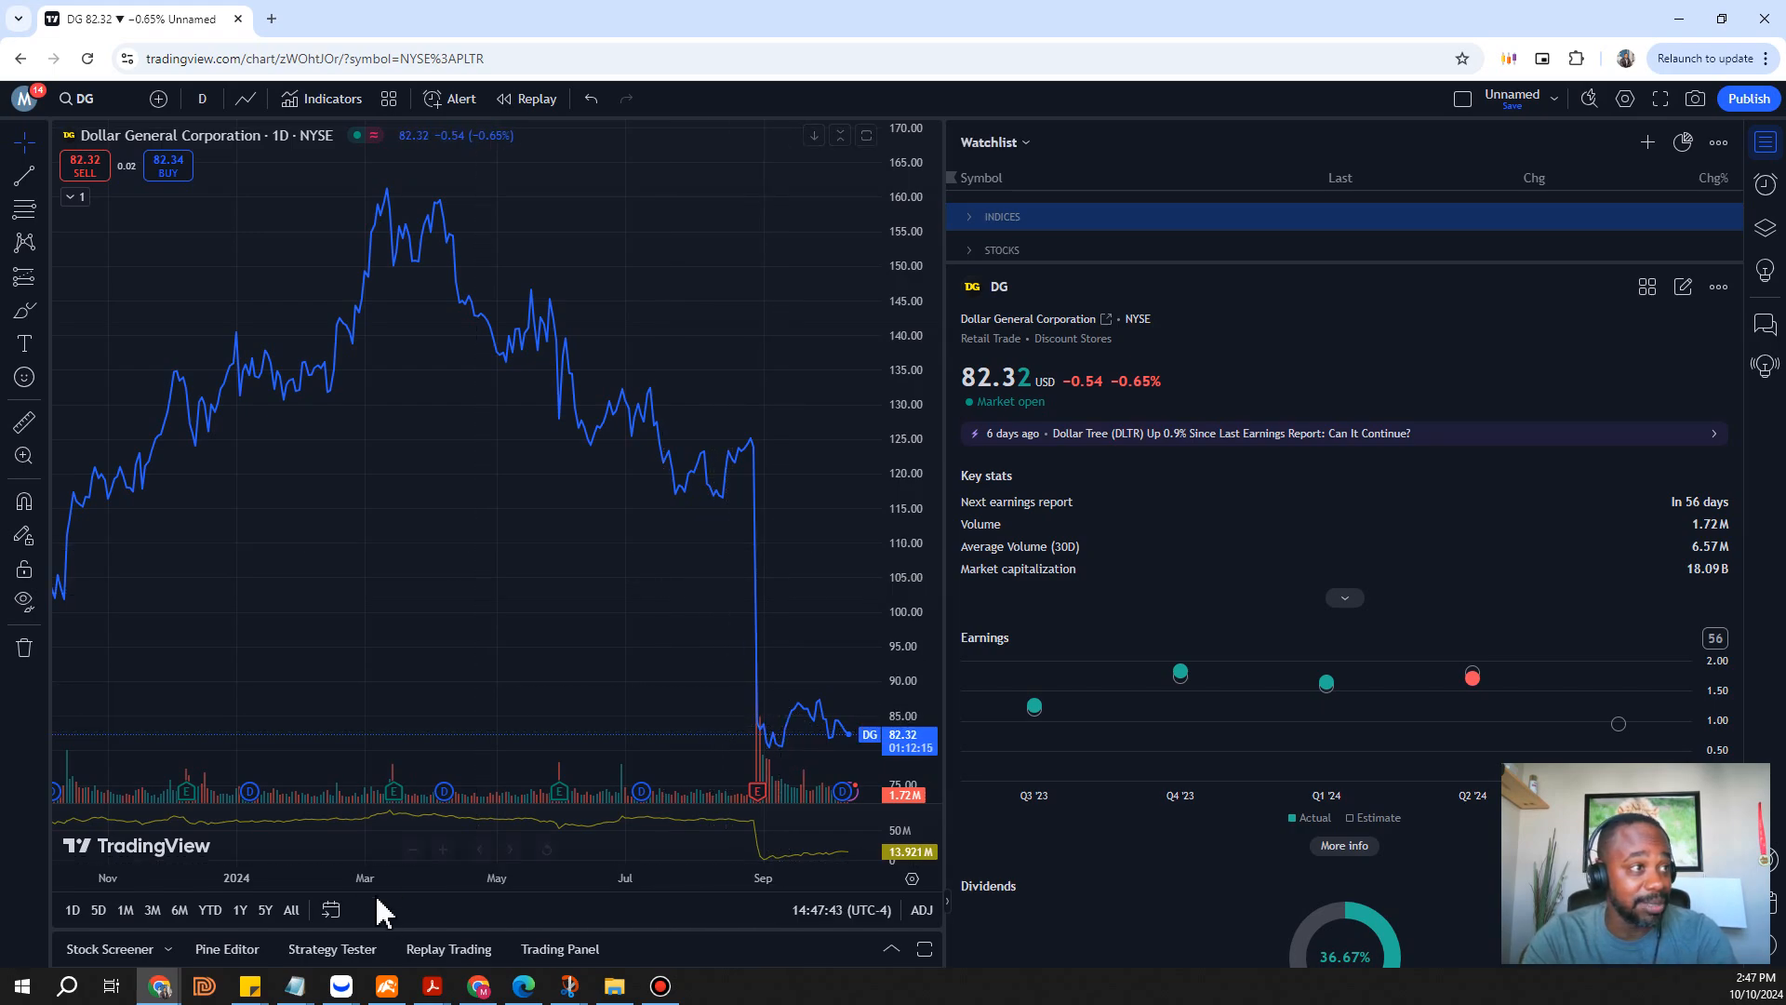
pyautogui.click(210, 909)
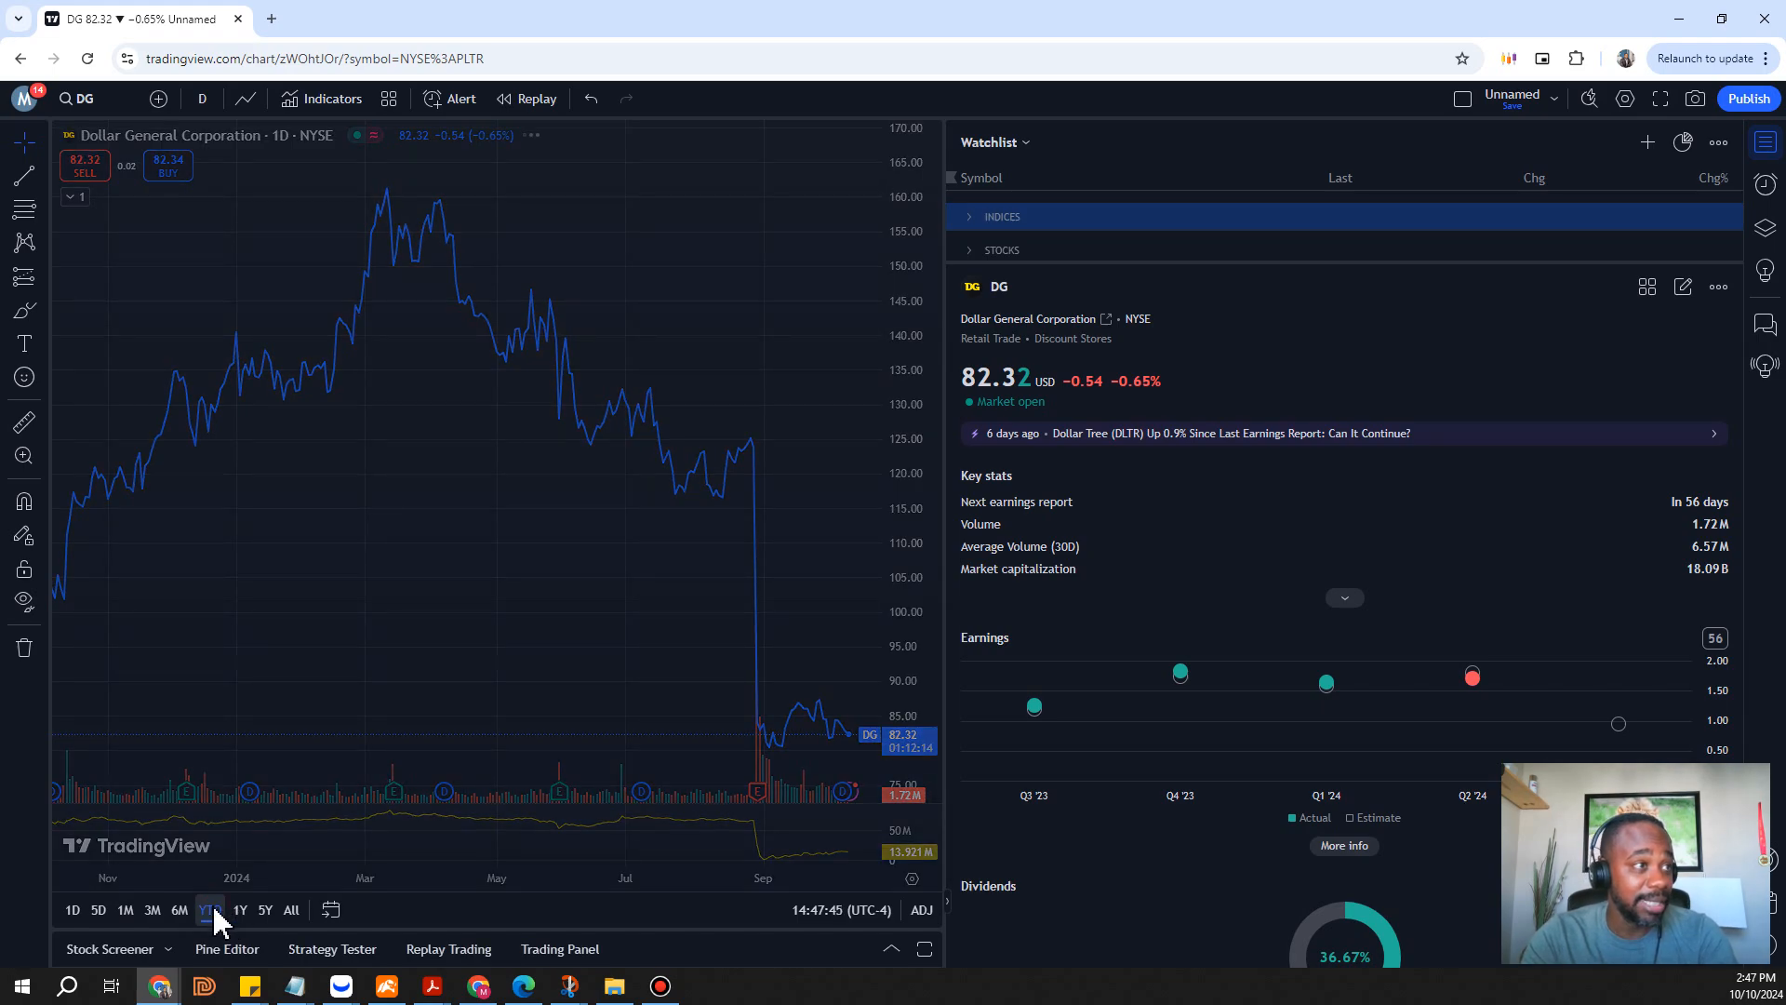
pyautogui.click(209, 909)
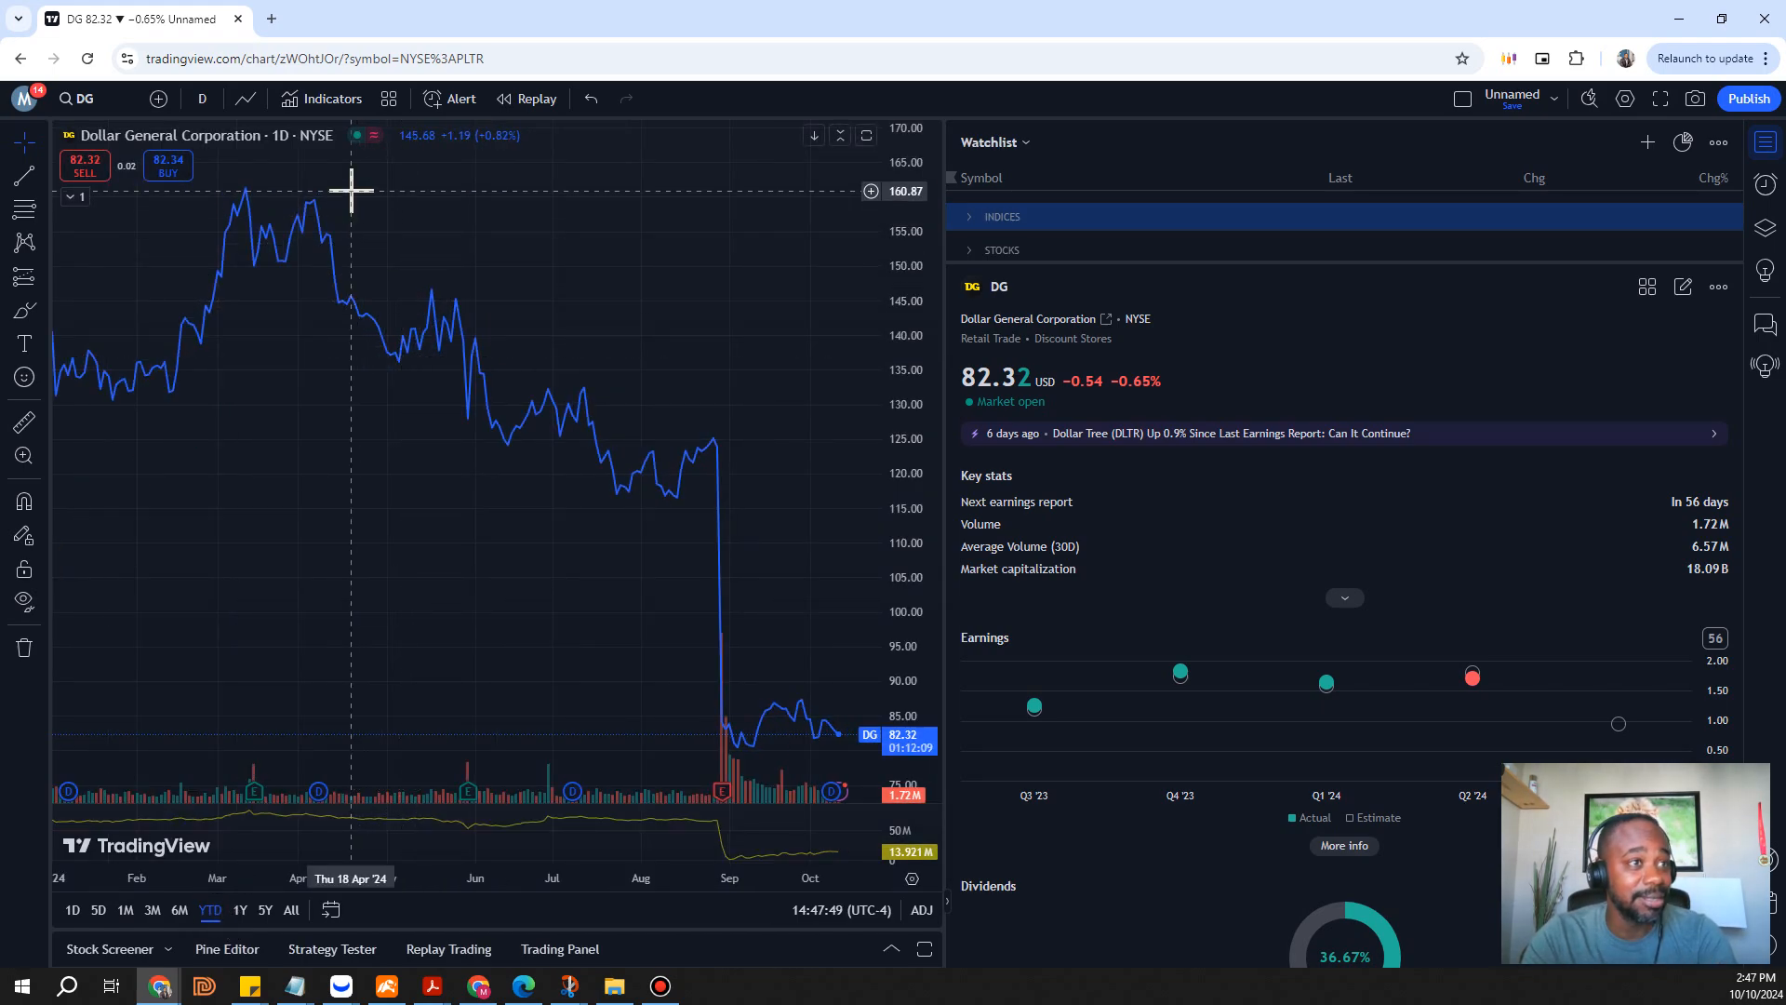
pyautogui.moveTo(1754, 353)
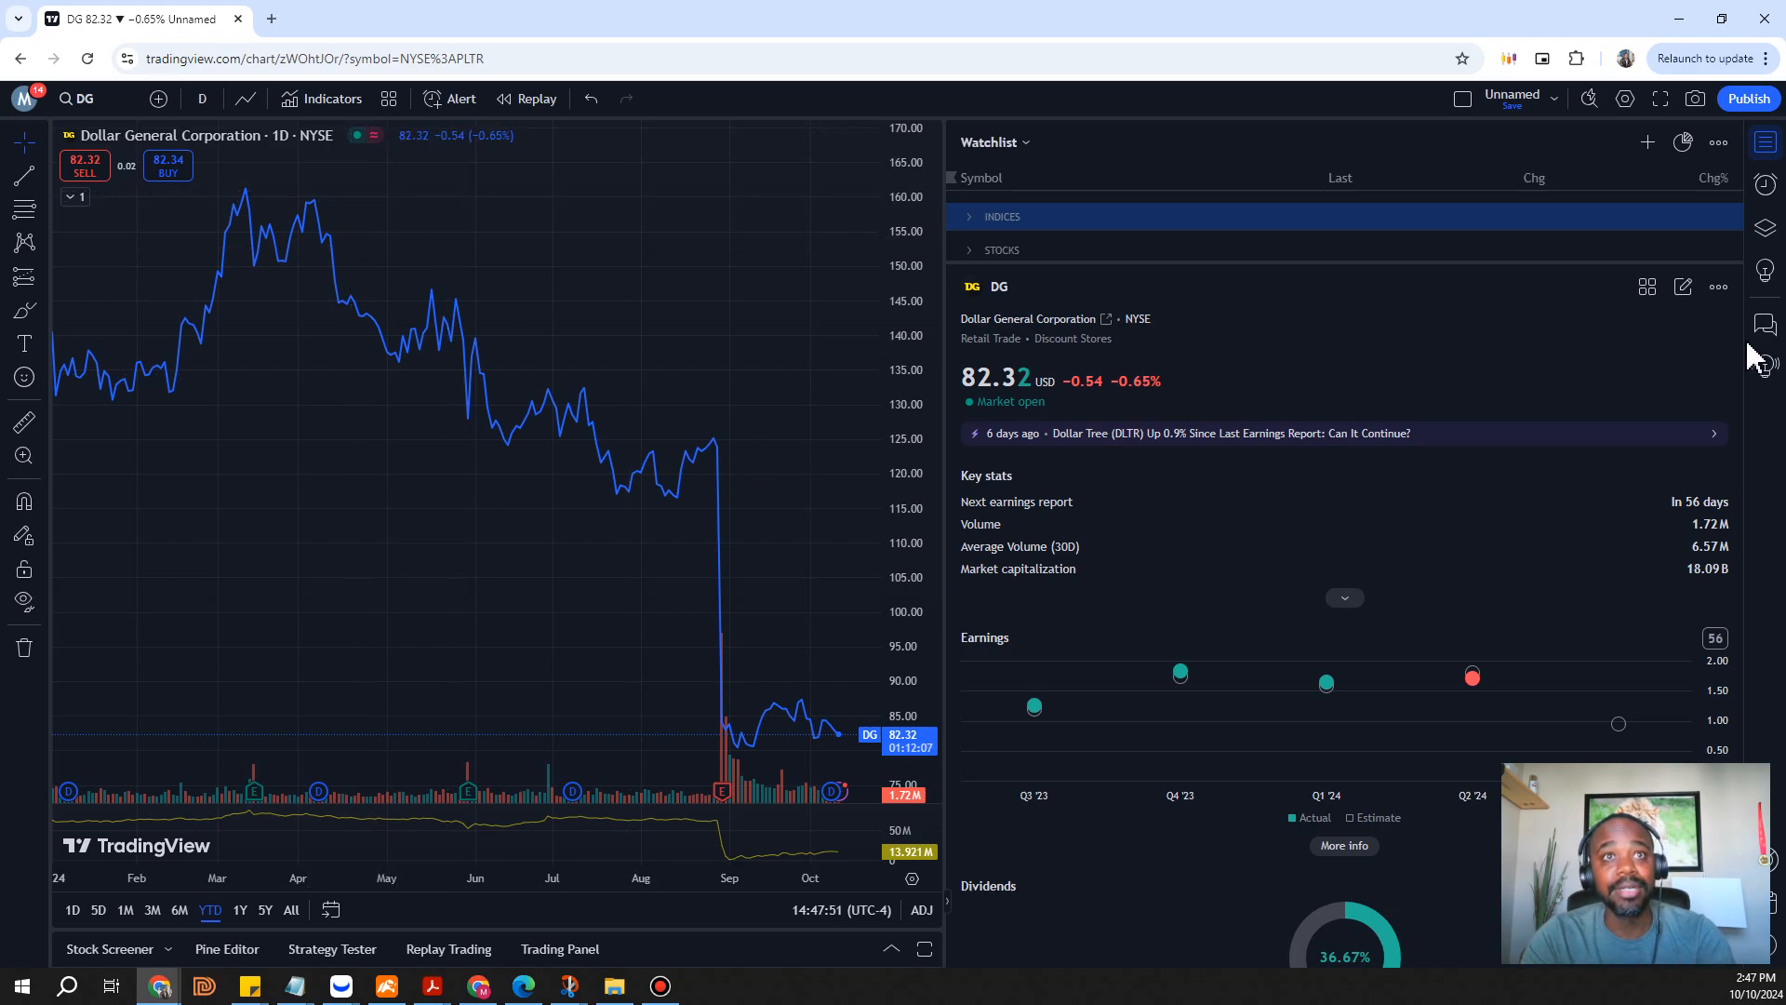
pyautogui.moveTo(1743, 354)
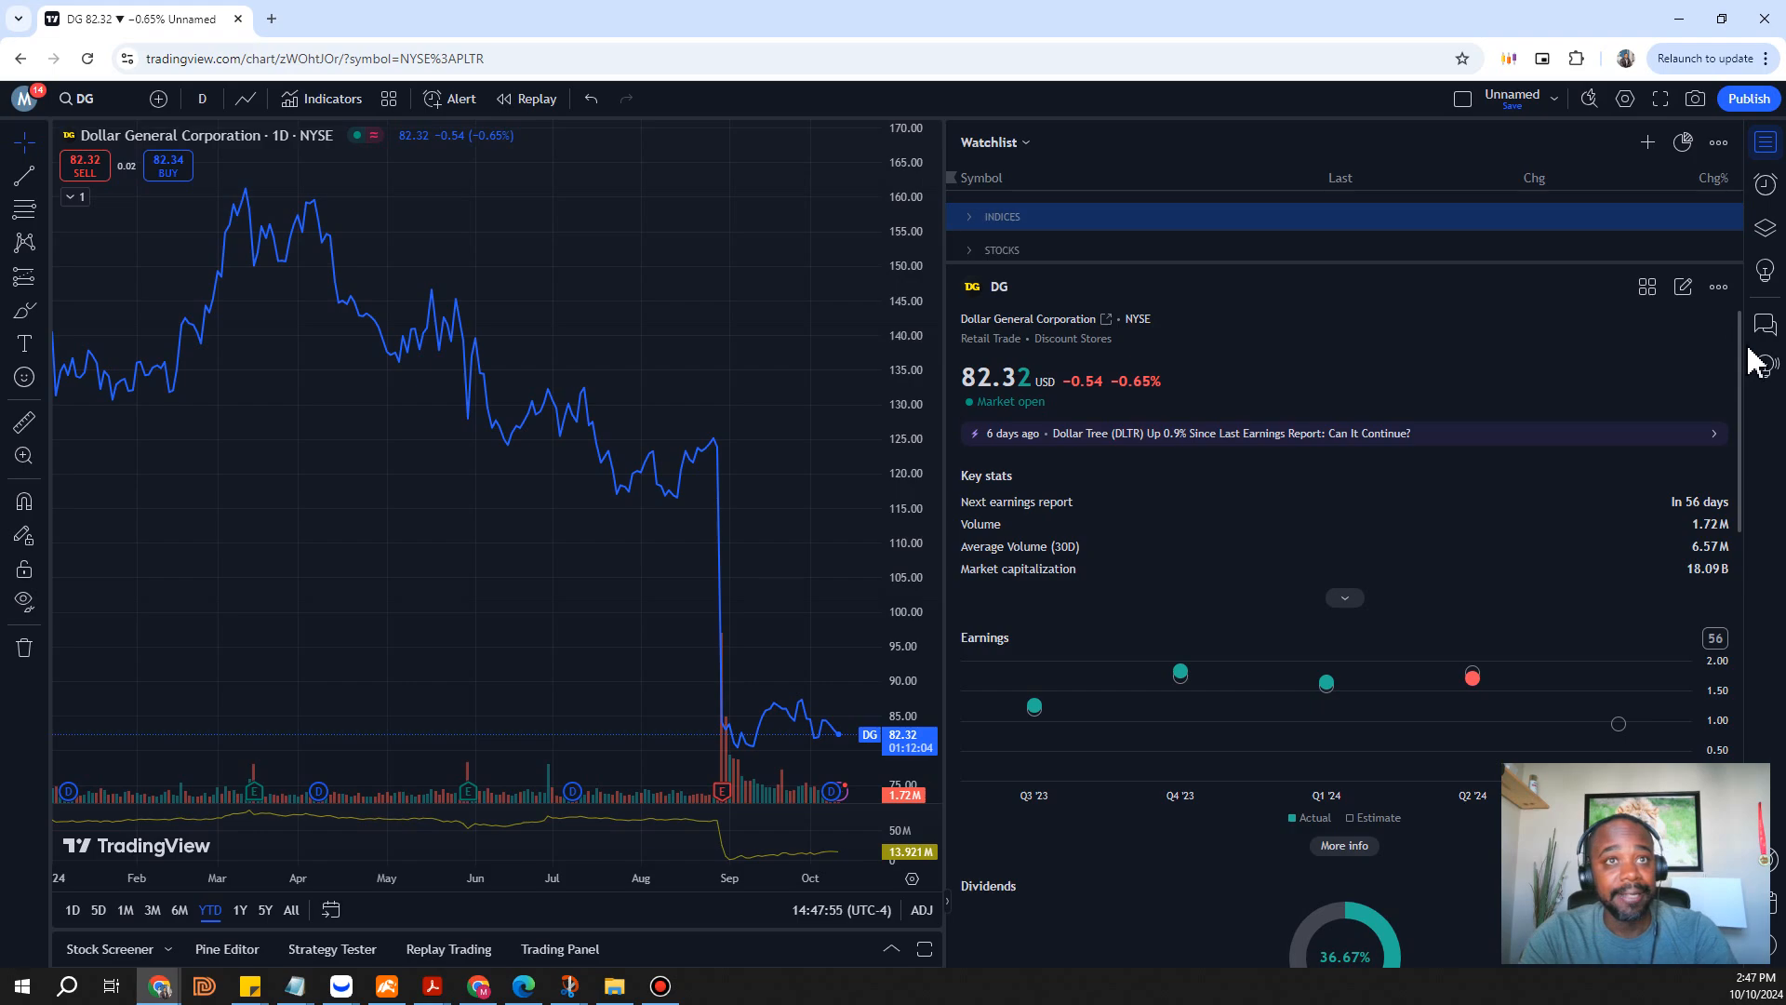
# Scroll DG's details panel to the income chart, Performance tiles and Sell technicals gauge
pyautogui.scroll(-3)
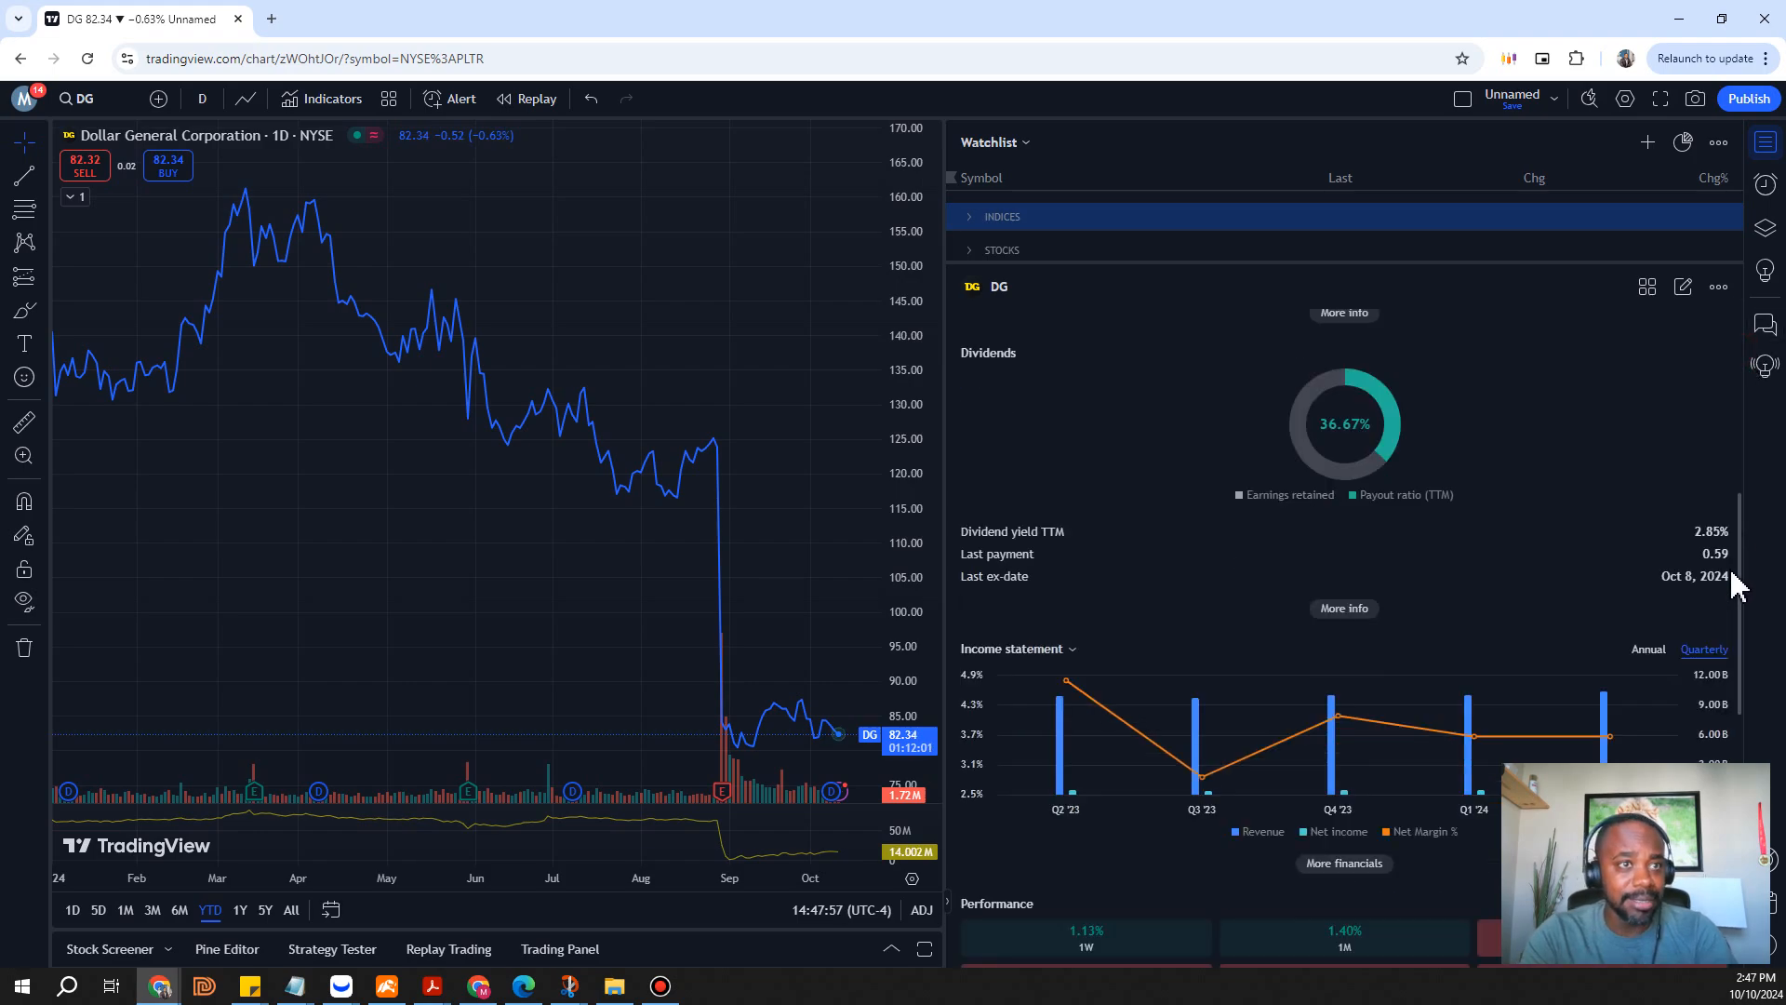
pyautogui.scroll(-3)
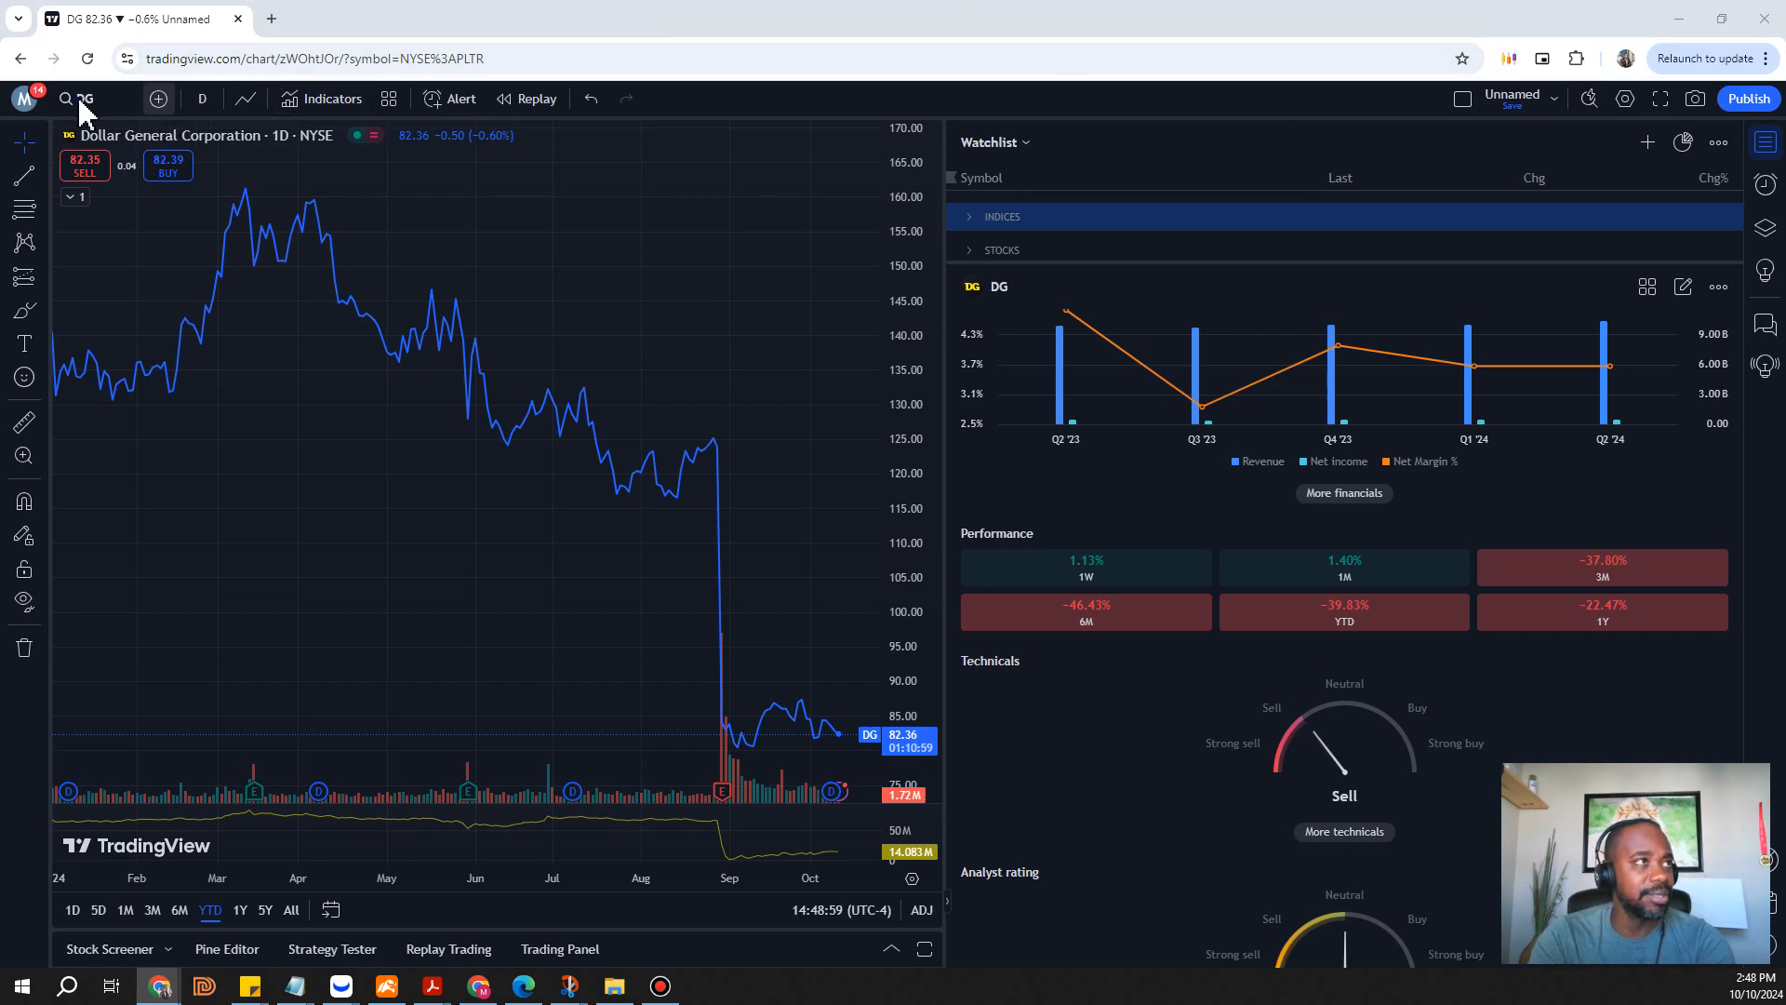
# Search TOYOTA and load Toyota Motor Corporation (TM) in place of Dollar General
pyautogui.click(65, 97)
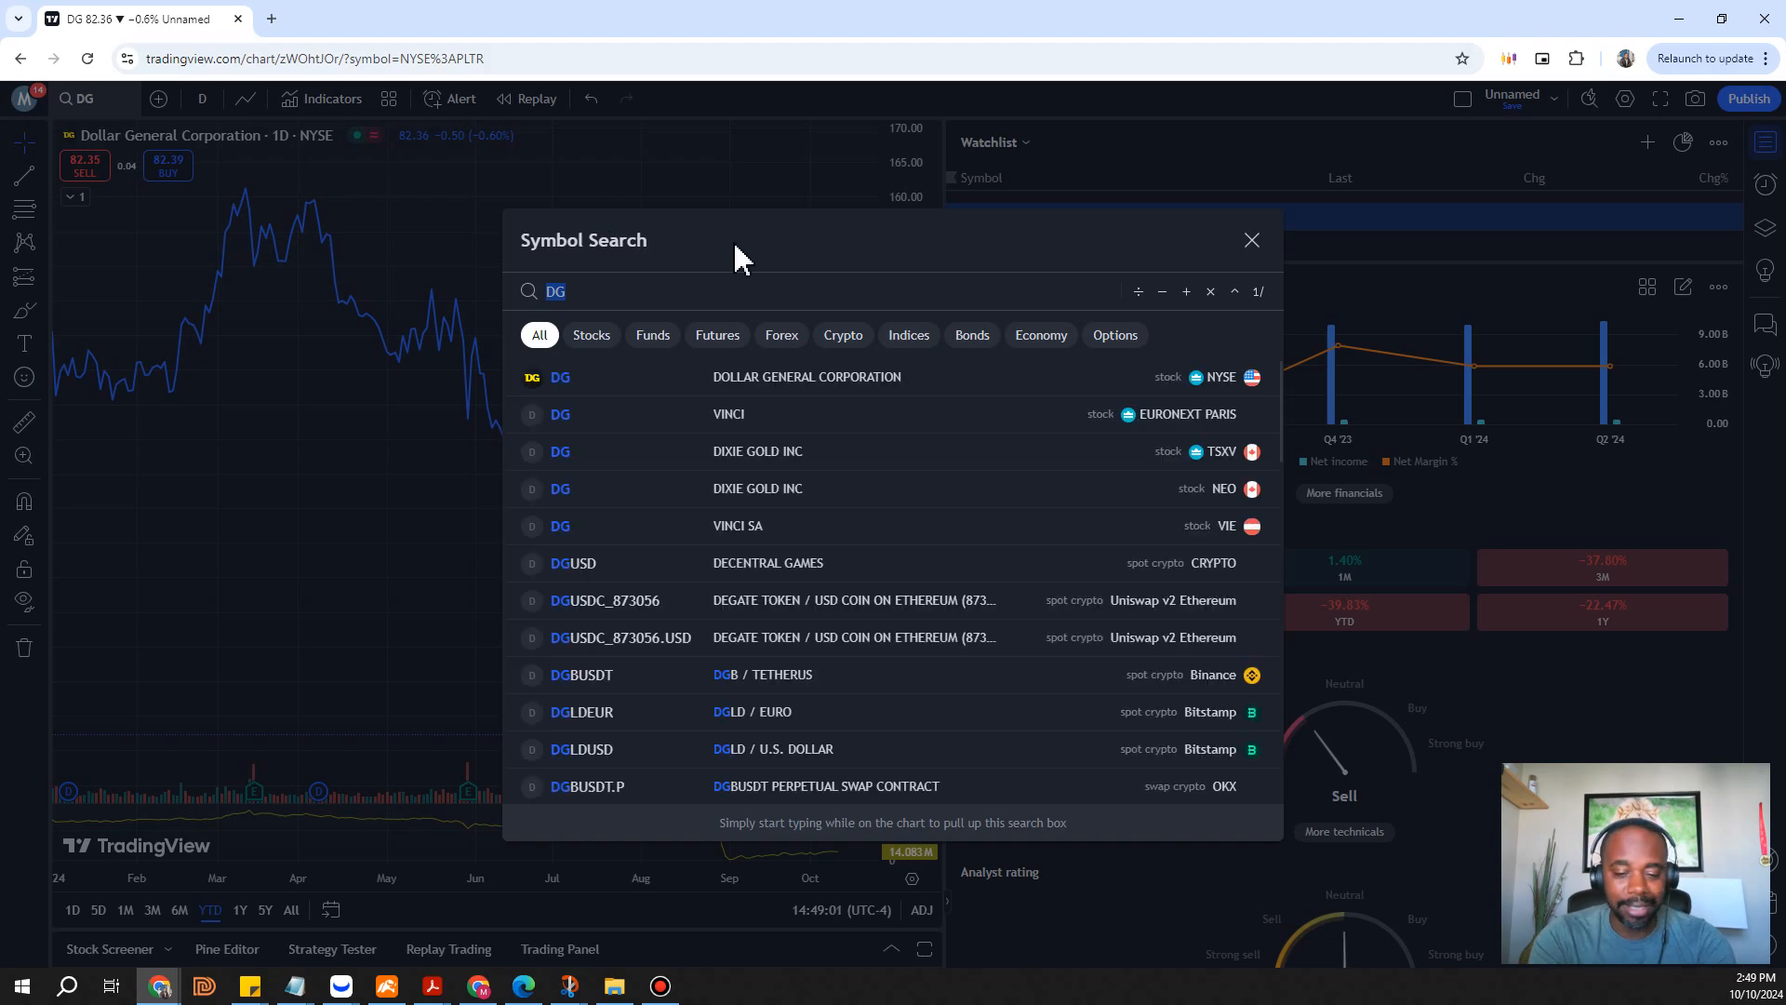
pyautogui.write('T')
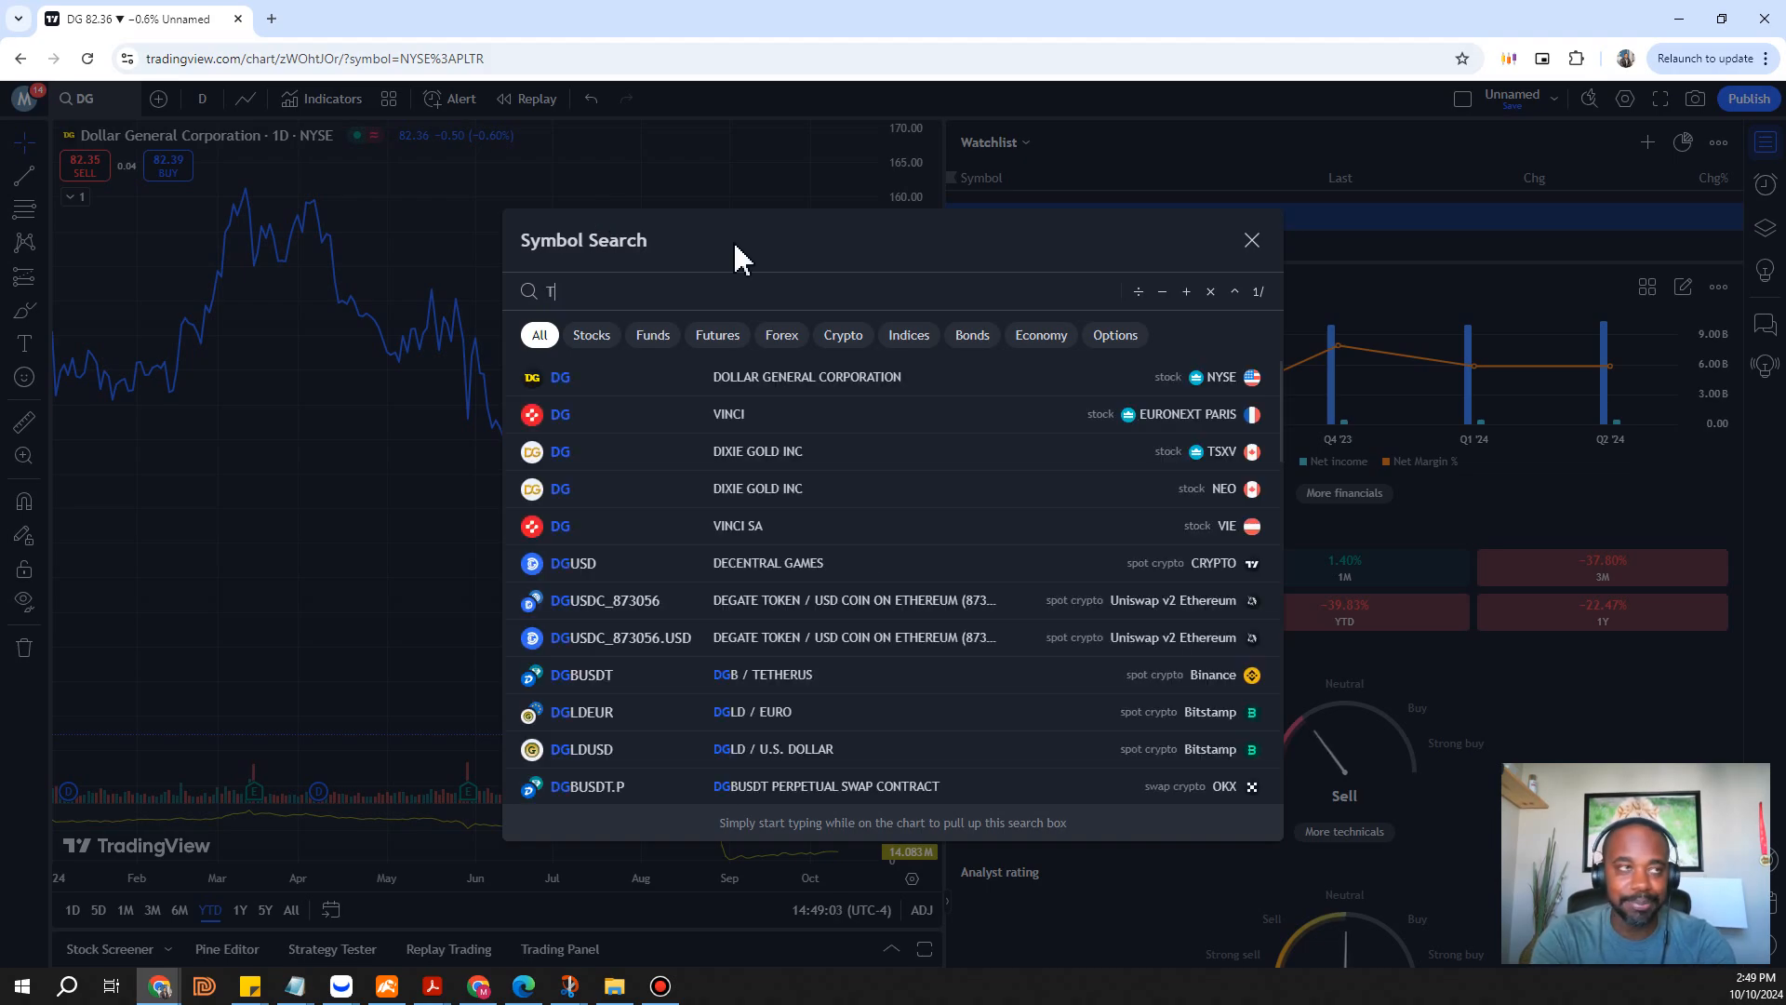
pyautogui.write('OYOT')
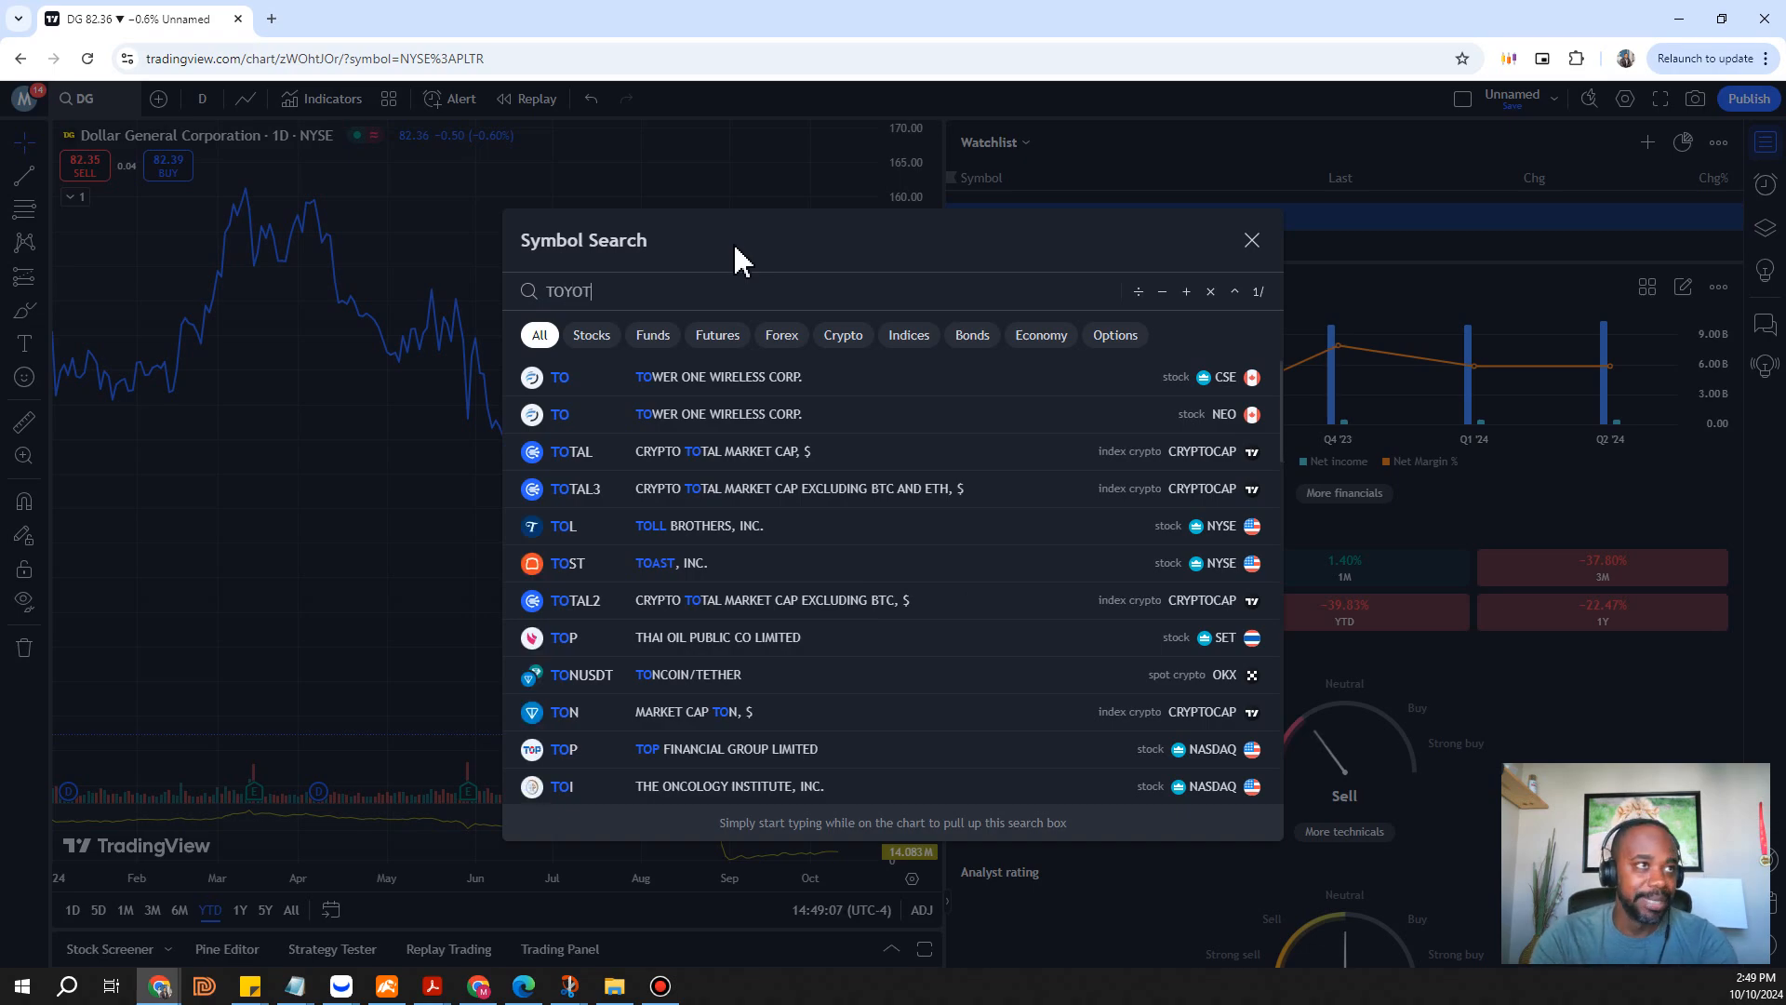
pyautogui.write('A')
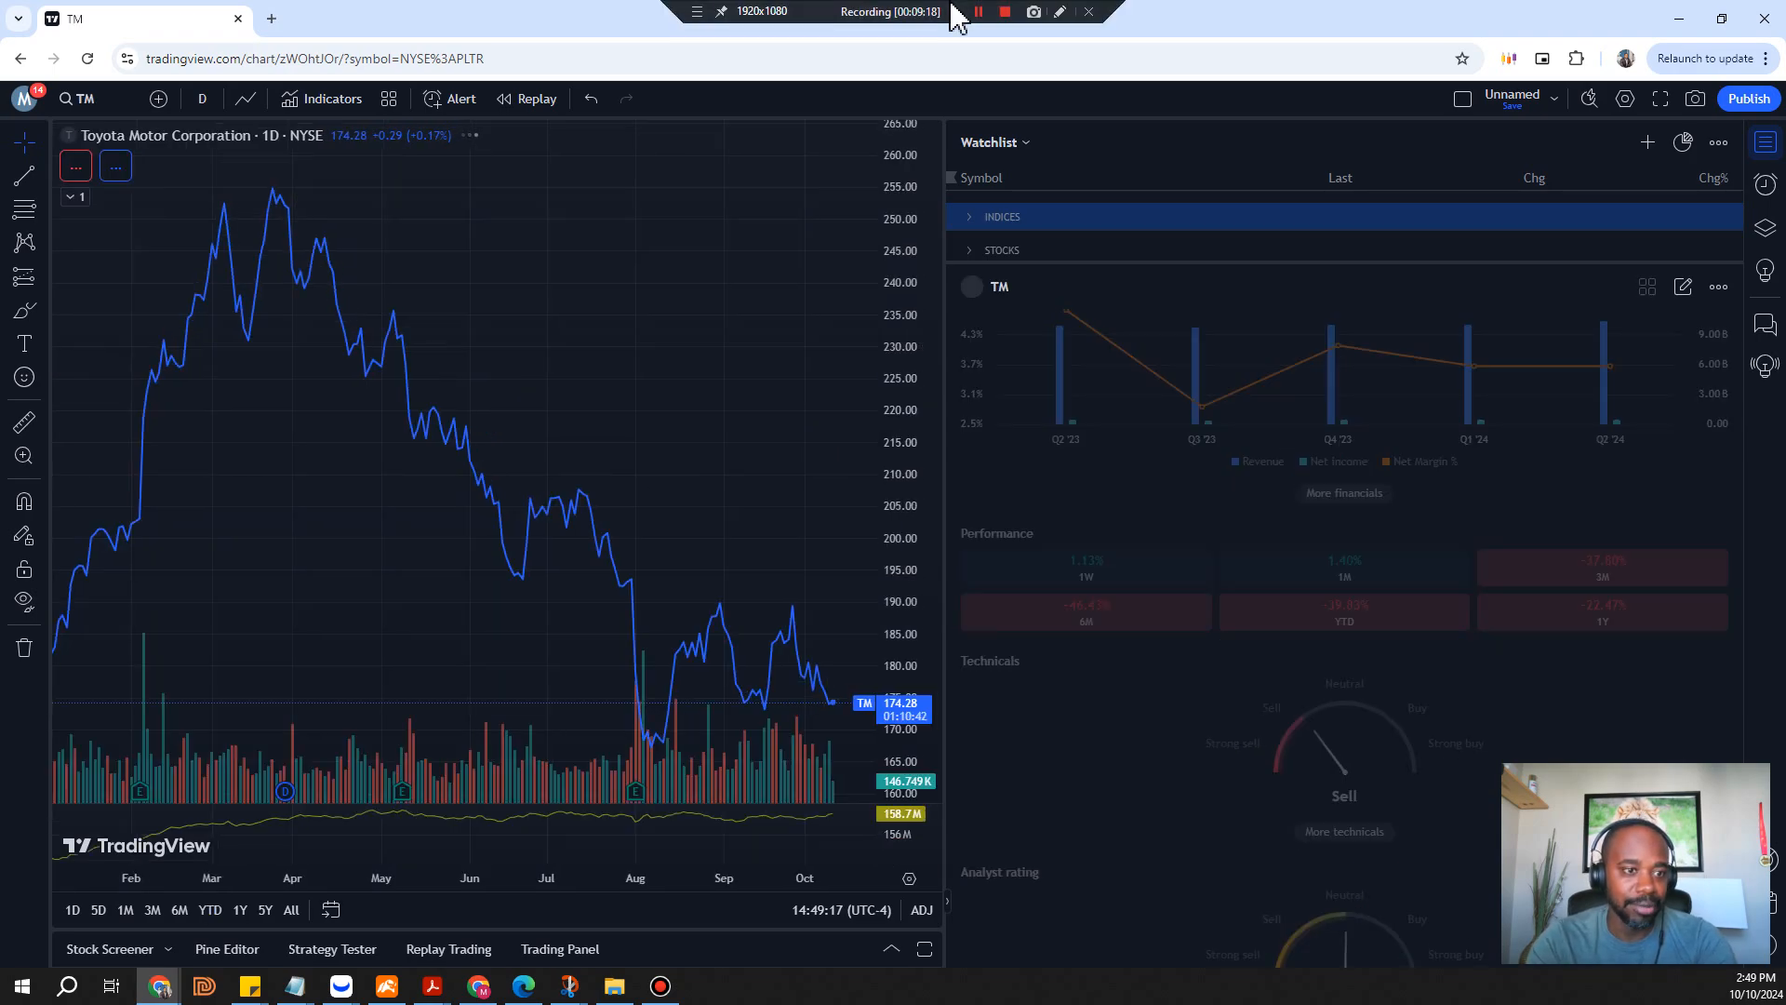
# Load Toyota (TM) in the details panel showing 174.28 price, 231.35B market cap and earnings
pyautogui.click(1000, 285)
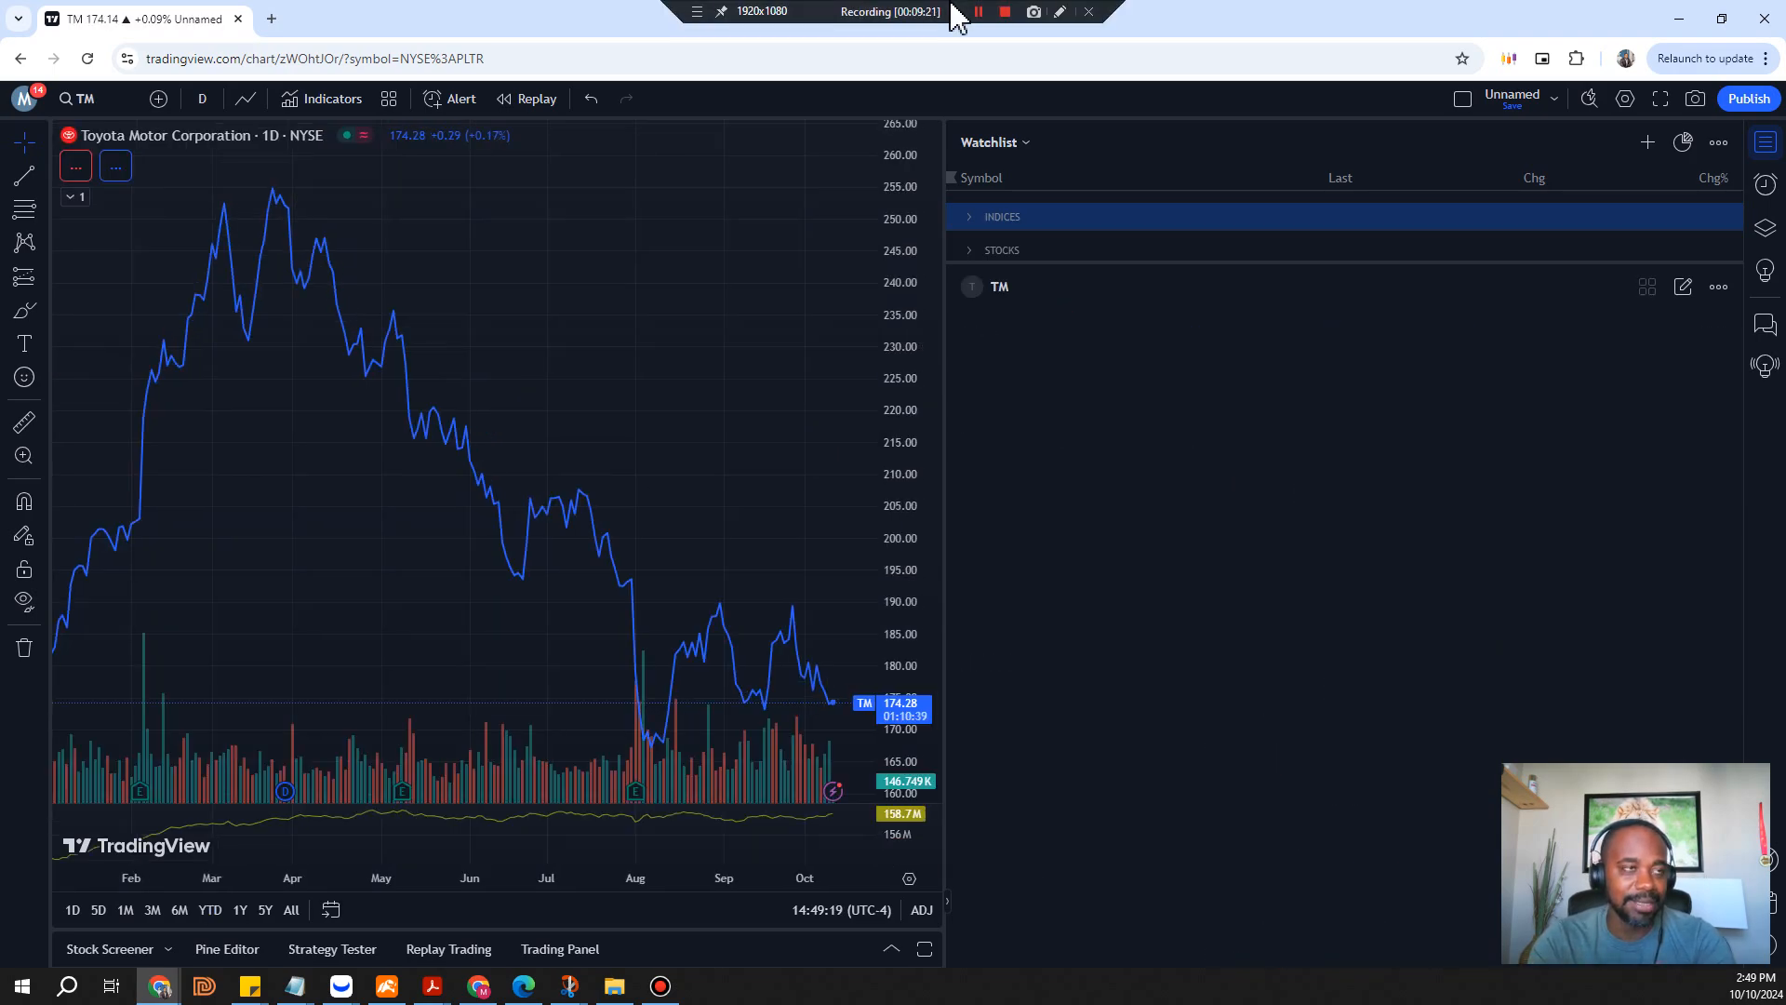
pyautogui.click(999, 286)
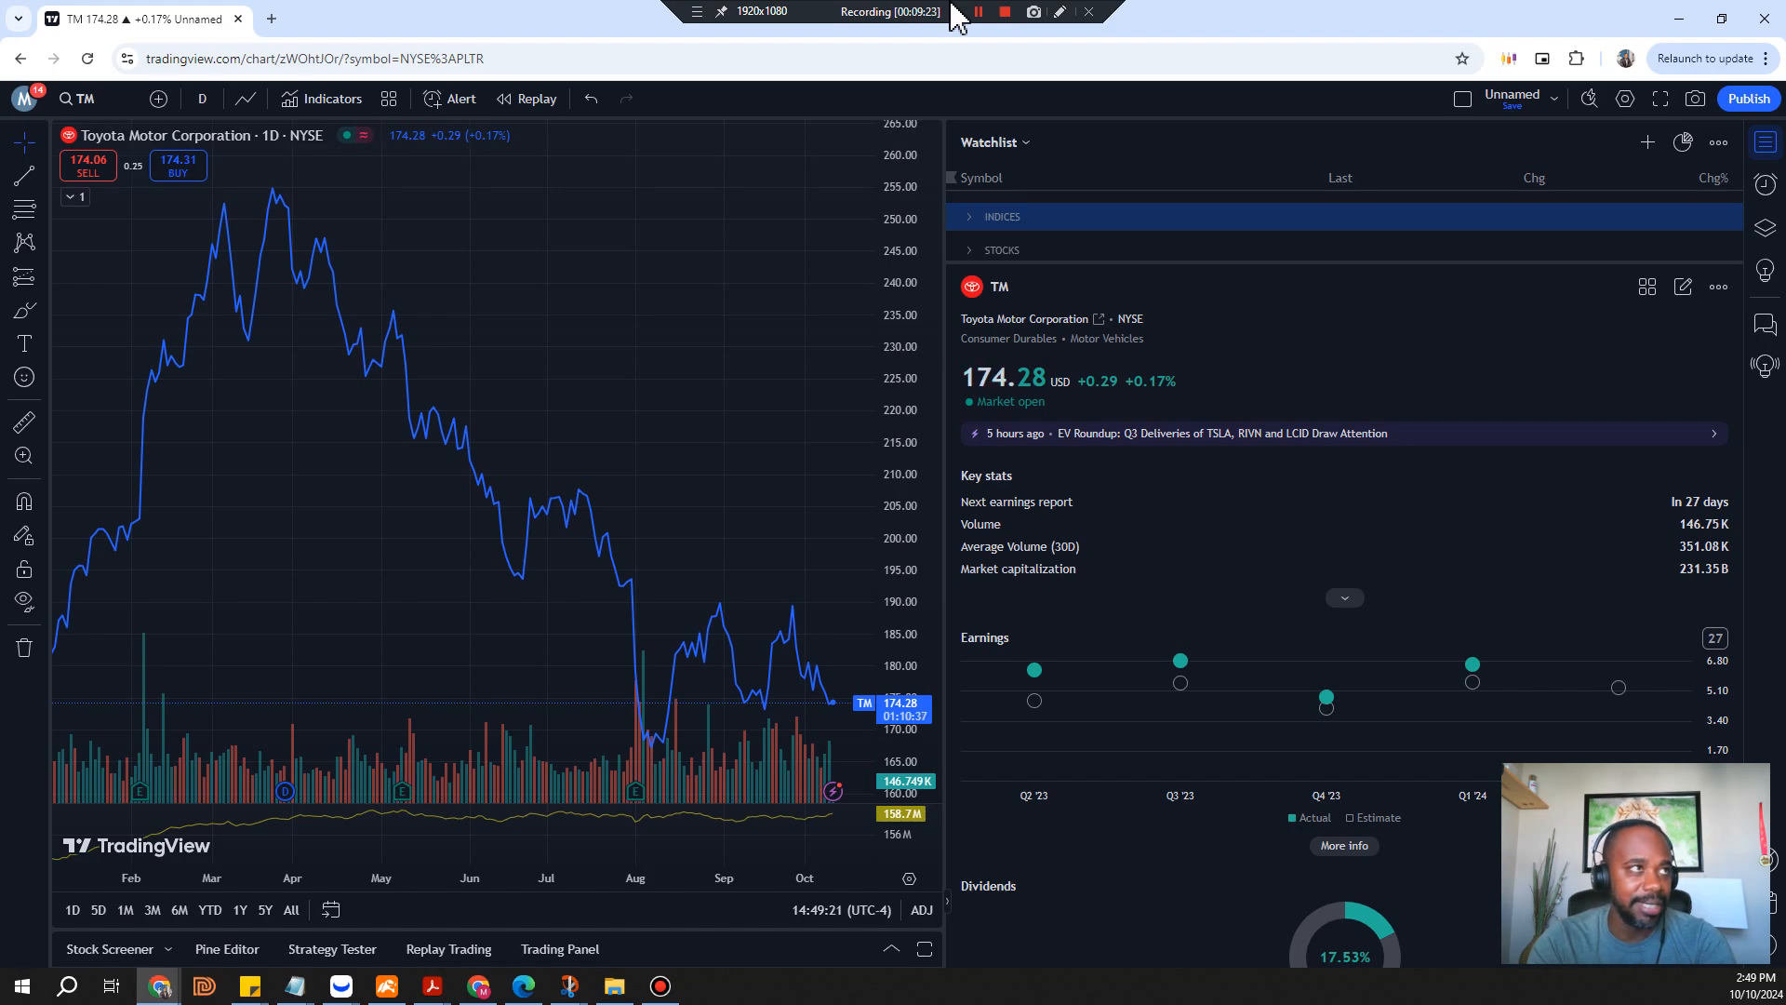
pyautogui.moveTo(309, 240)
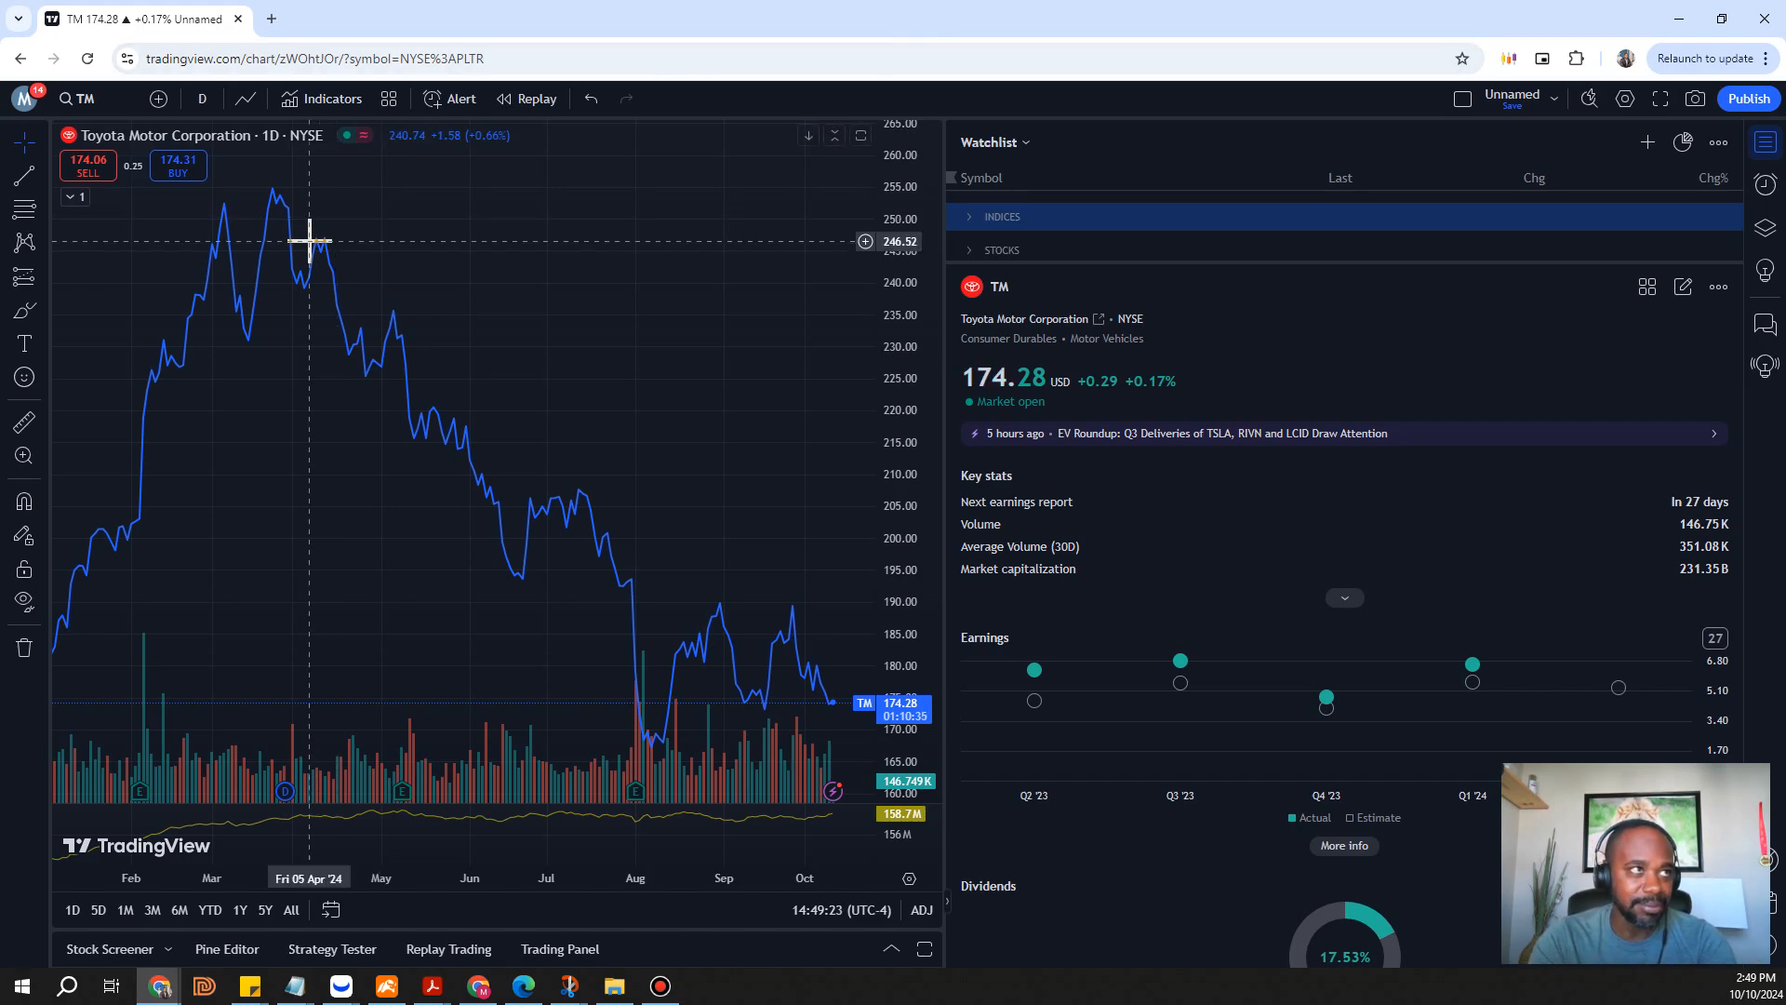
pyautogui.moveTo(335, 184)
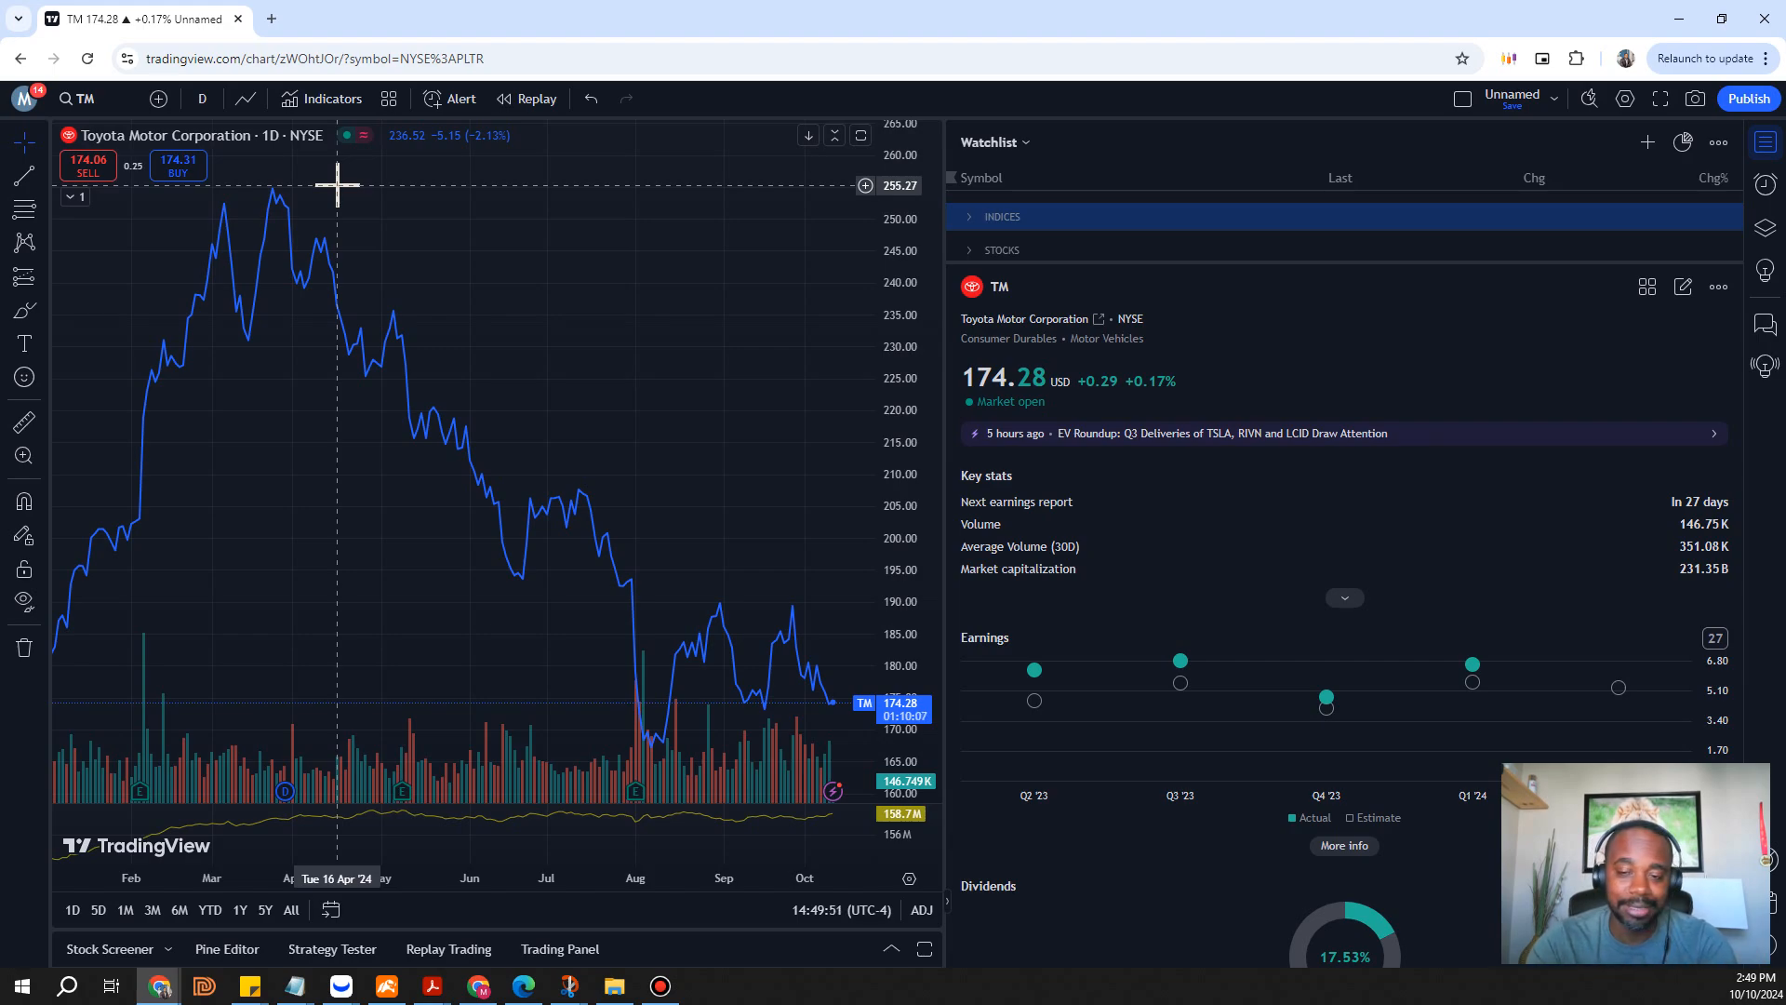
pyautogui.moveTo(11, 29)
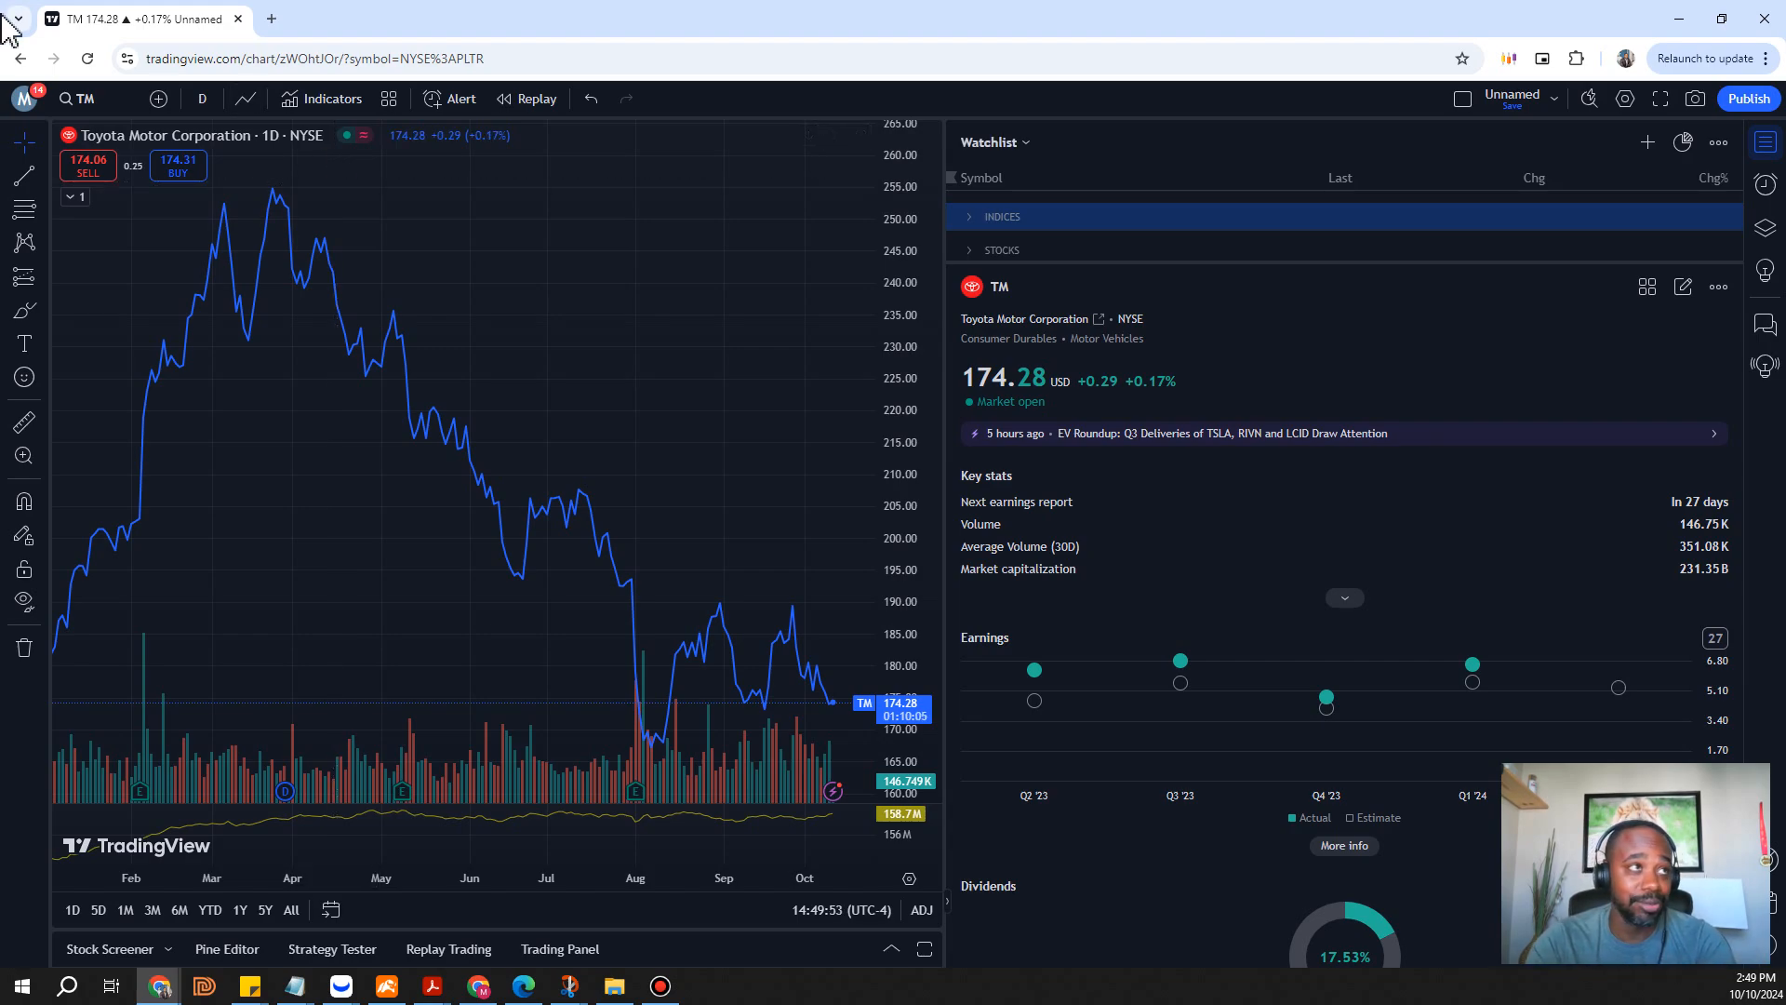
pyautogui.moveTo(326, 181)
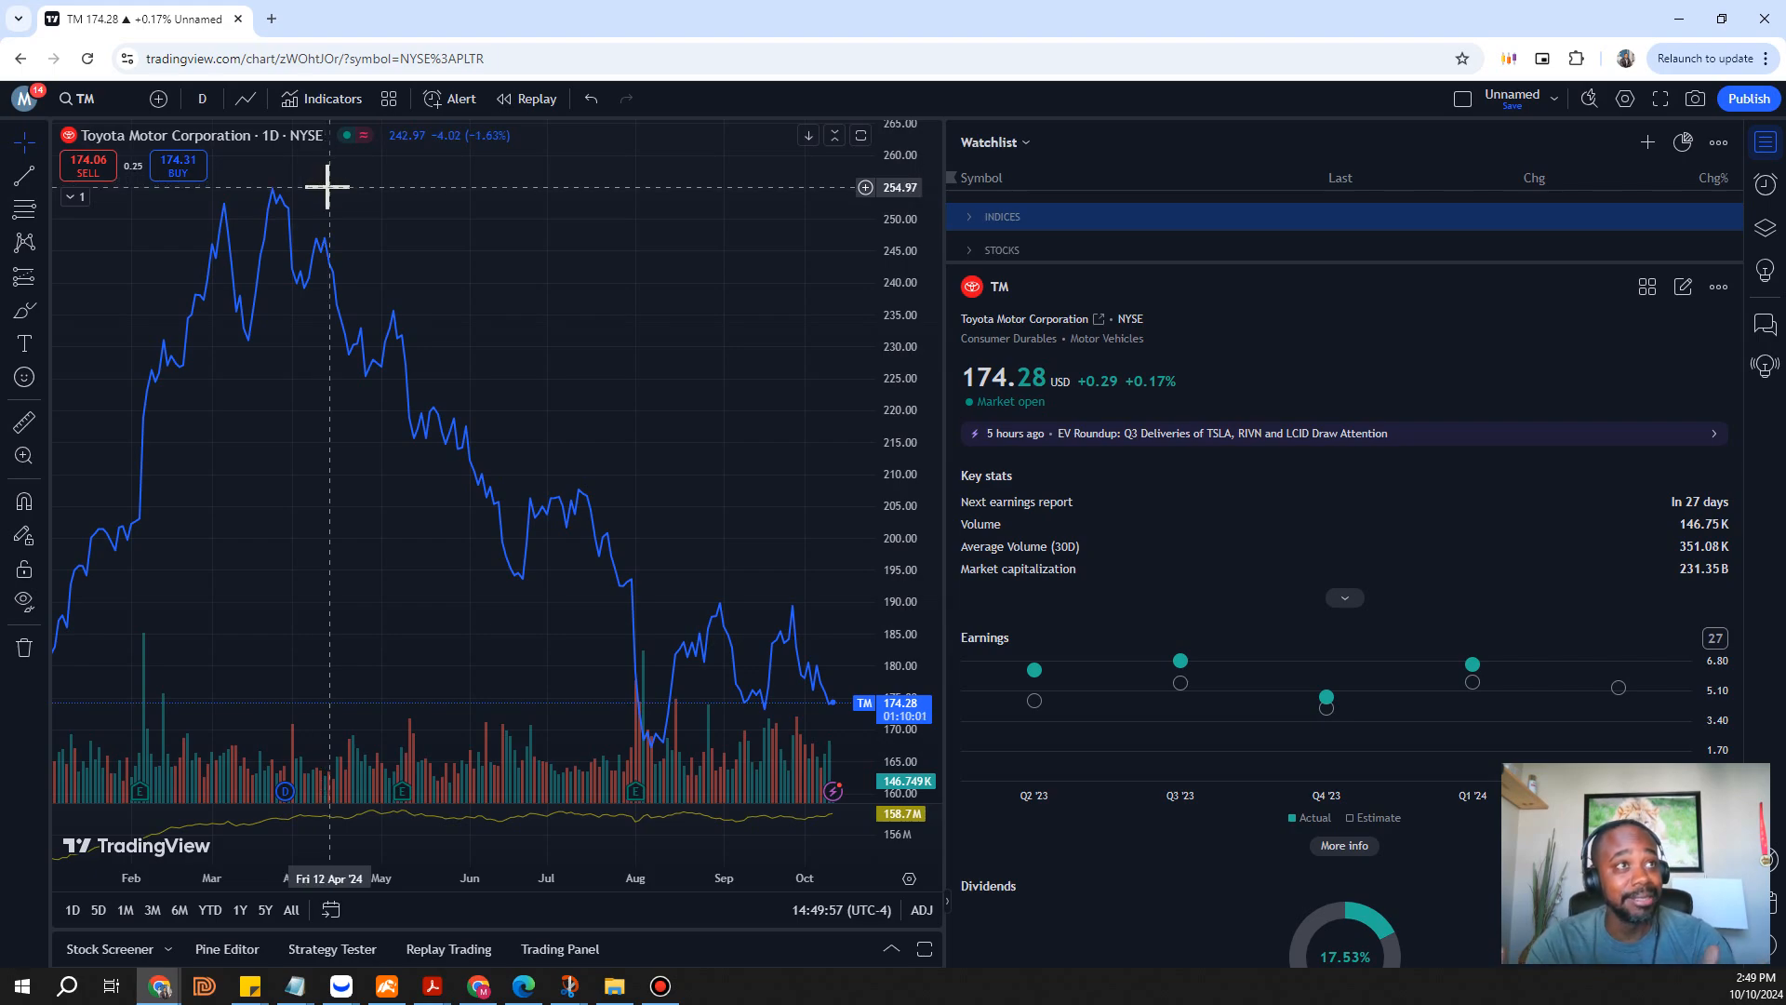
pyautogui.moveTo(675, 533)
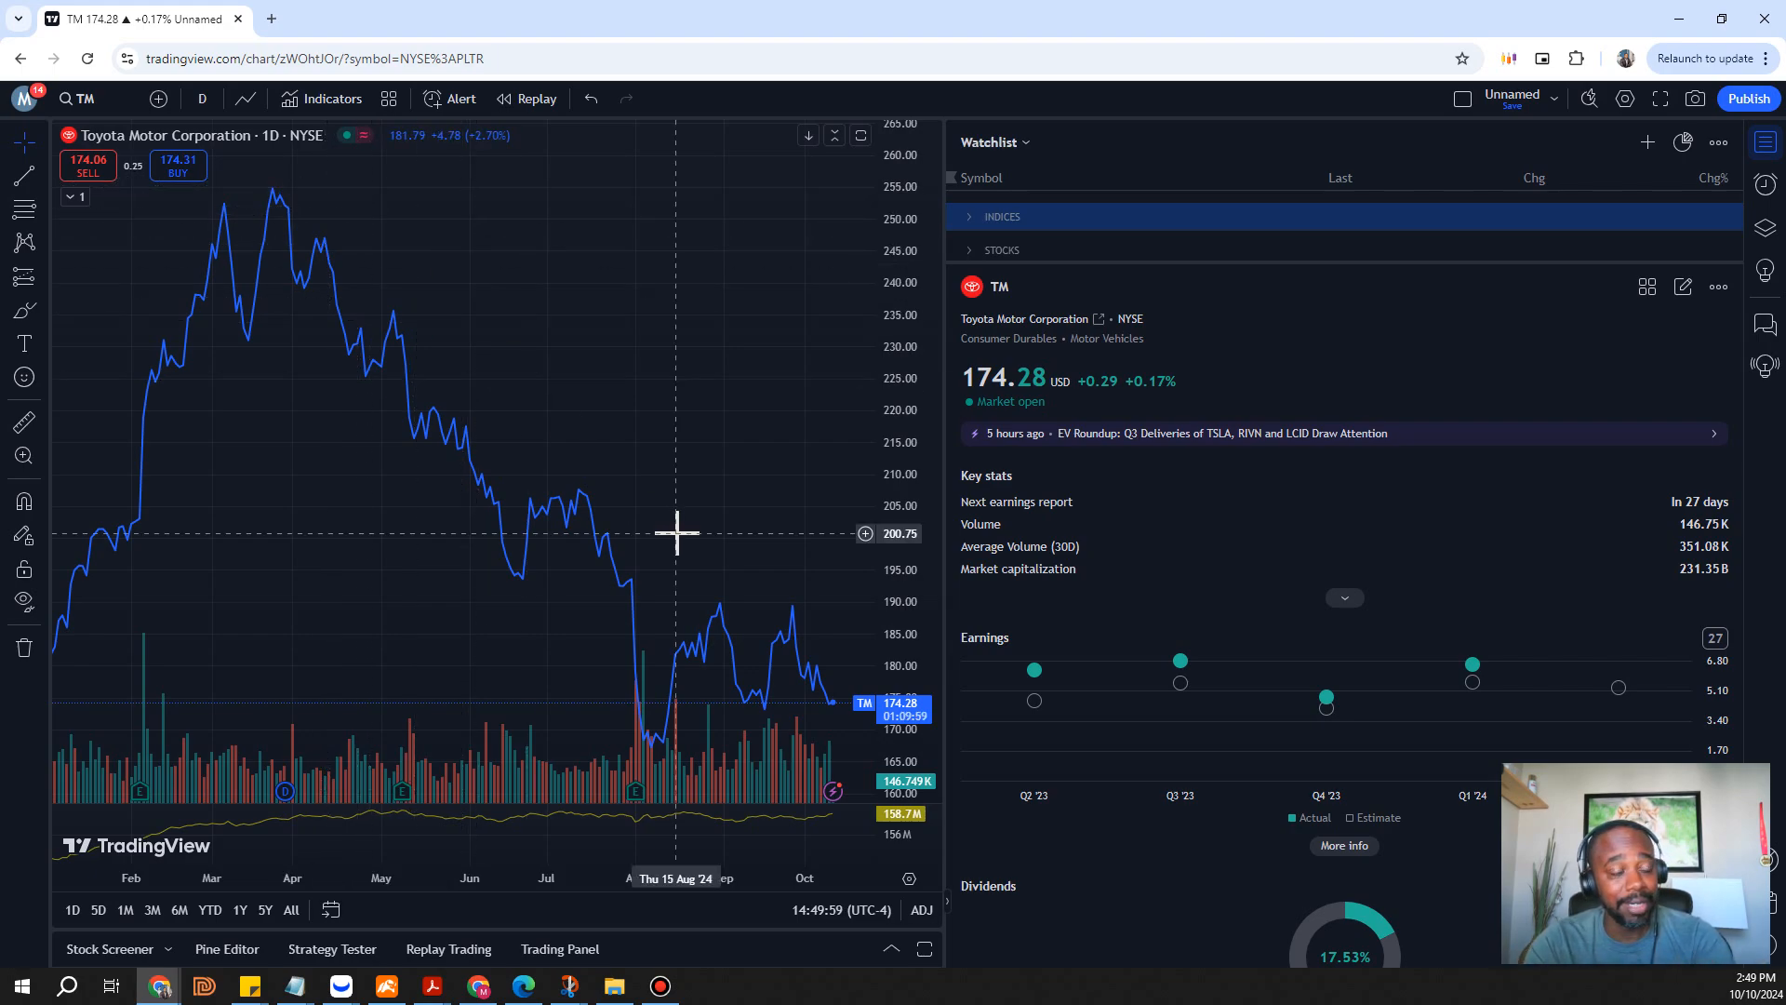
pyautogui.moveTo(763, 643)
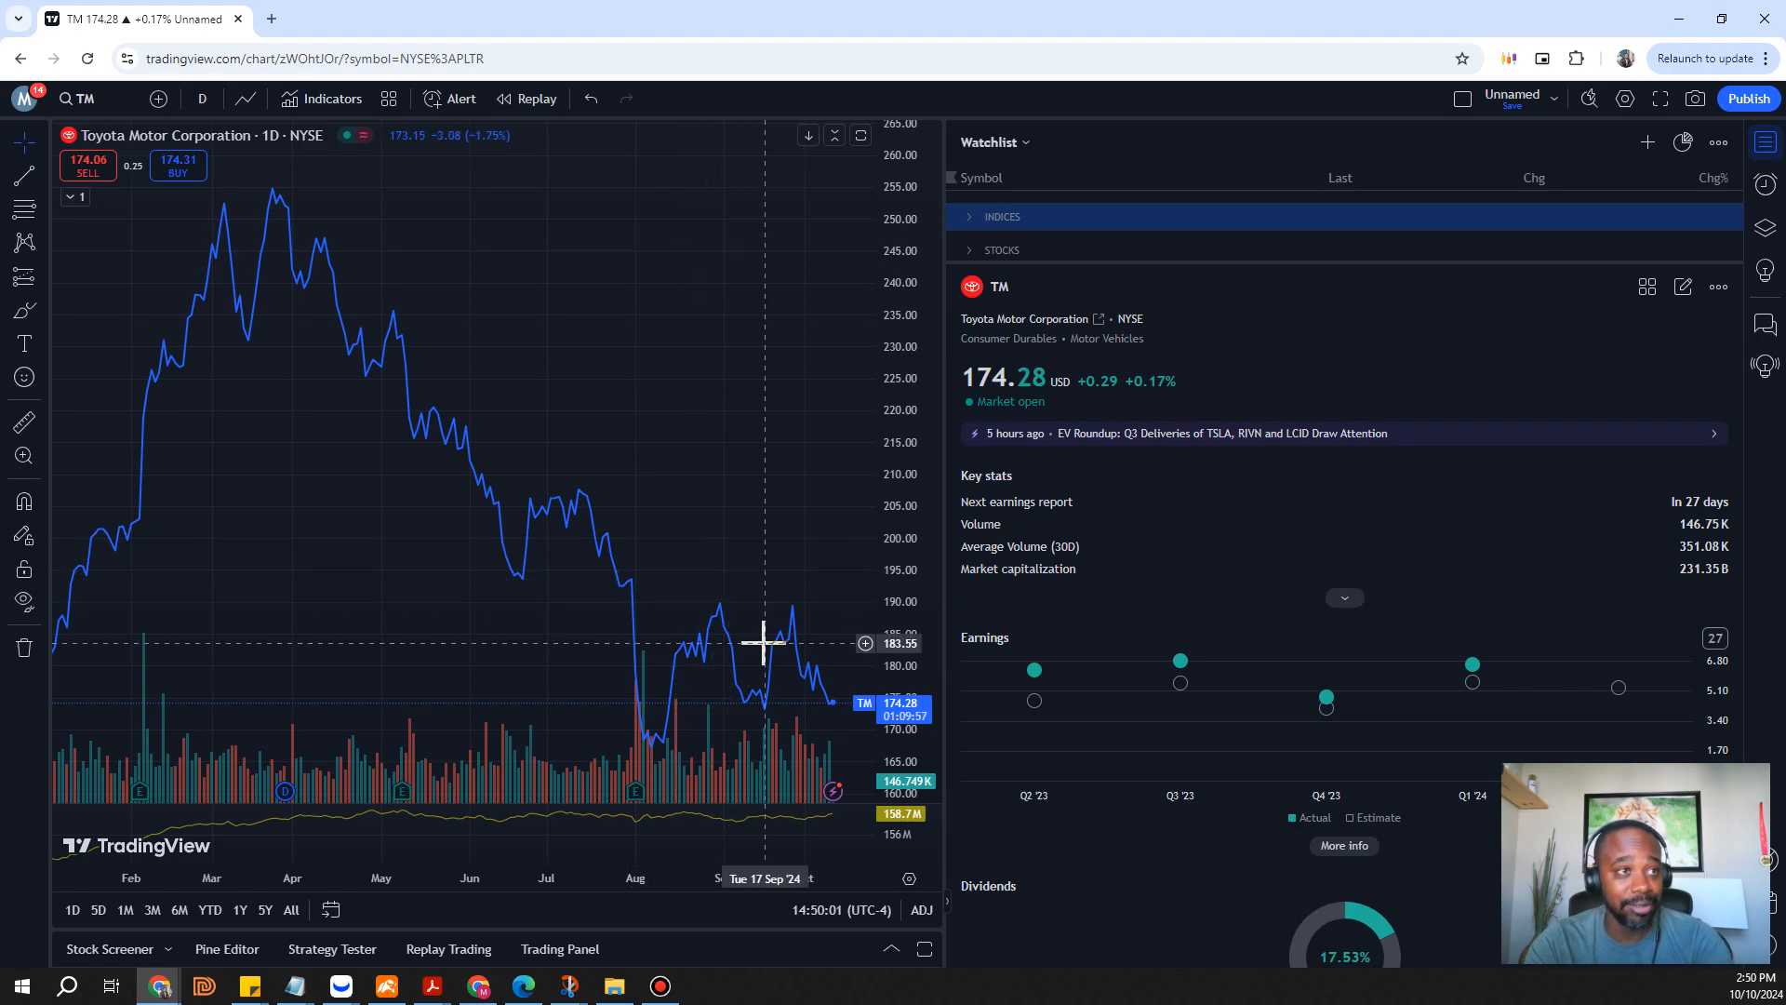
pyautogui.moveTo(1741, 354)
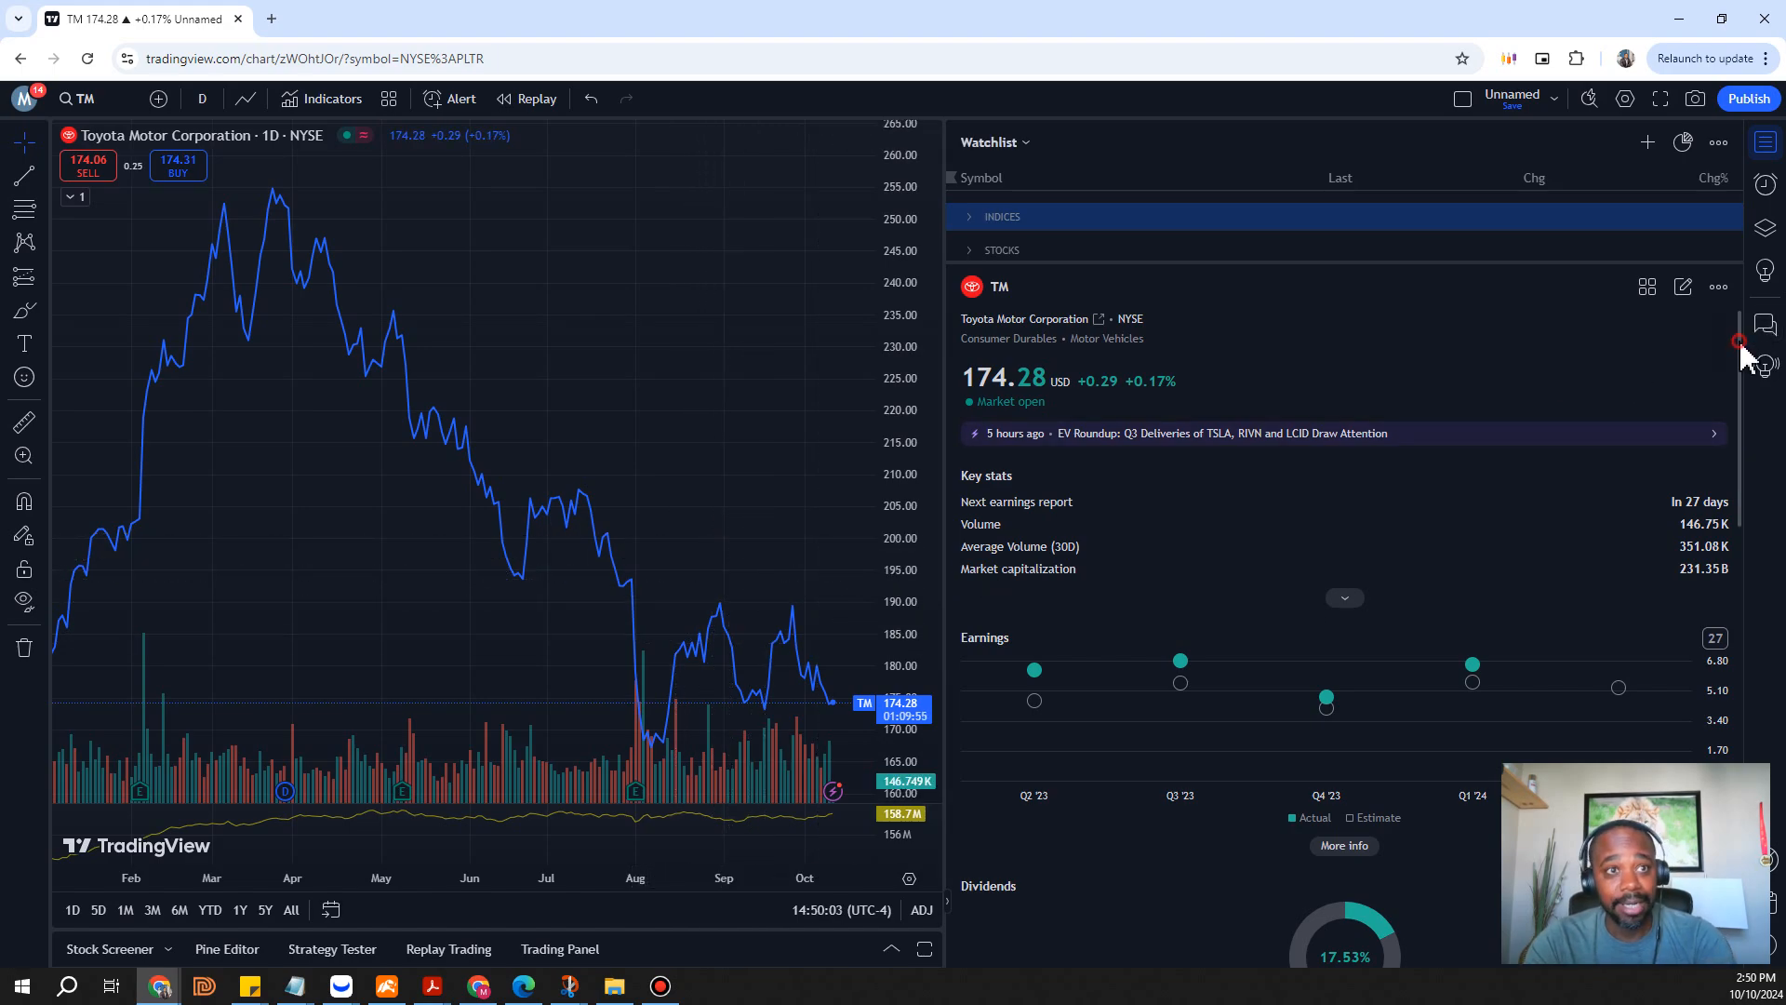
pyautogui.scroll(-3)
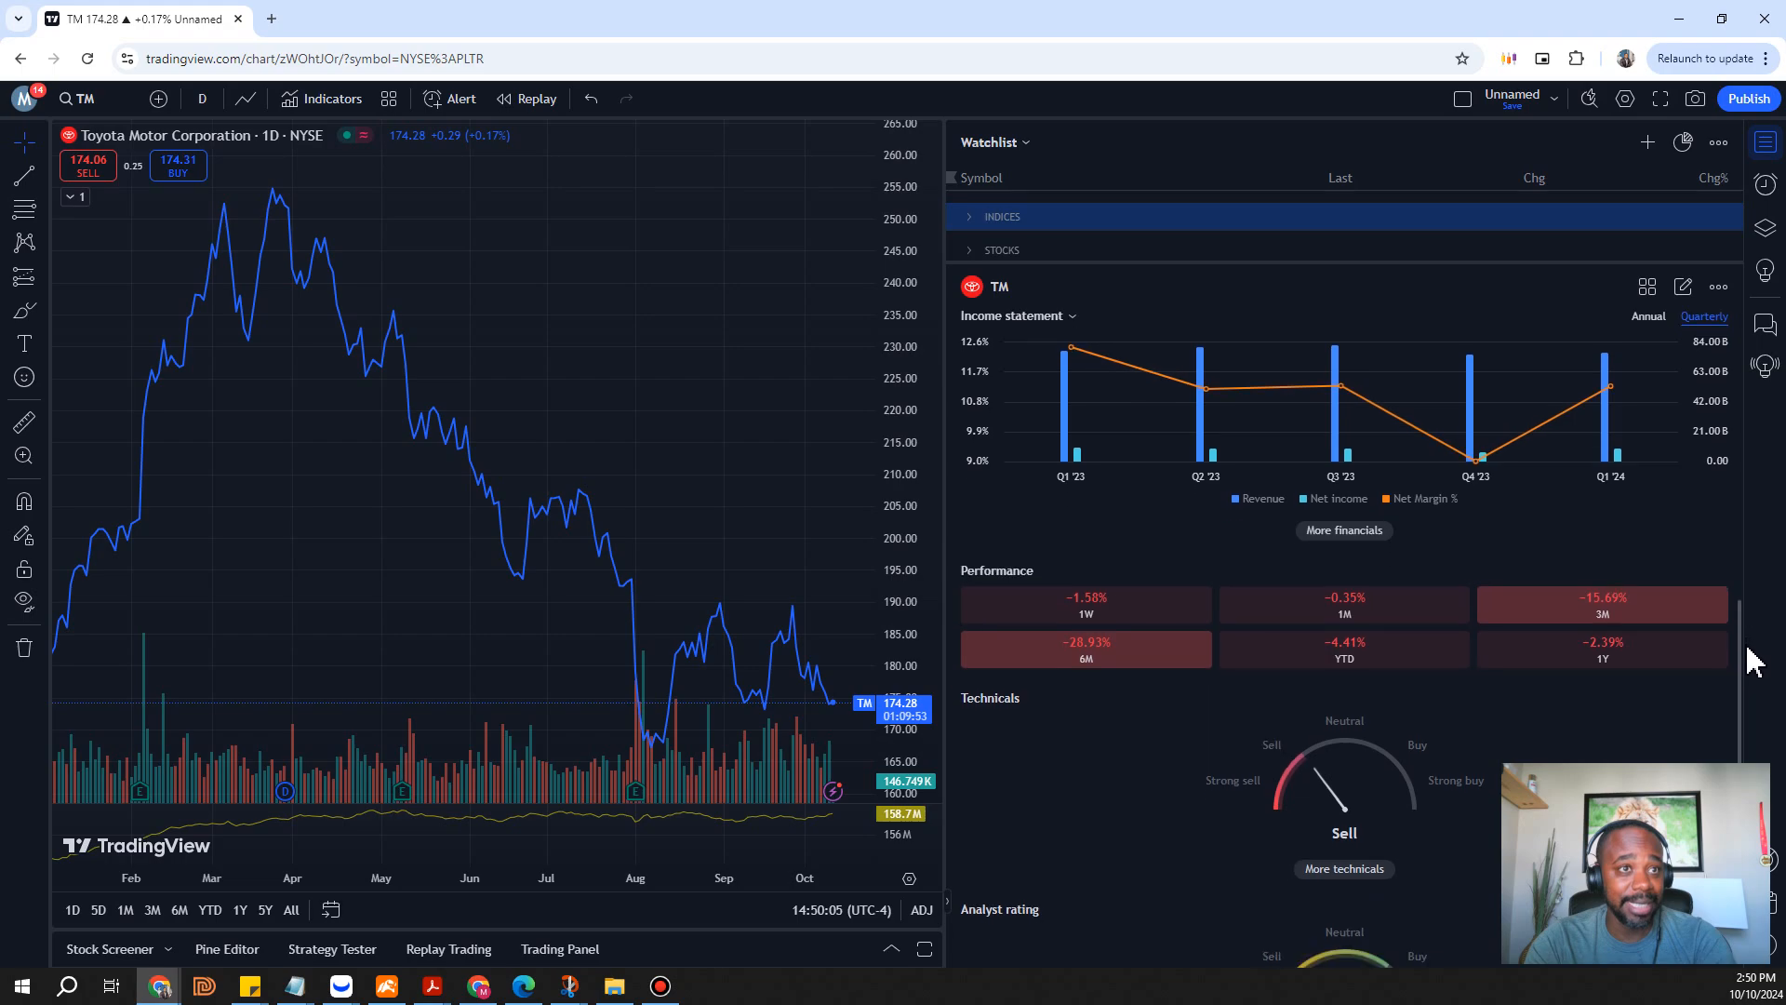
pyautogui.scroll(-3)
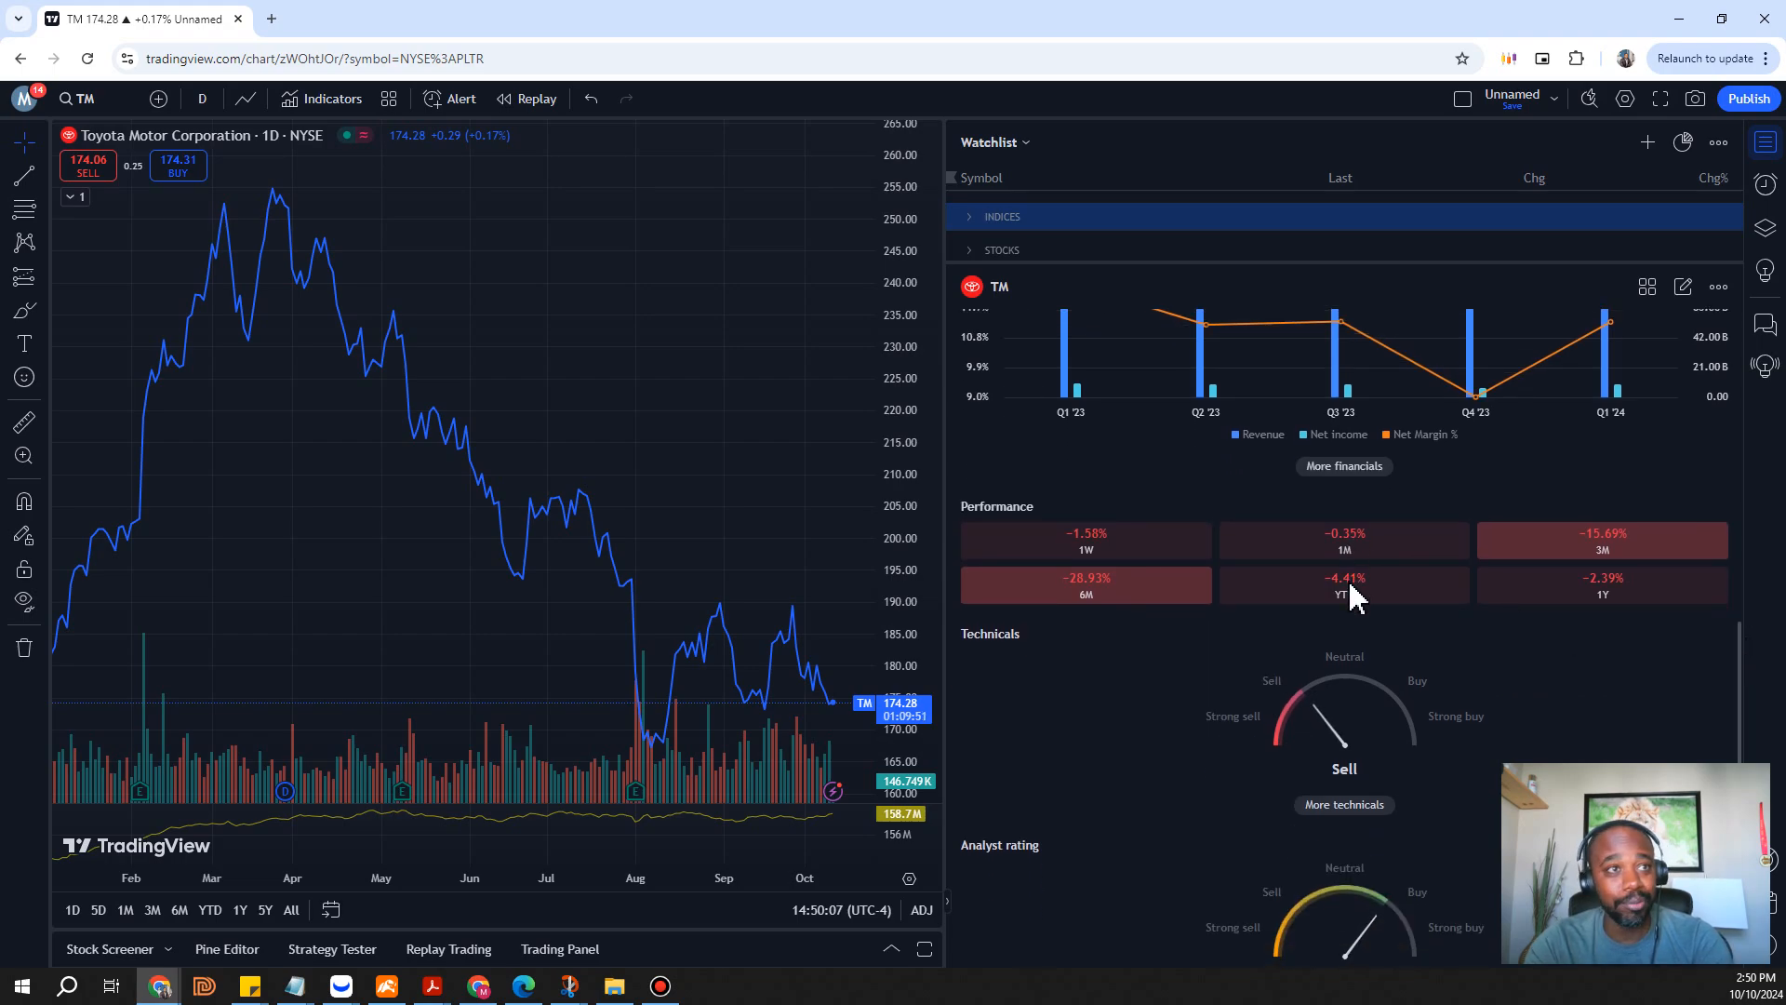
pyautogui.moveTo(1173, 604)
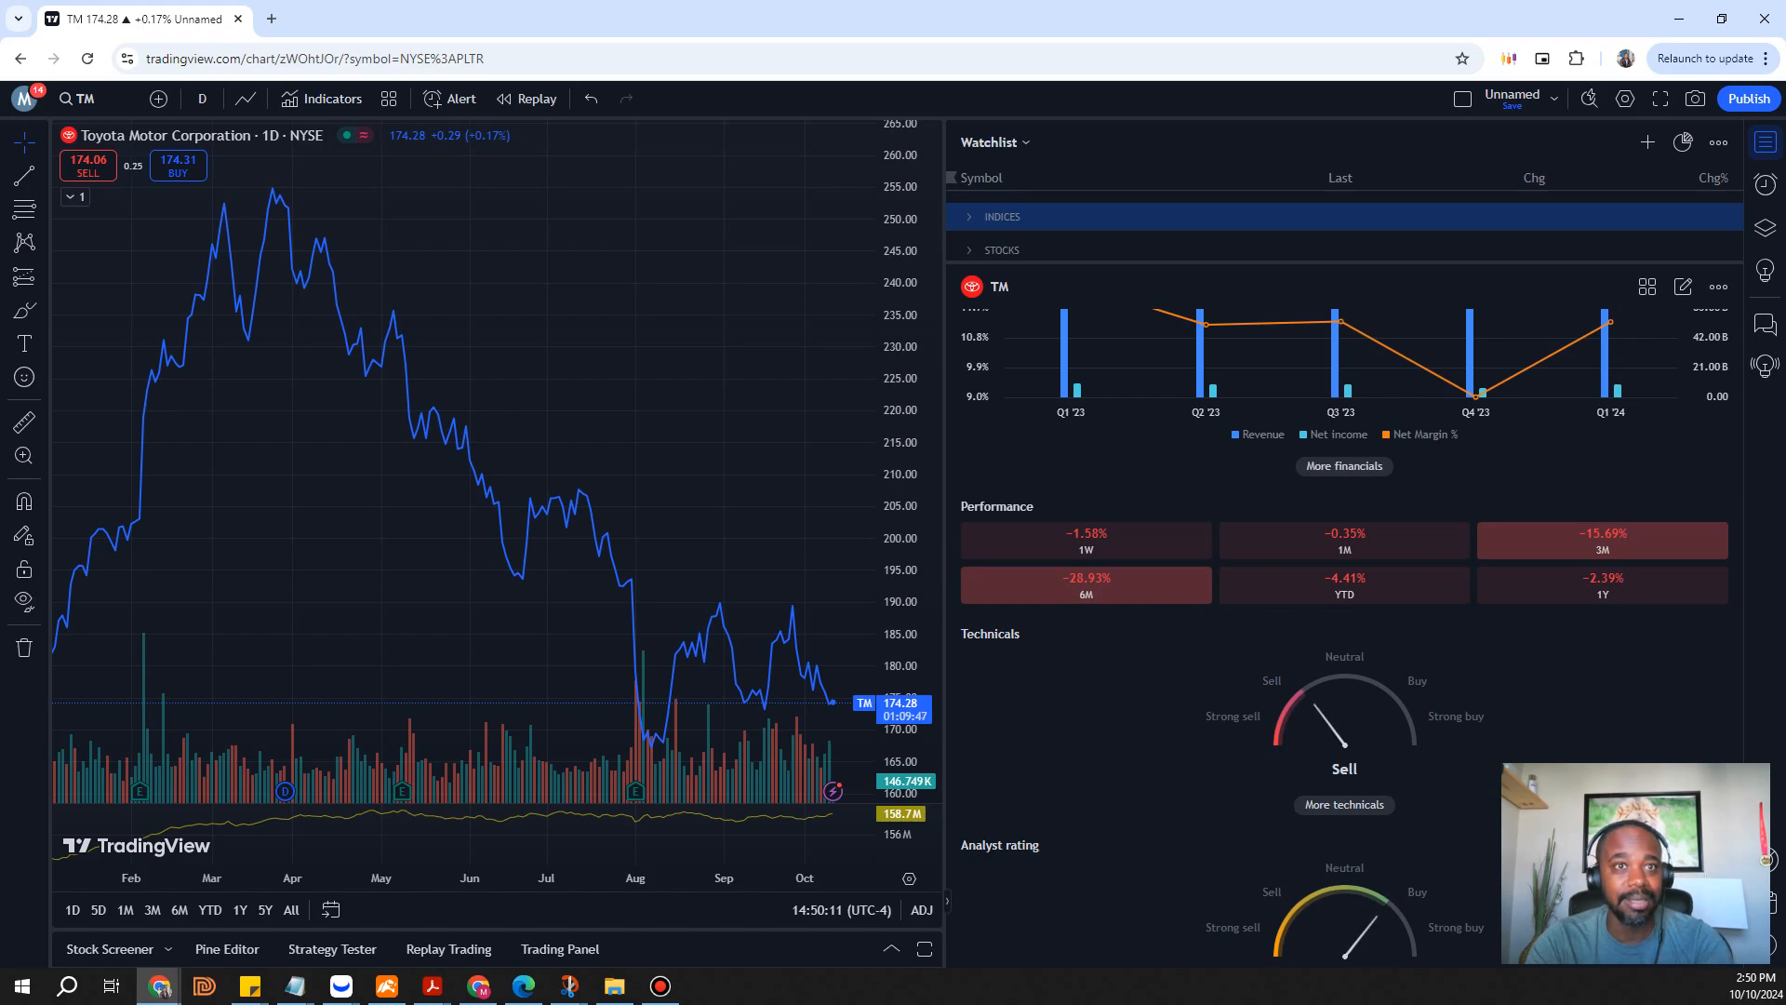
pyautogui.scroll(3)
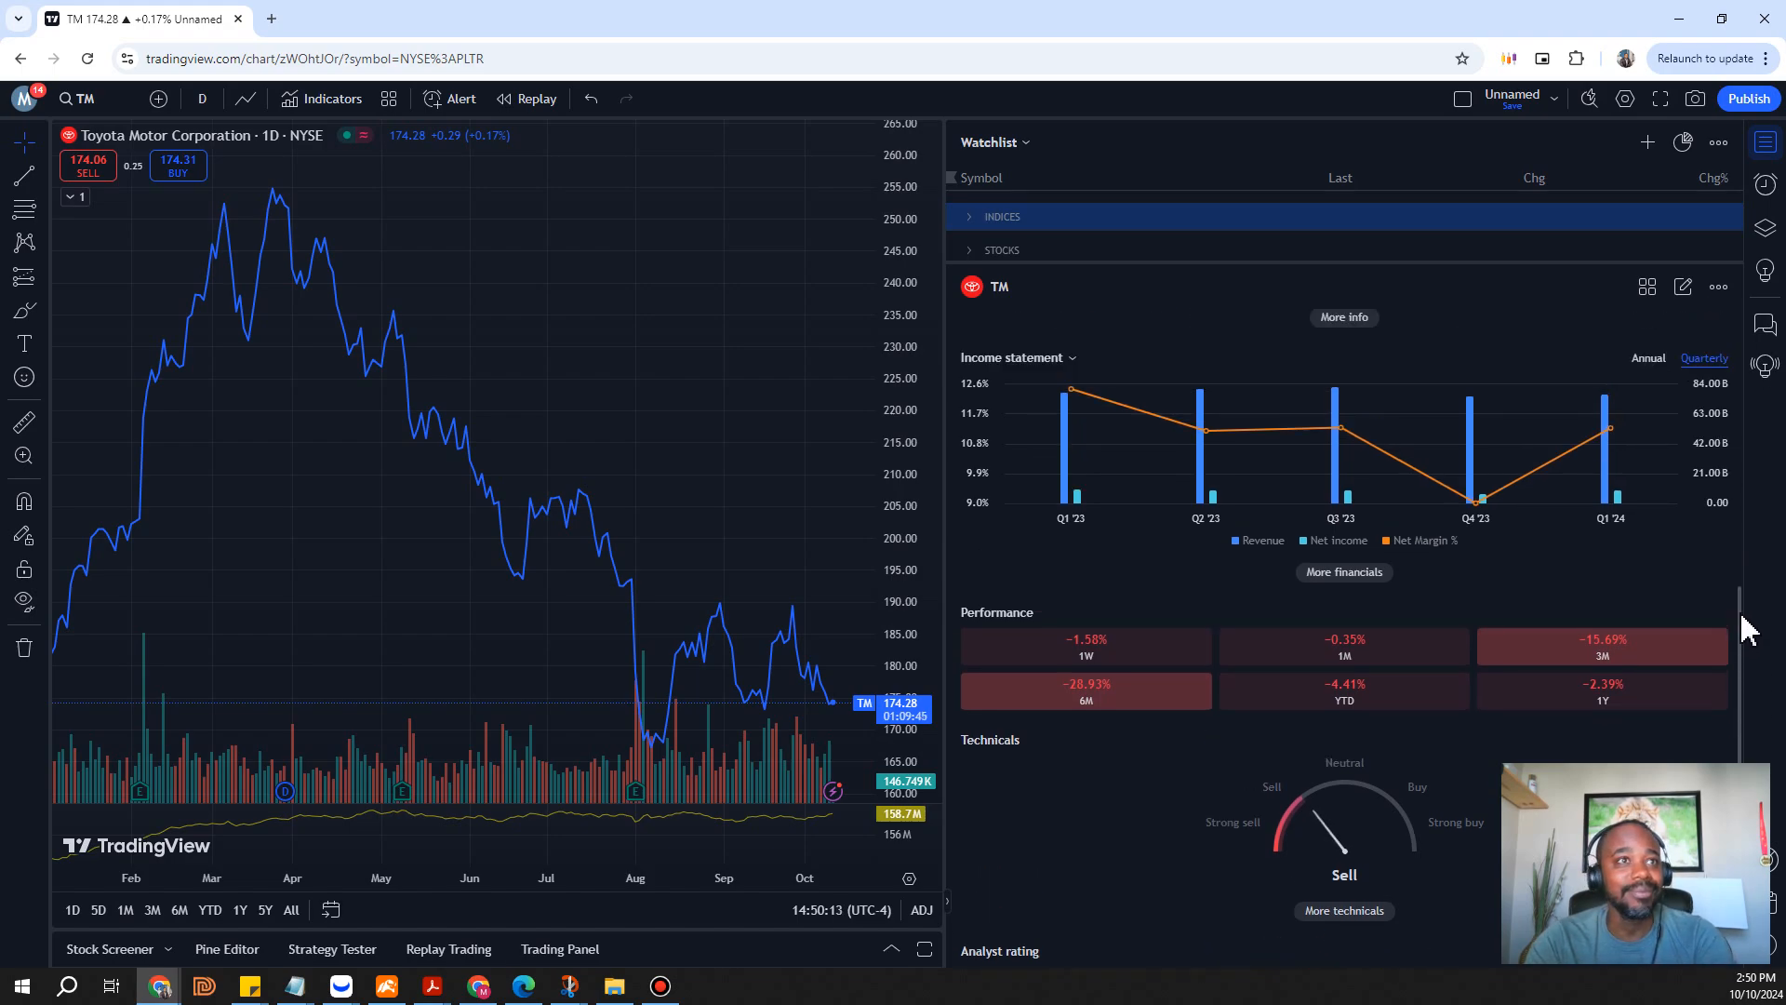
pyautogui.scroll(-3)
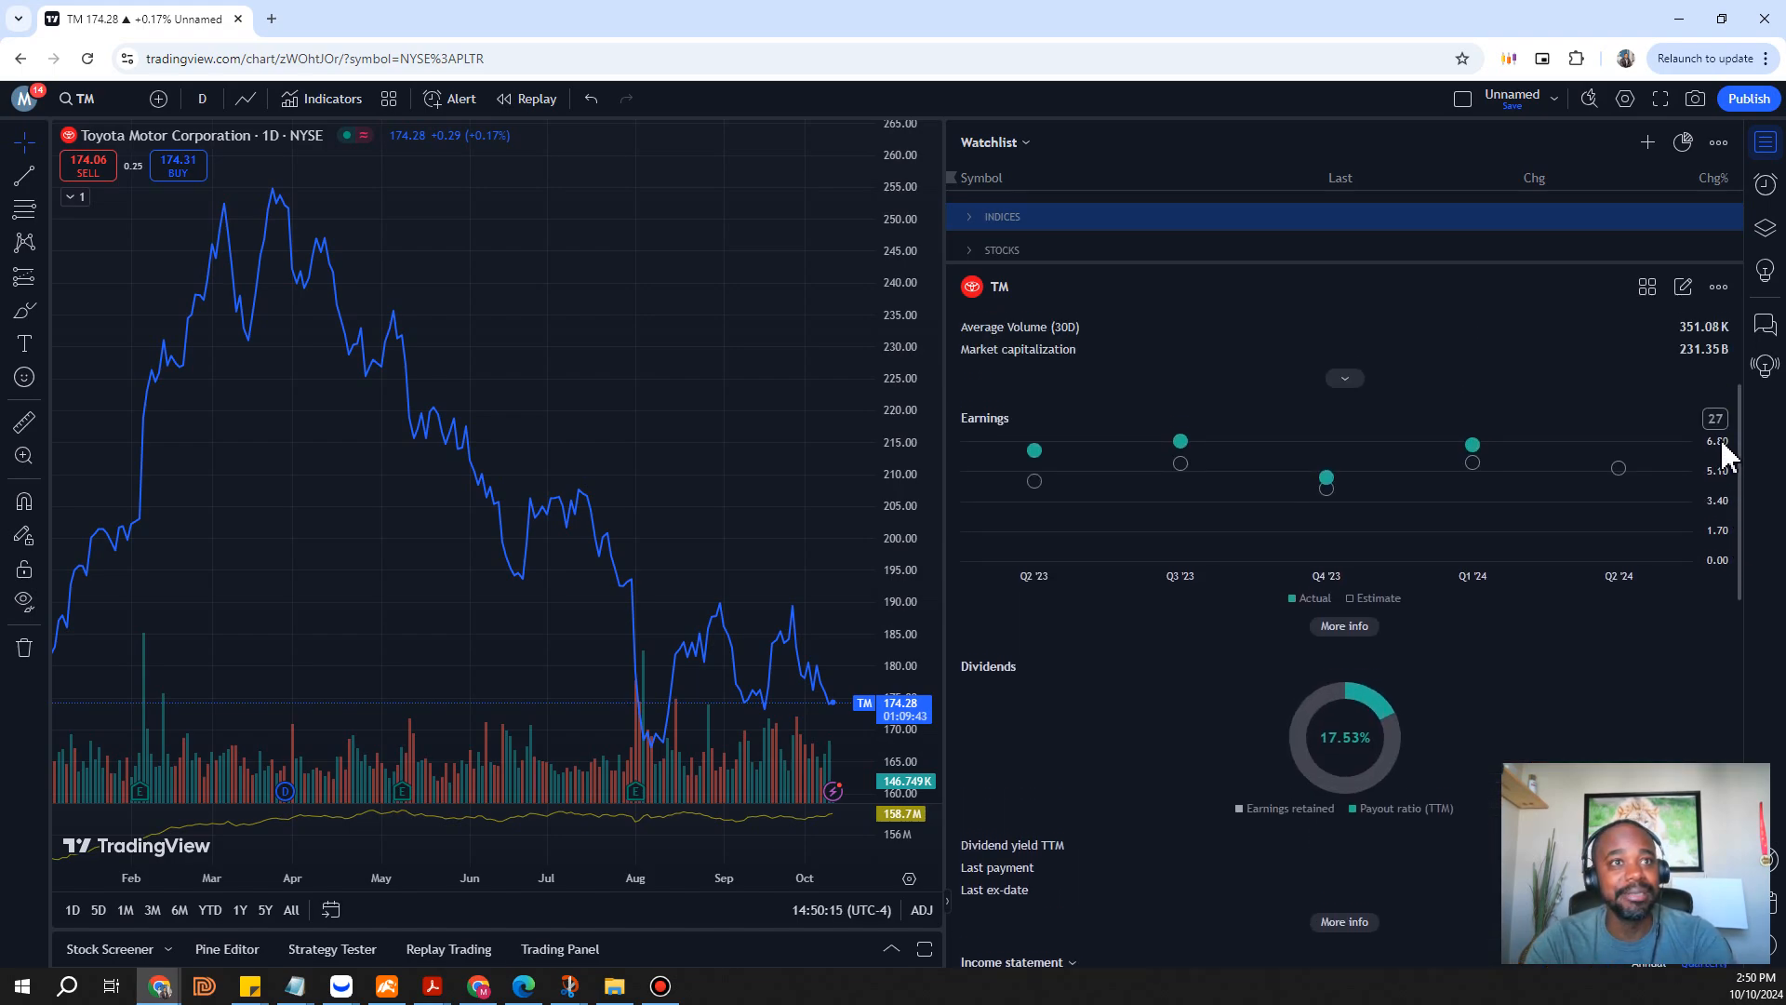
pyautogui.moveTo(1325, 508)
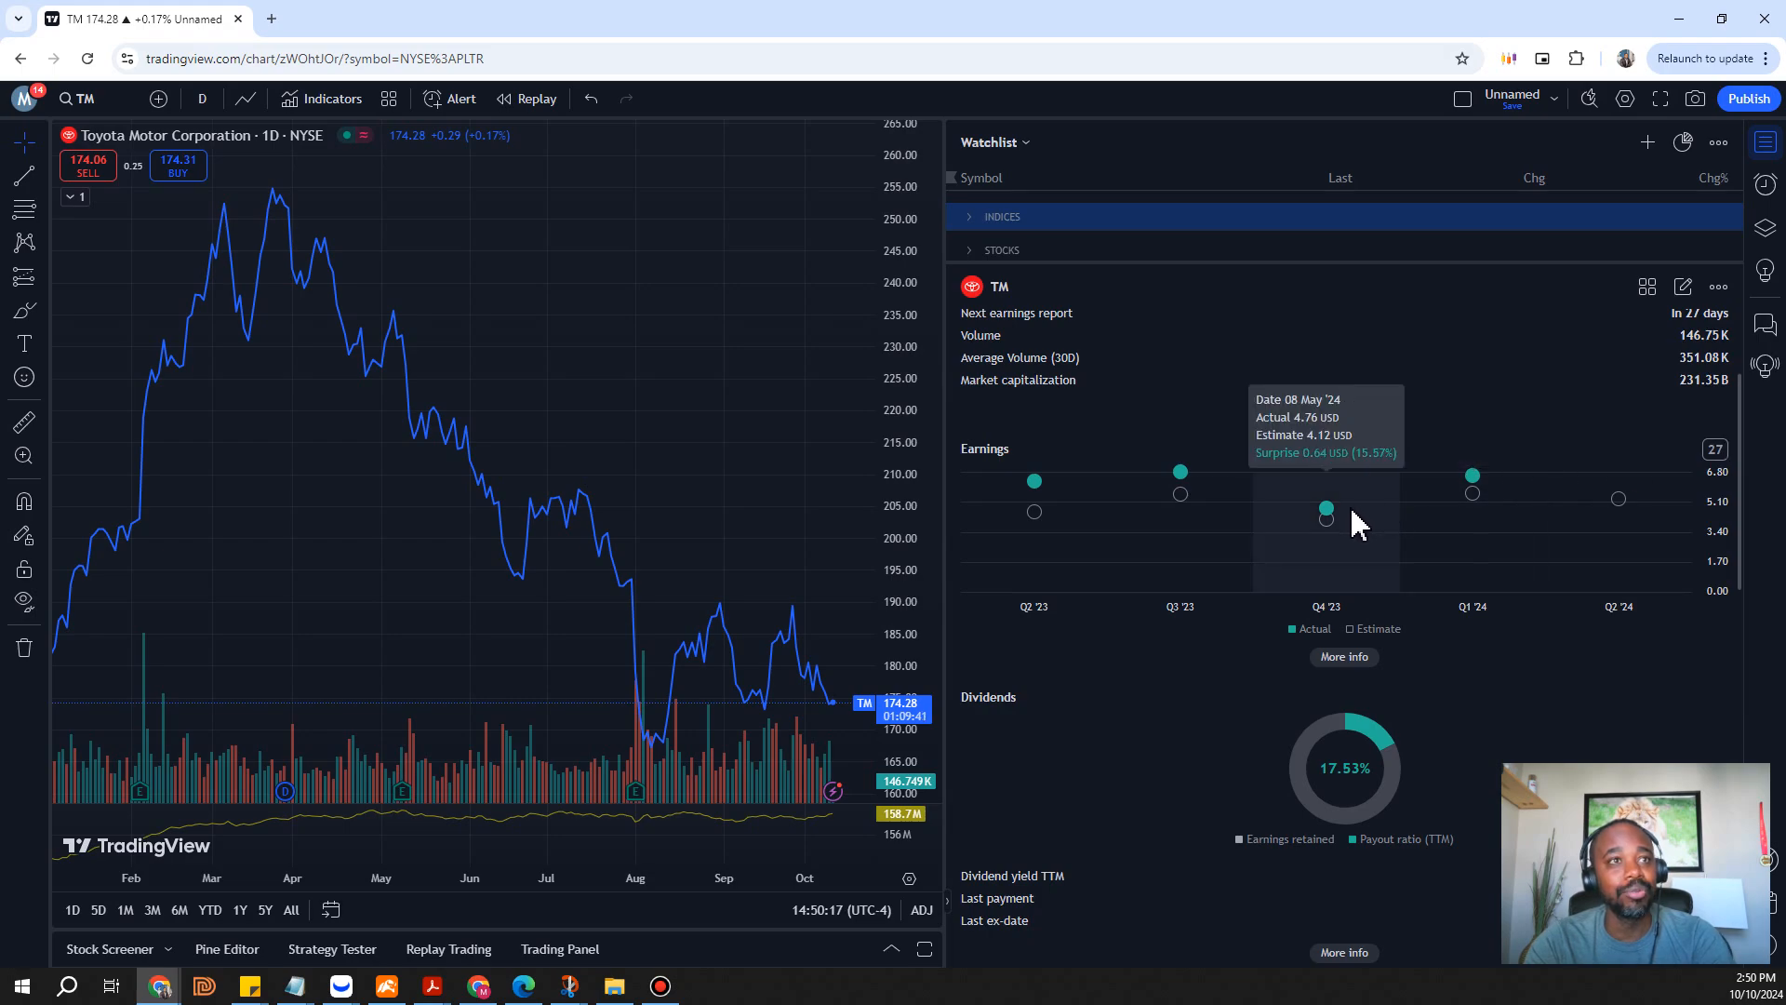
pyautogui.moveTo(1473, 477)
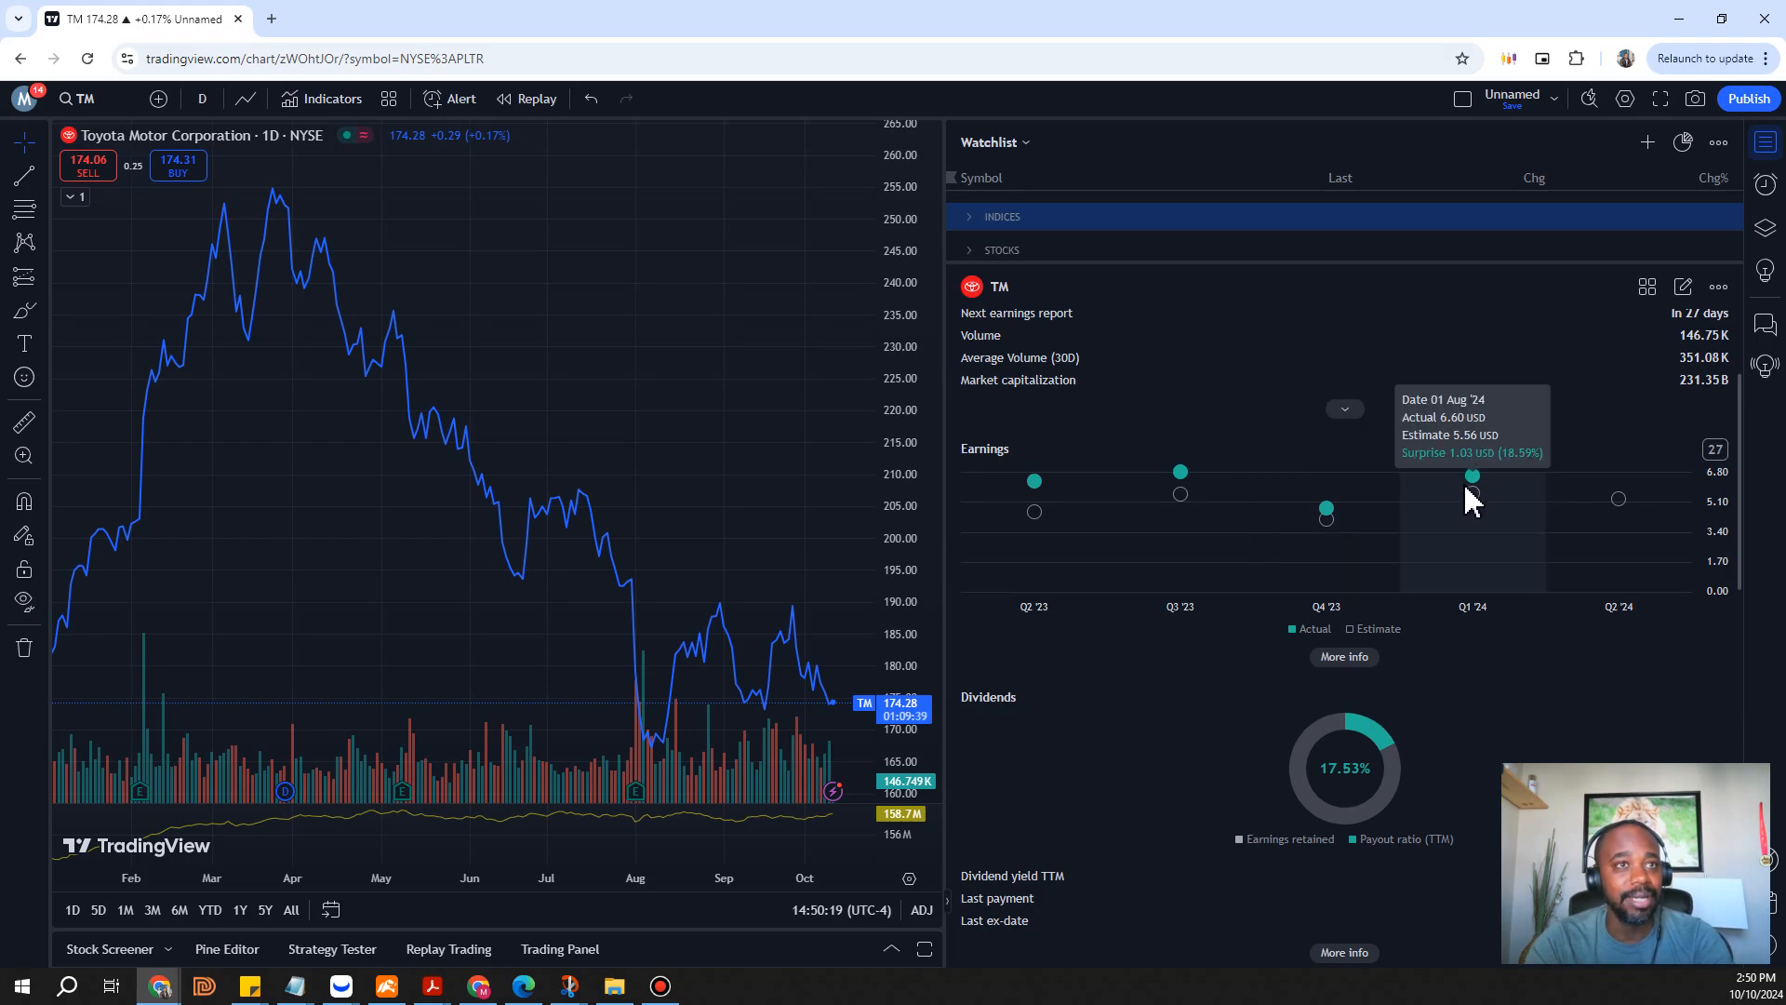
pyautogui.moveTo(1325, 507)
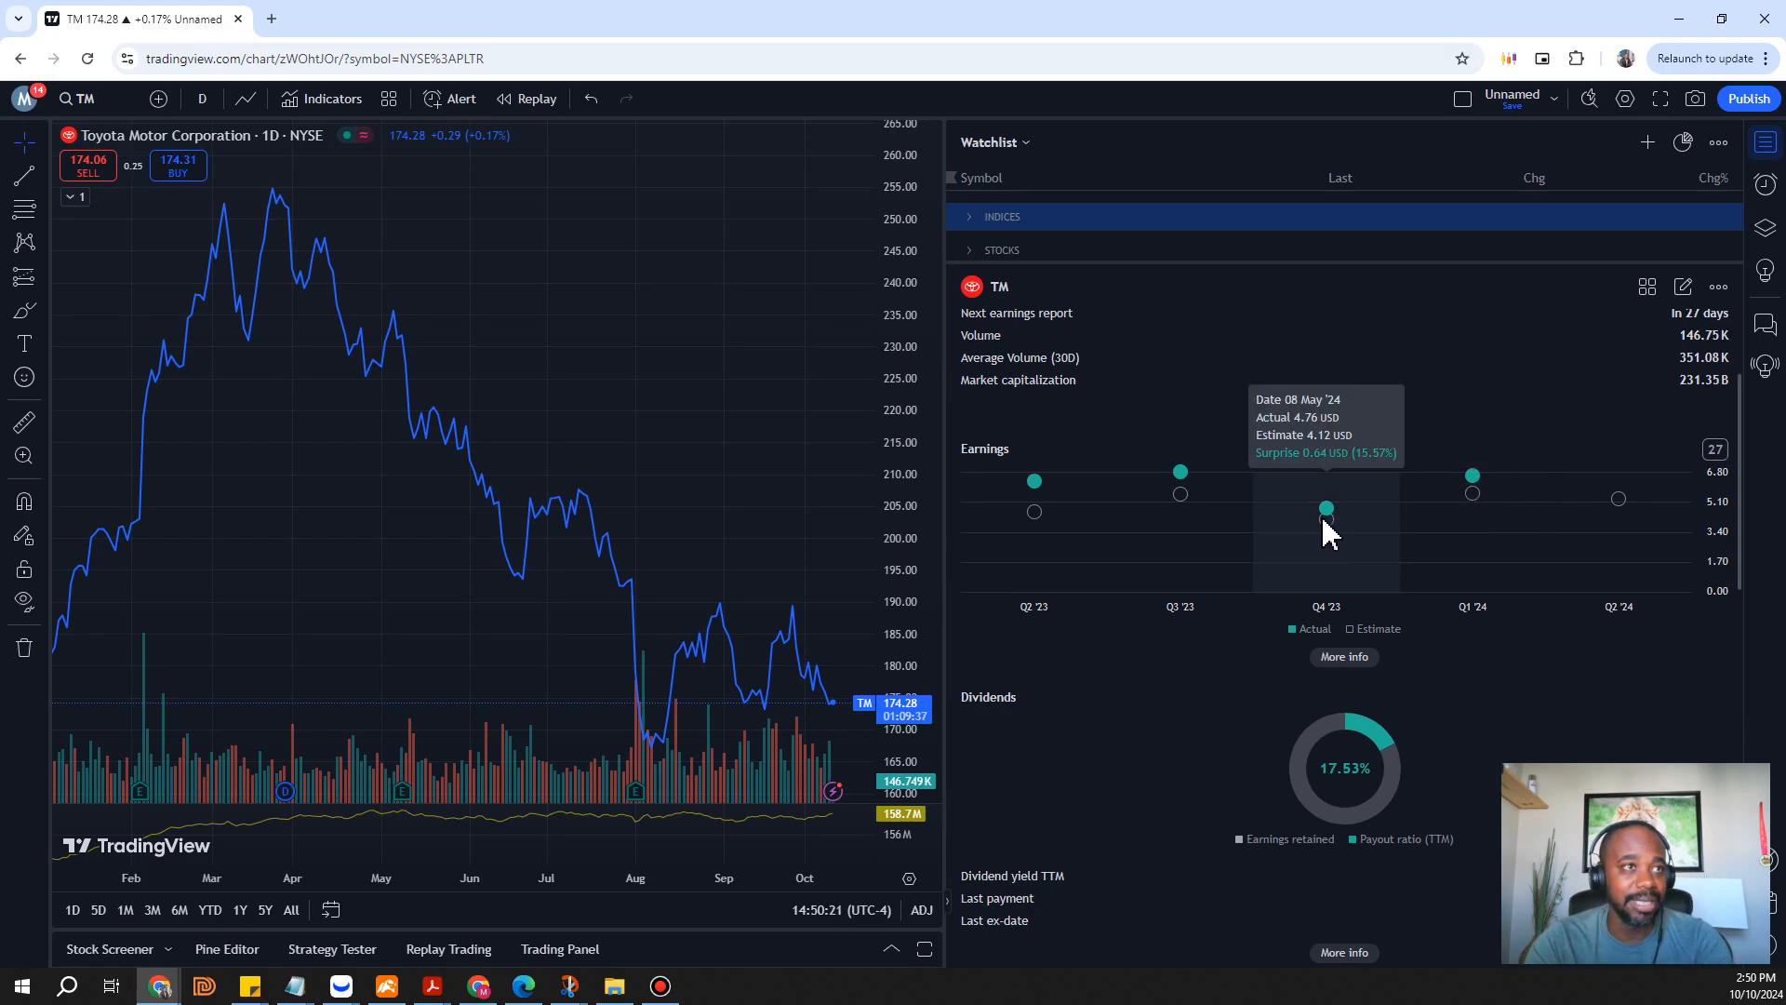